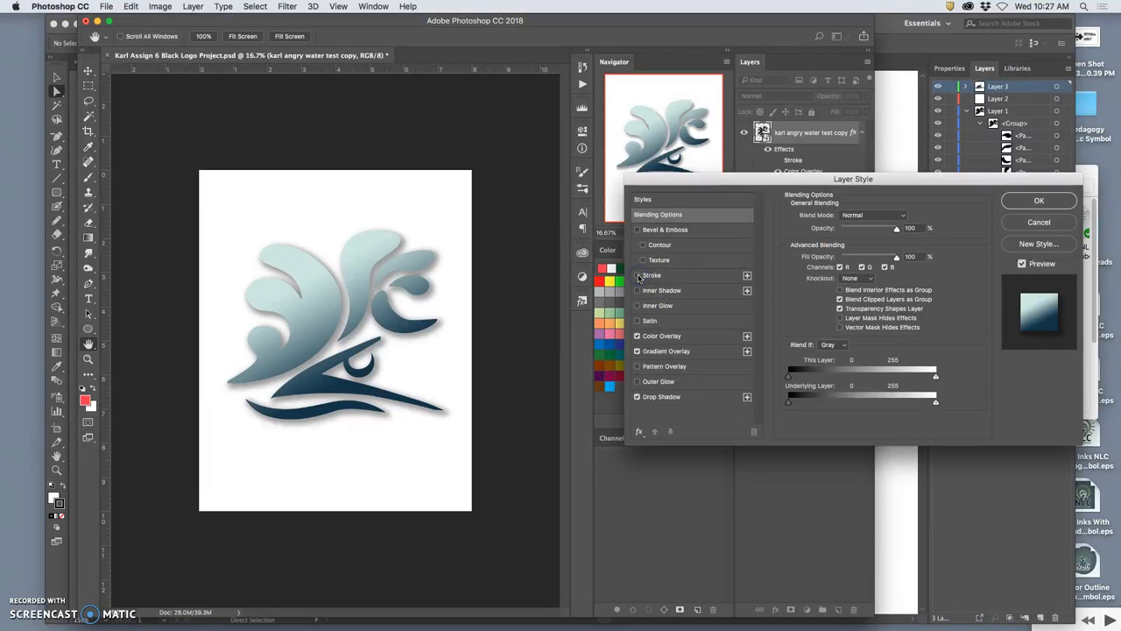
Toggle the drop shadow and gradient effects to compare, then hide the background layer.
left_click(638, 273)
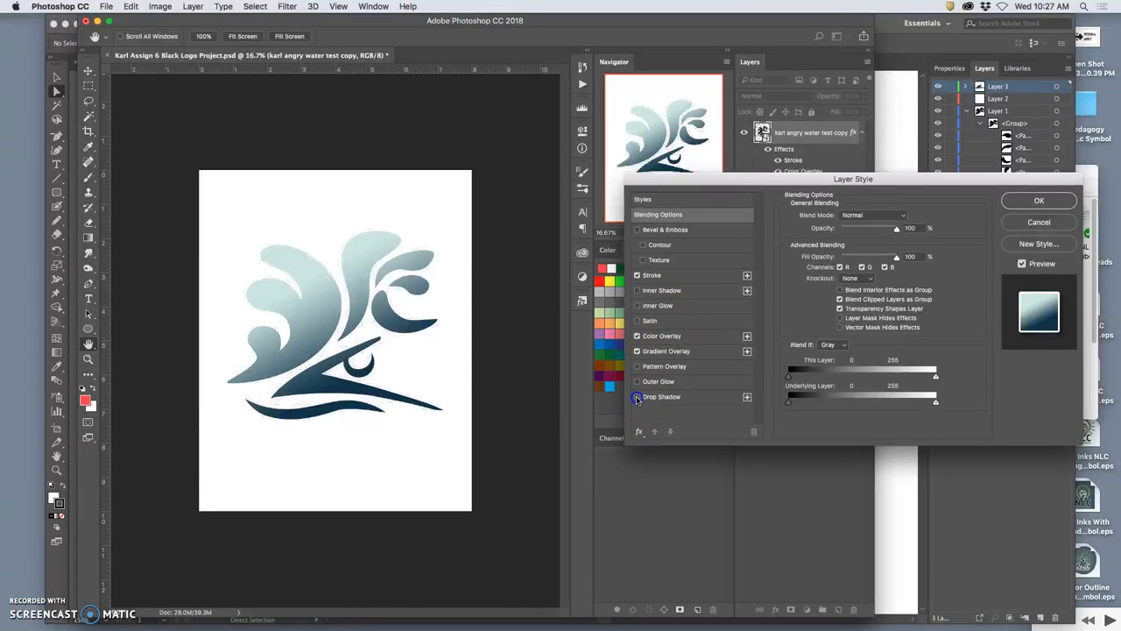
left_click(637, 396)
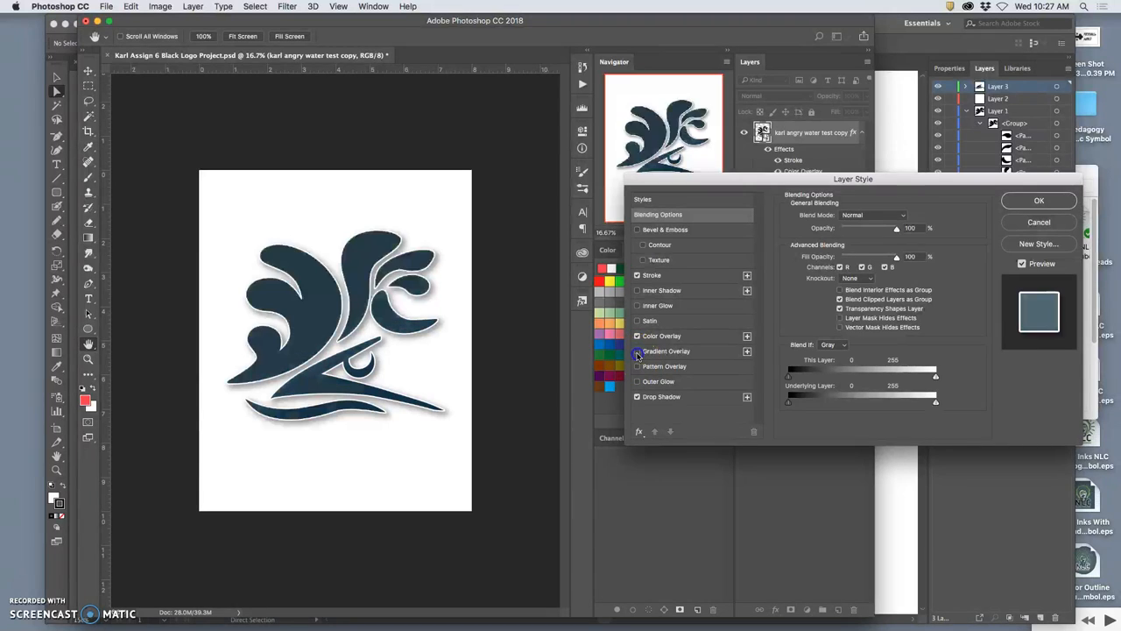
left_click(637, 350)
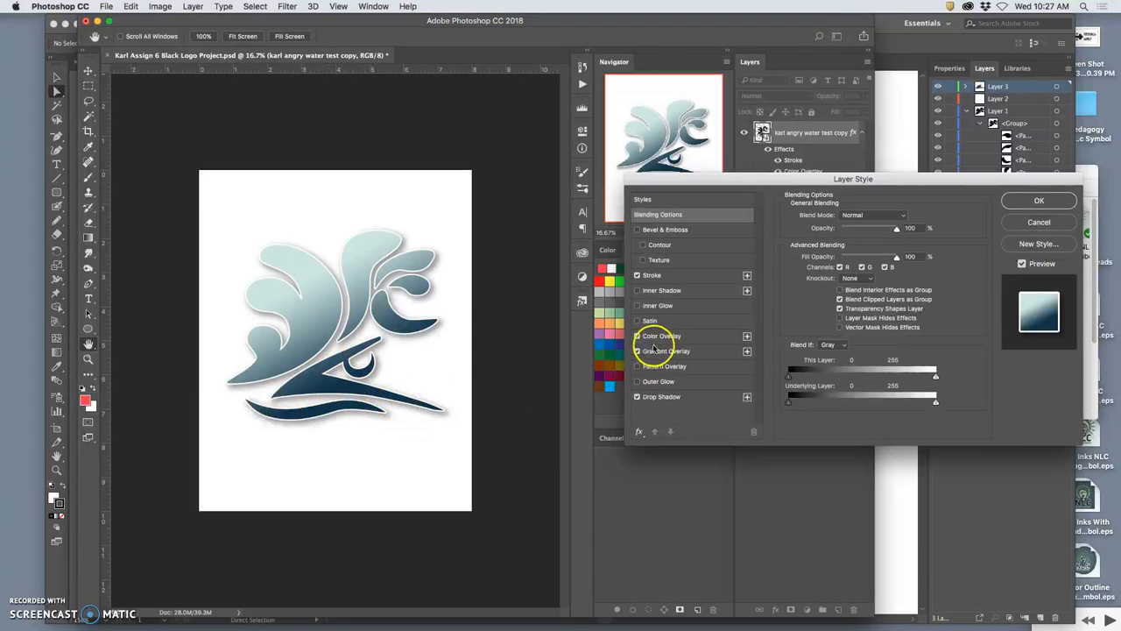
left_click(638, 350)
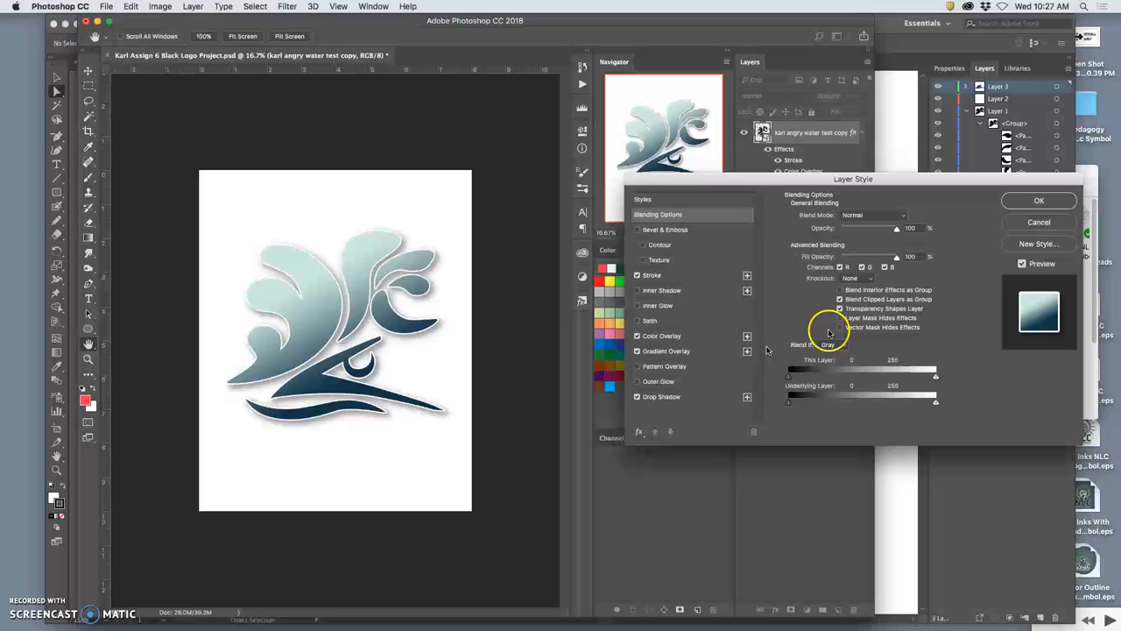
left_click(1039, 200)
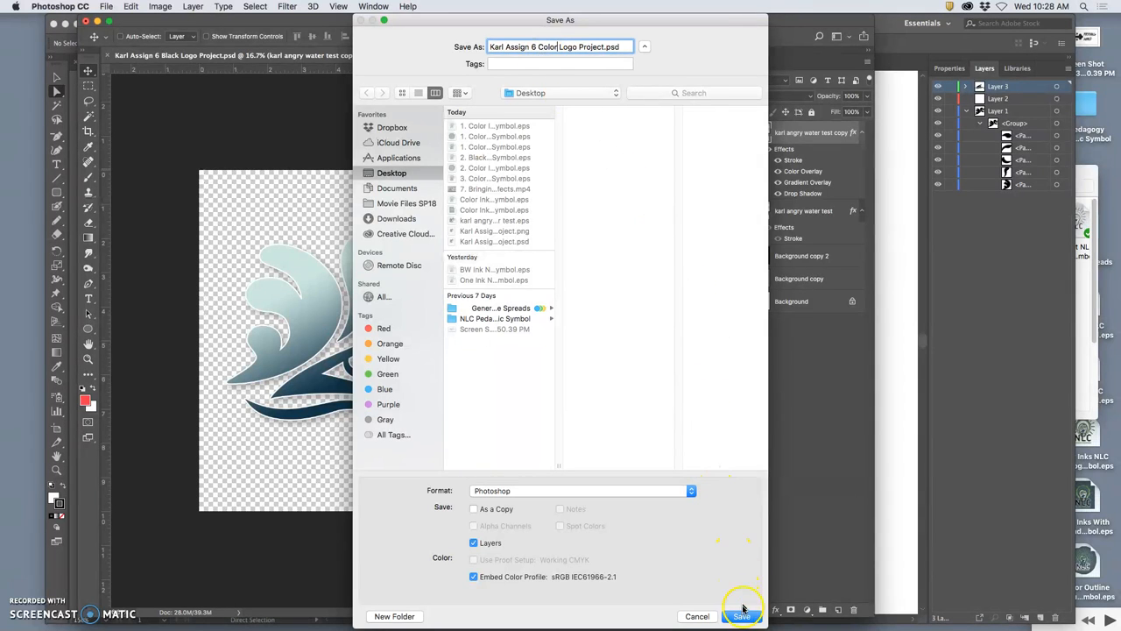
Save the logo as a PSD on the desktop, then a PNG copy with default format options.
left_click(741, 617)
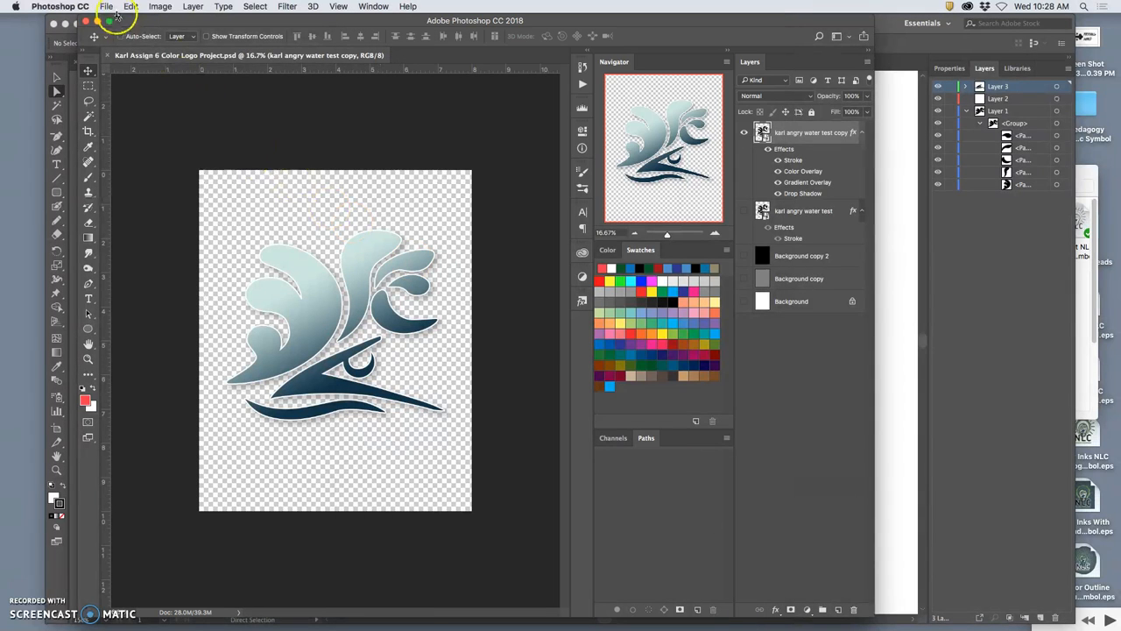
left_click(105, 7)
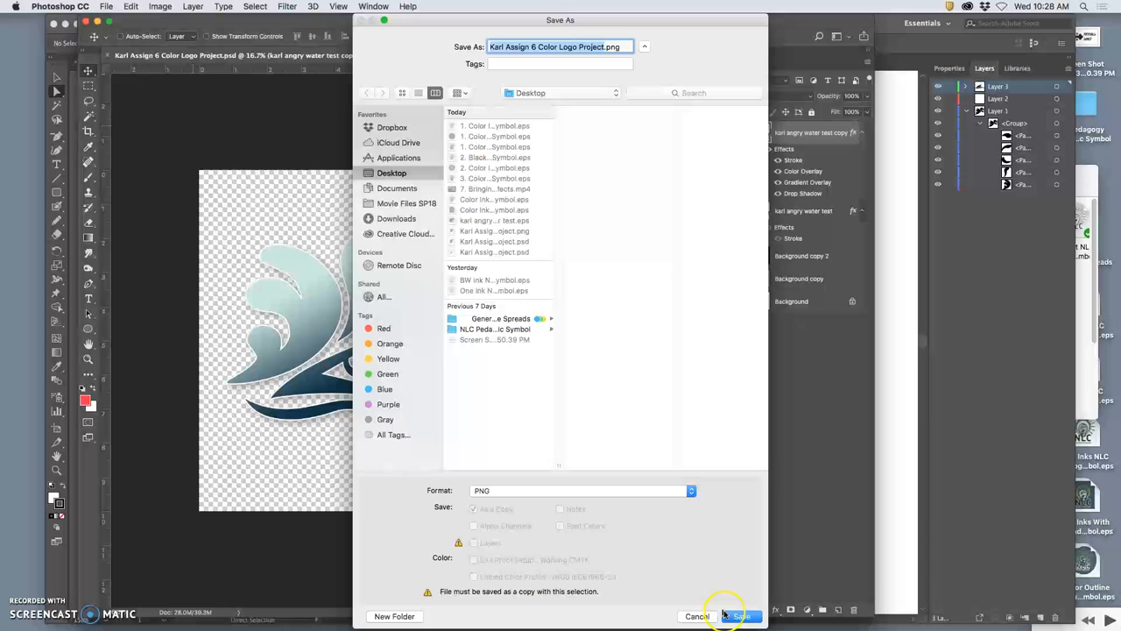
left_click(741, 617)
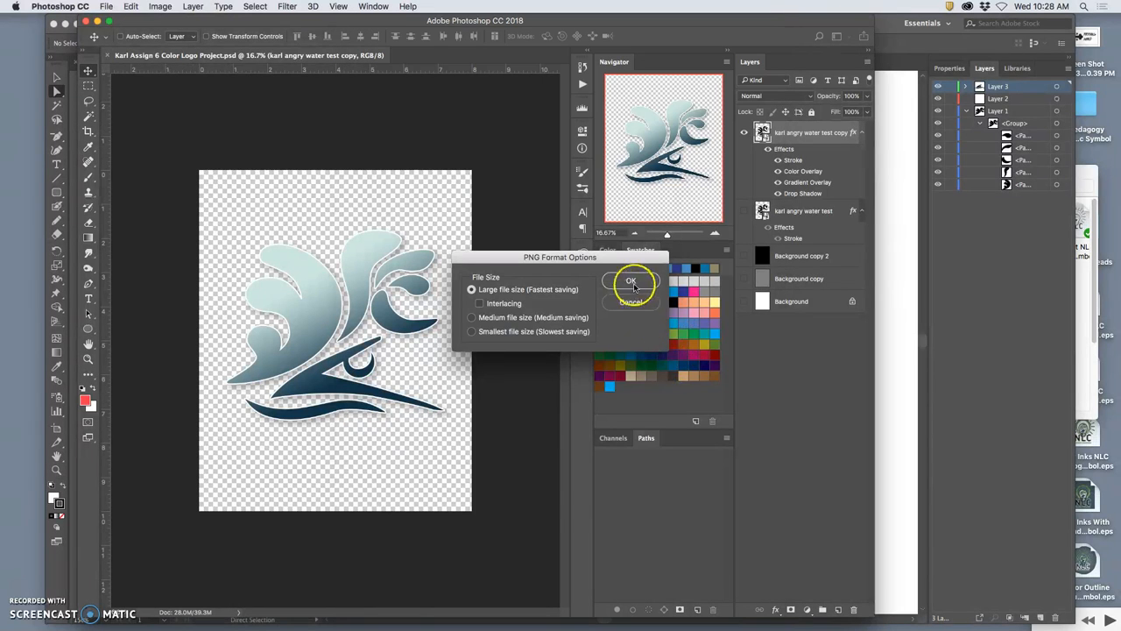
left_click(631, 281)
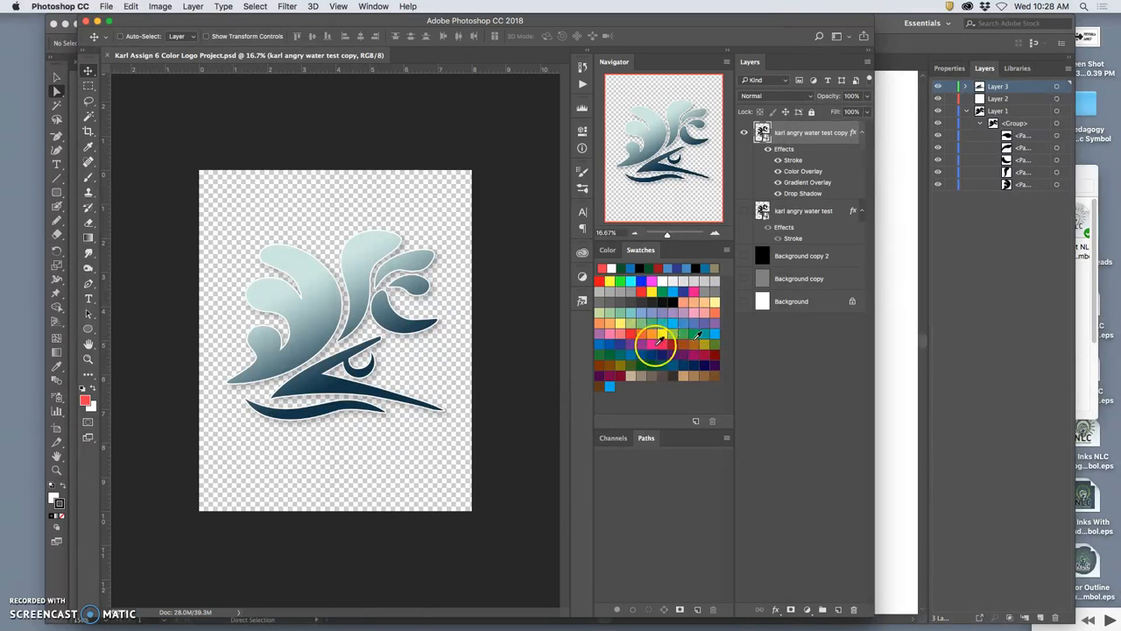
mouse_move(745, 305)
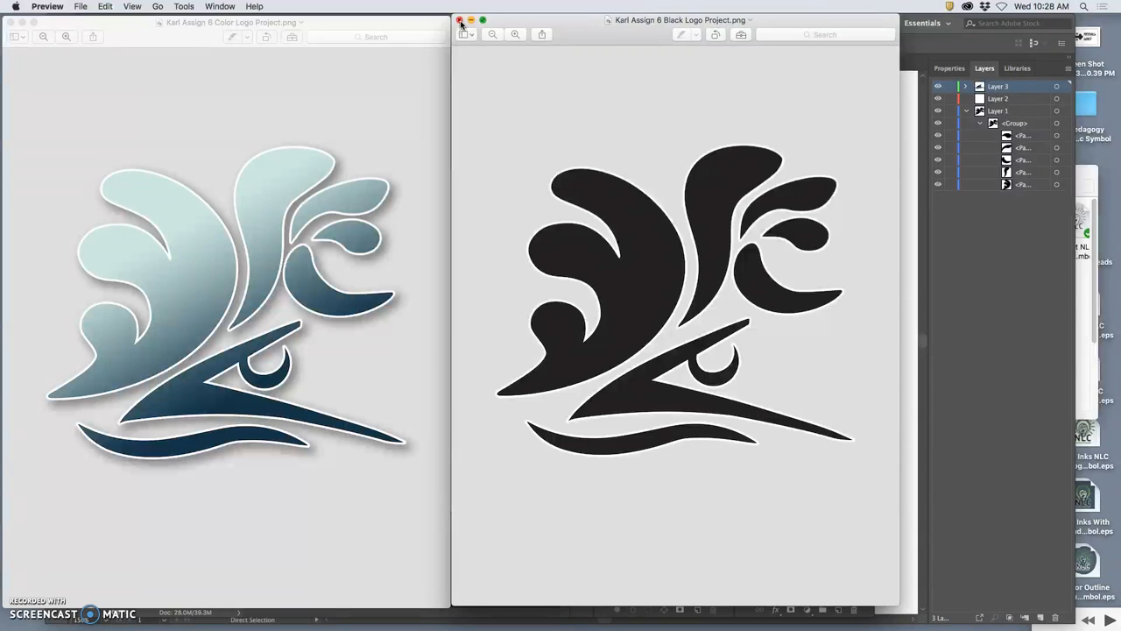
Arrange the color and black logo PNG windows side by side in Preview.
left_click(459, 20)
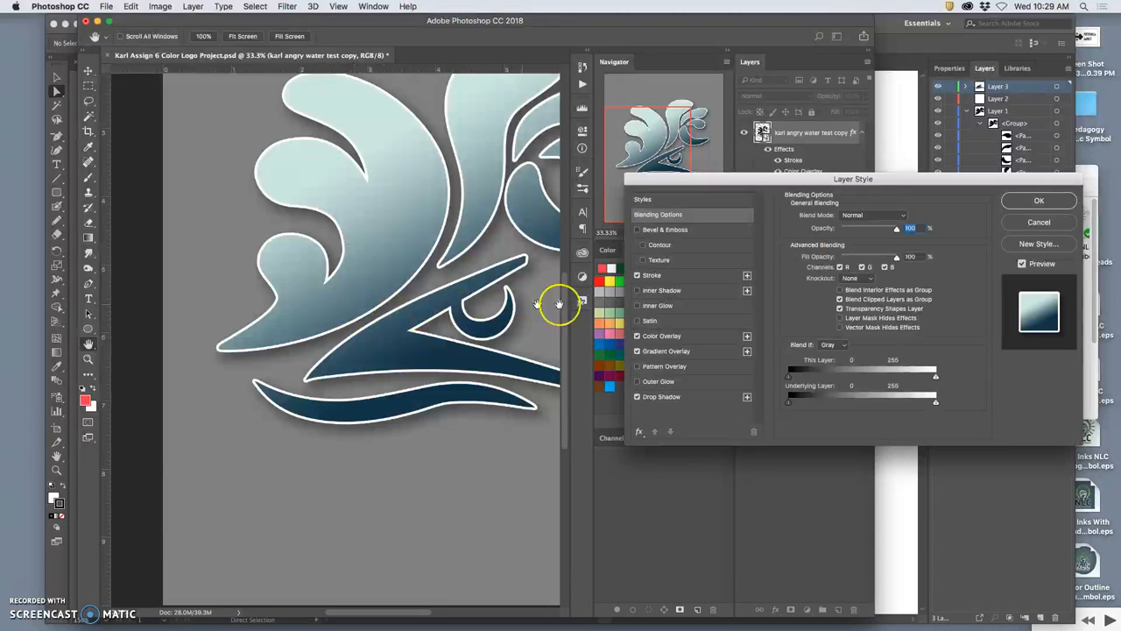
Enable Bevel & Emboss on the logo layer and add a Contour to it.
left_click(638, 229)
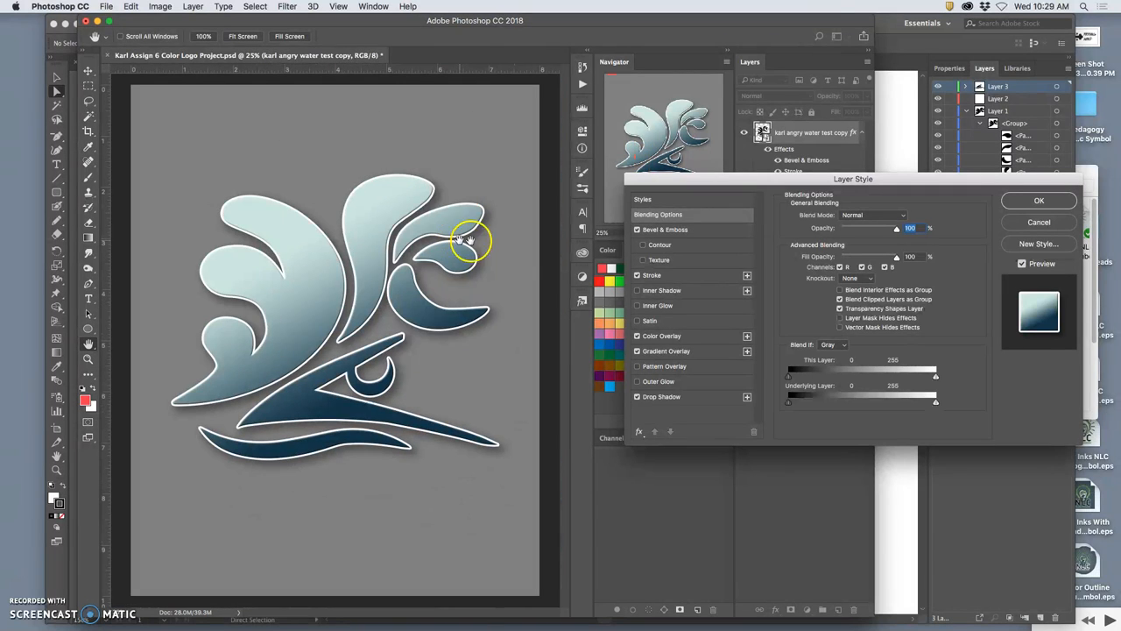
left_click(645, 246)
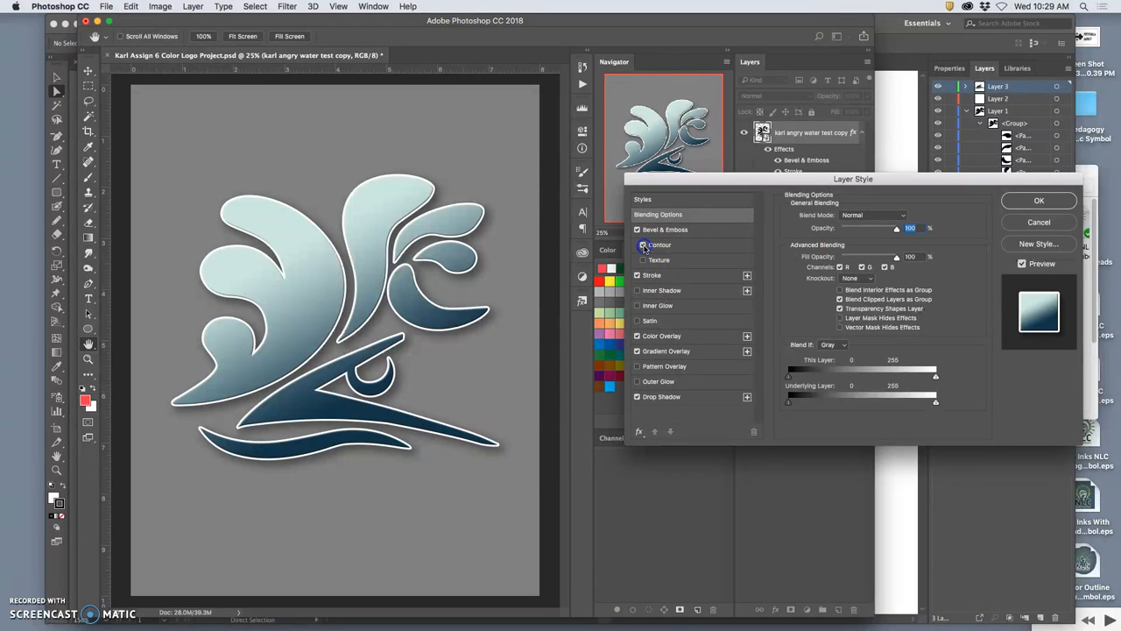
left_click(659, 259)
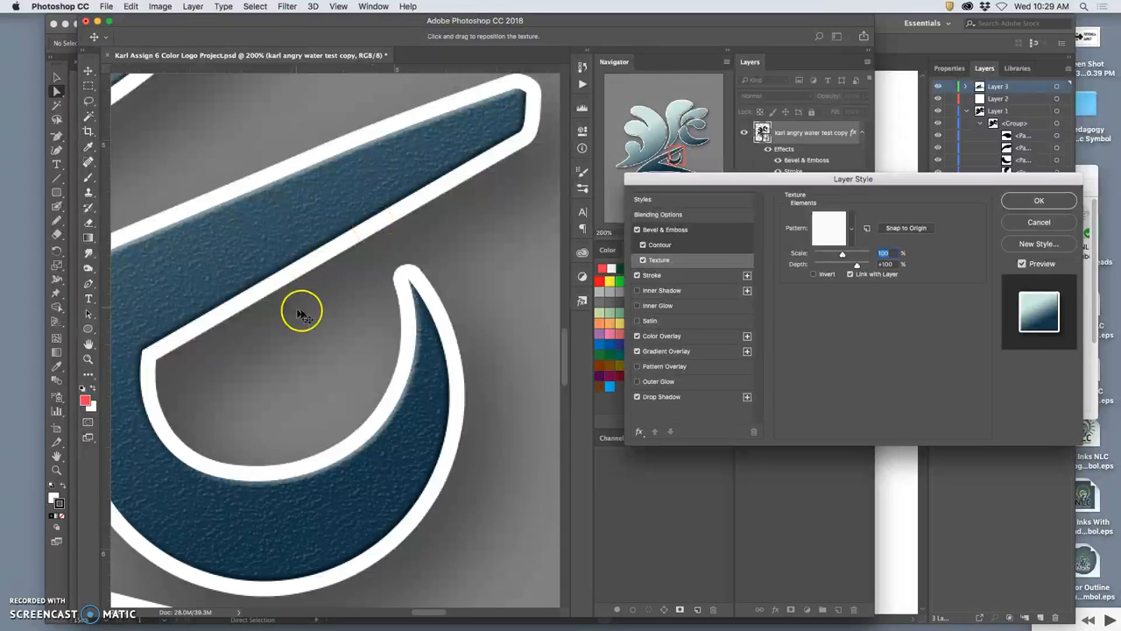
Reposition the bevel texture on the logo and toggle it to compare.
left_click_drag(301, 313, 315, 301)
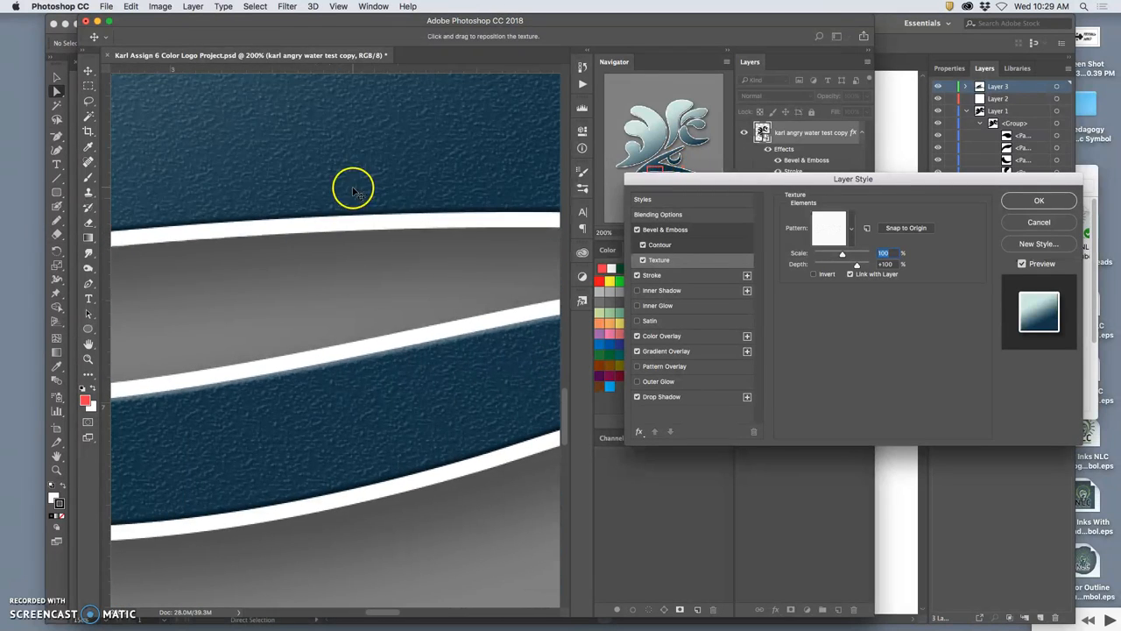
left_click_drag(354, 189, 331, 363)
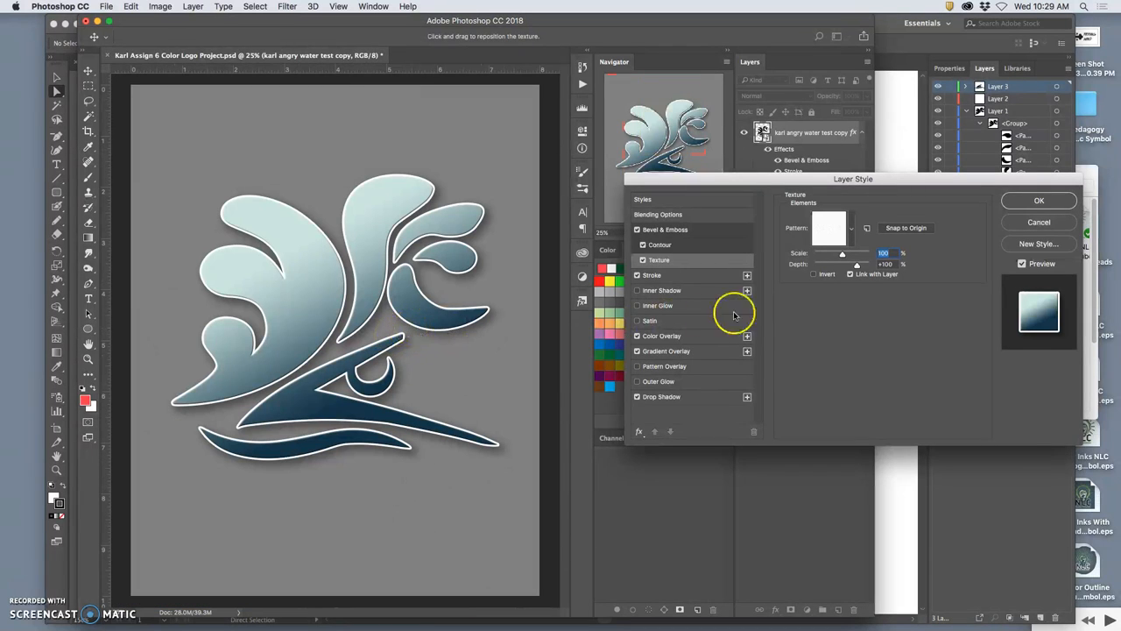
left_click(638, 259)
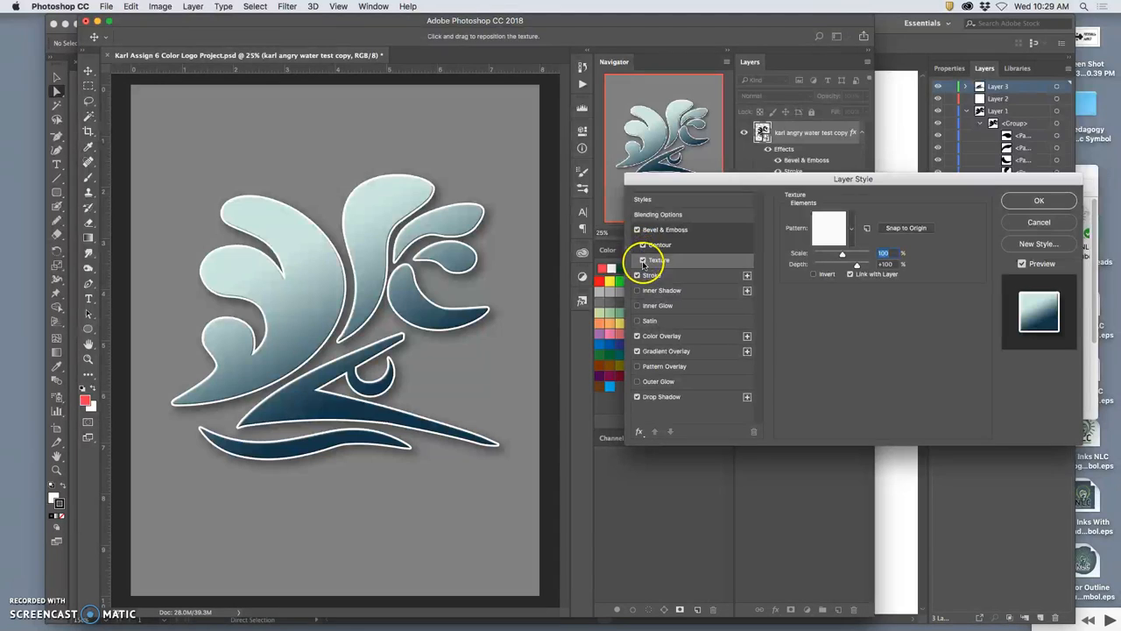
left_click(638, 259)
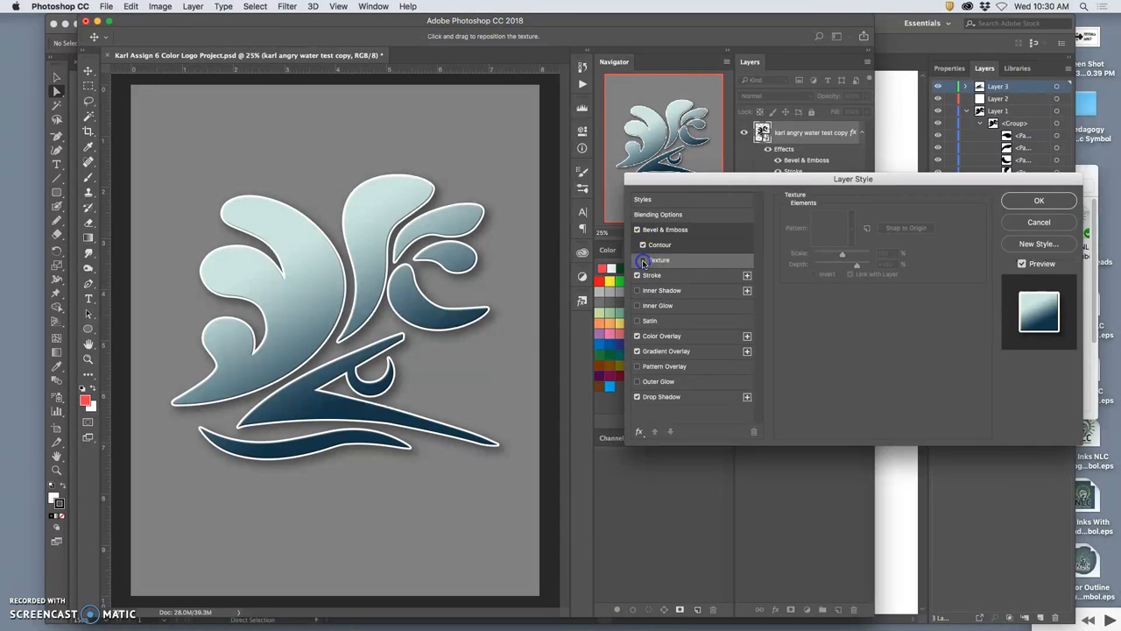
left_click(638, 259)
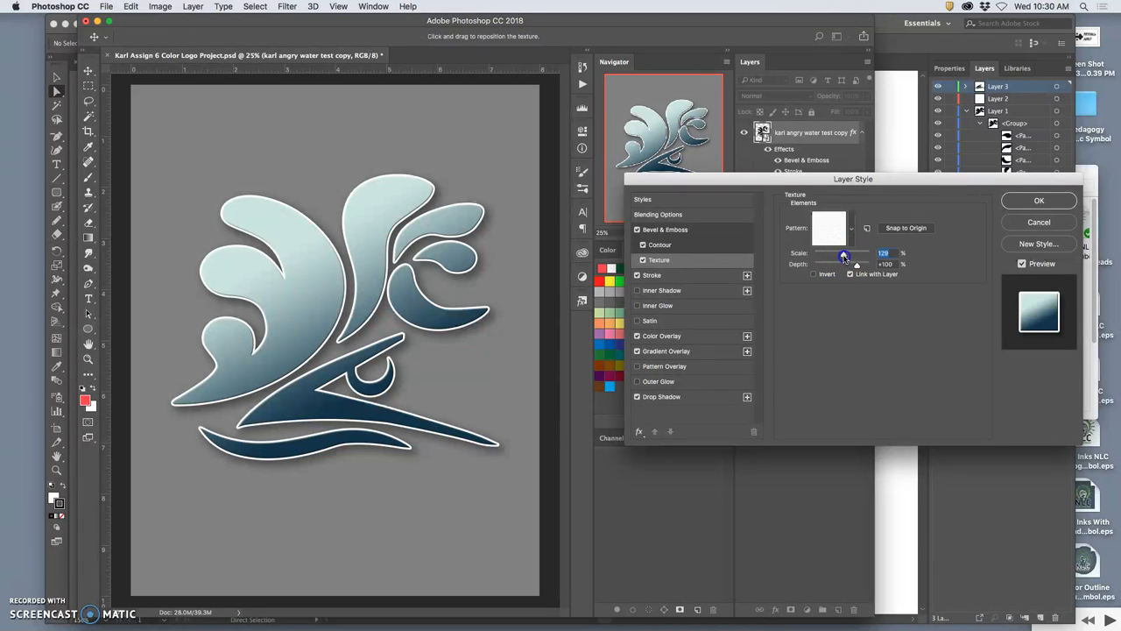
Adjust the texture's Scale and Depth sliders for a subtler, larger grain.
left_click_drag(844, 254, 856, 254)
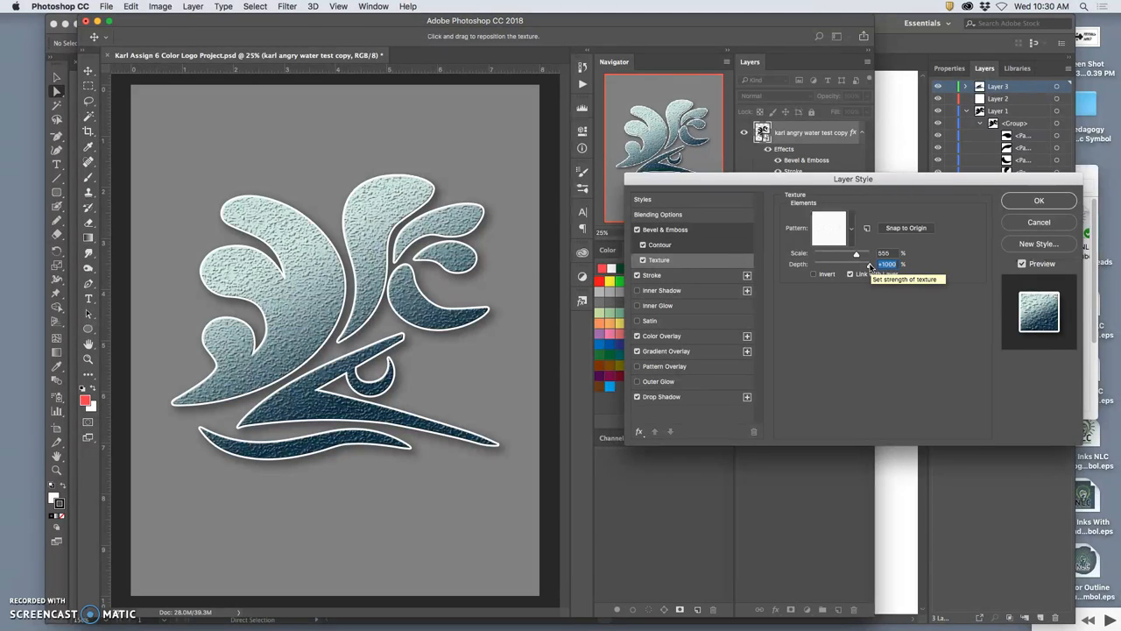
left_click_drag(884, 253, 855, 252)
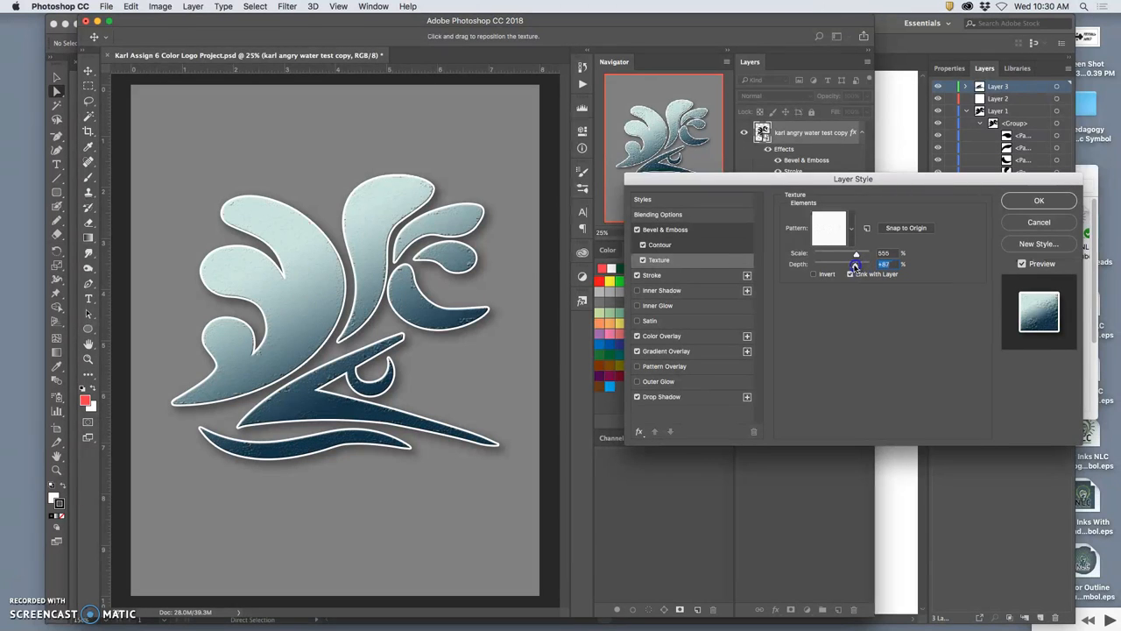
left_click_drag(857, 254, 848, 254)
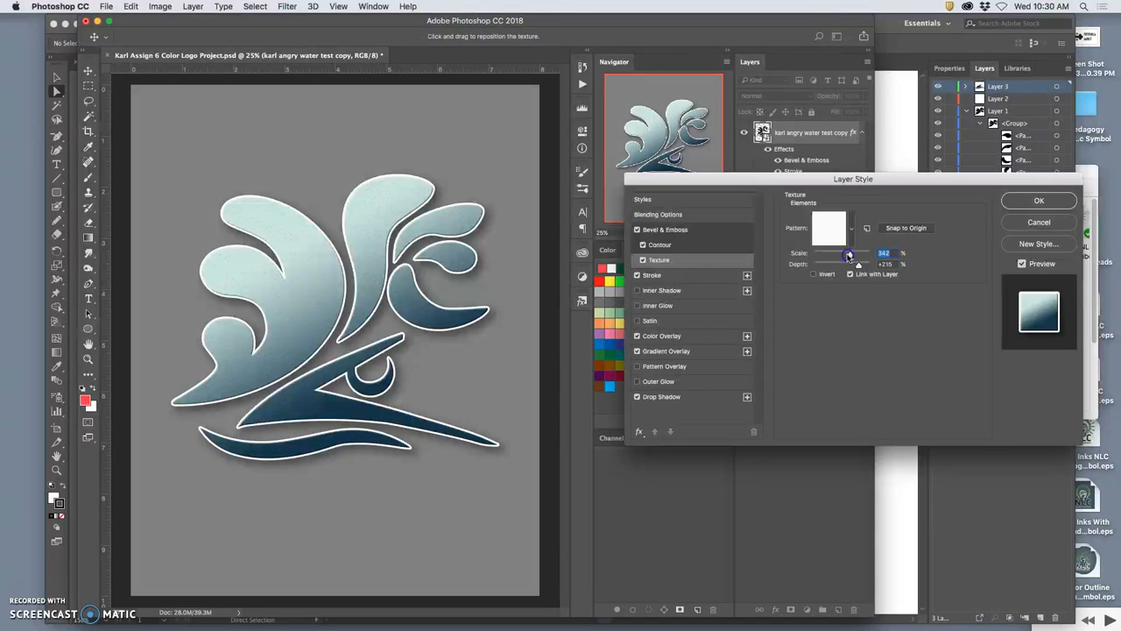
left_click_drag(855, 254, 845, 254)
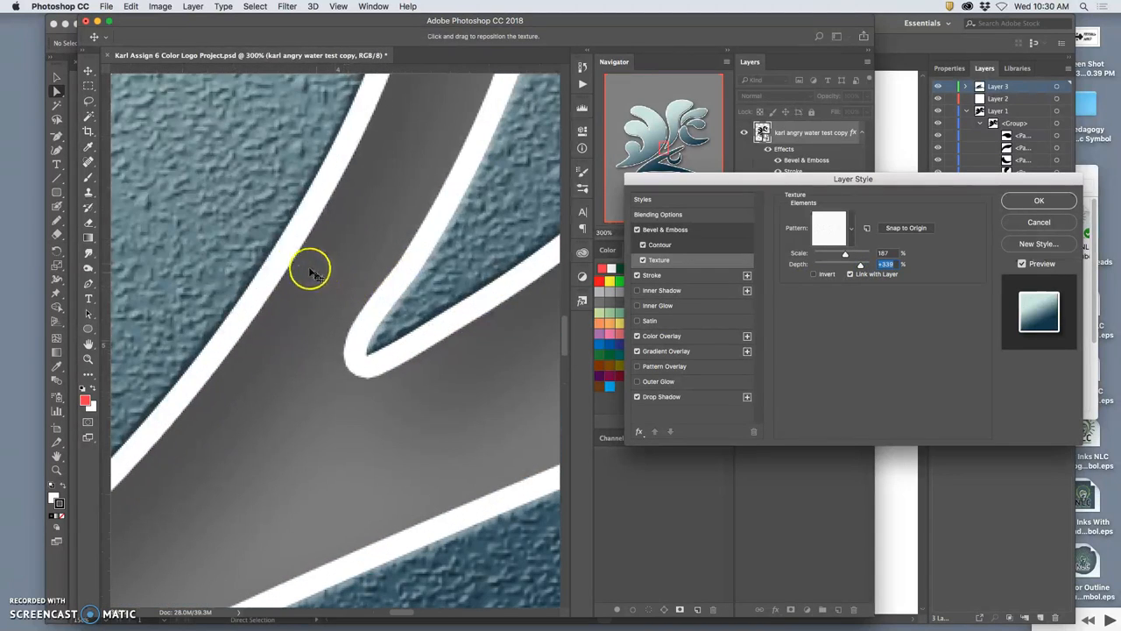
left_click(659, 246)
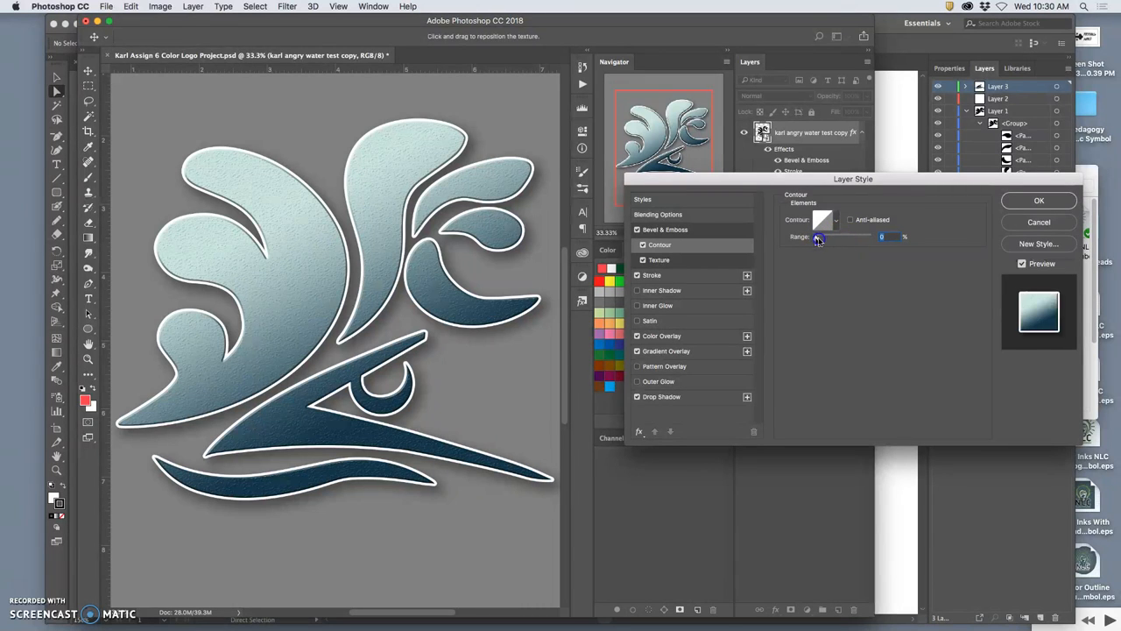
Increase the bevel contour's Range for smoother edge shading.
left_click_drag(818, 238, 873, 238)
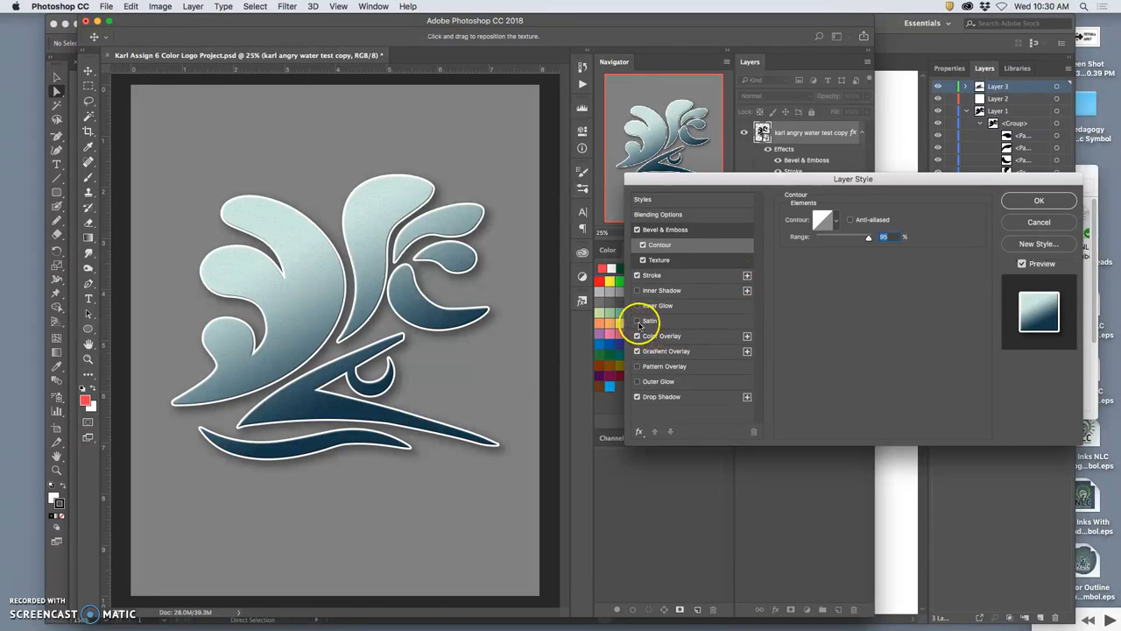
Try a Satin effect with Overlay blend mode on the logo, then switch it off.
left_click(637, 320)
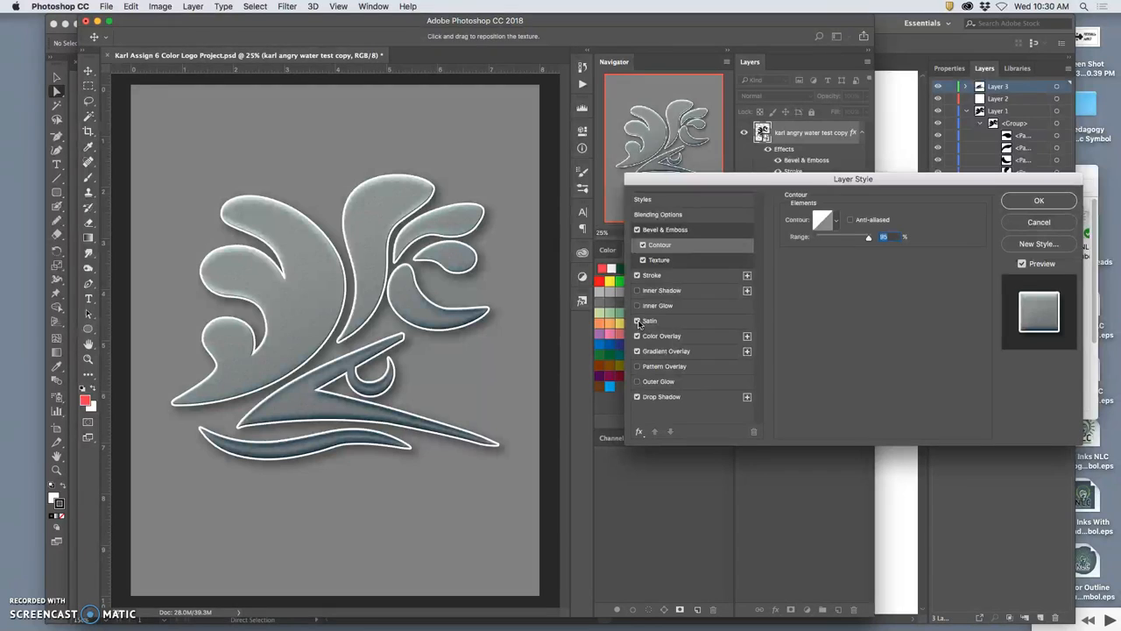
left_click(648, 321)
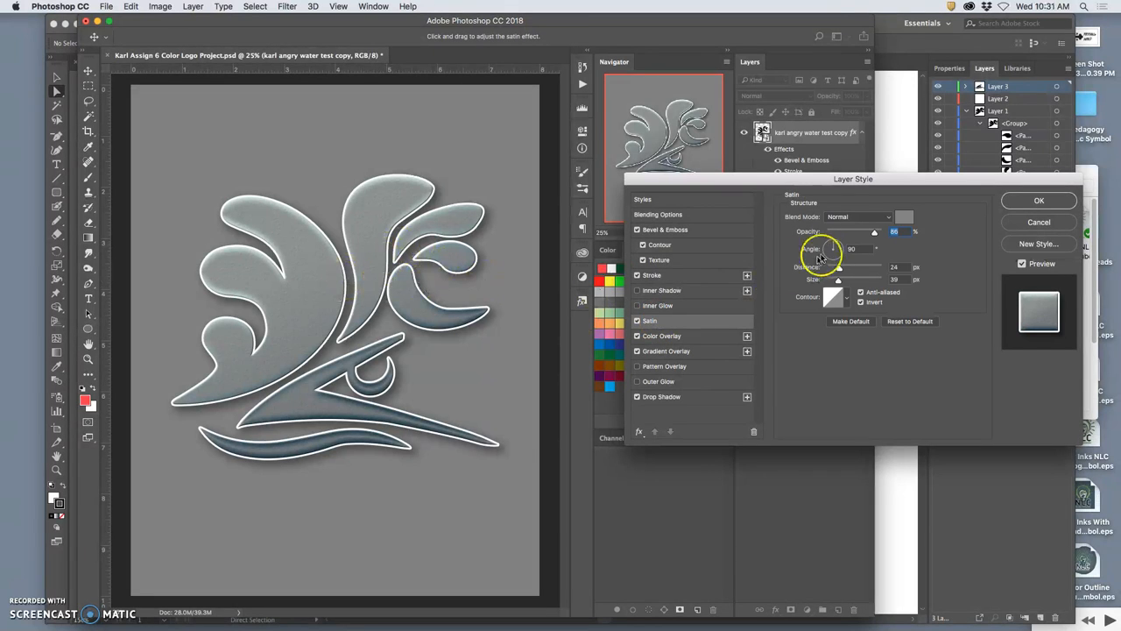
left_click(859, 217)
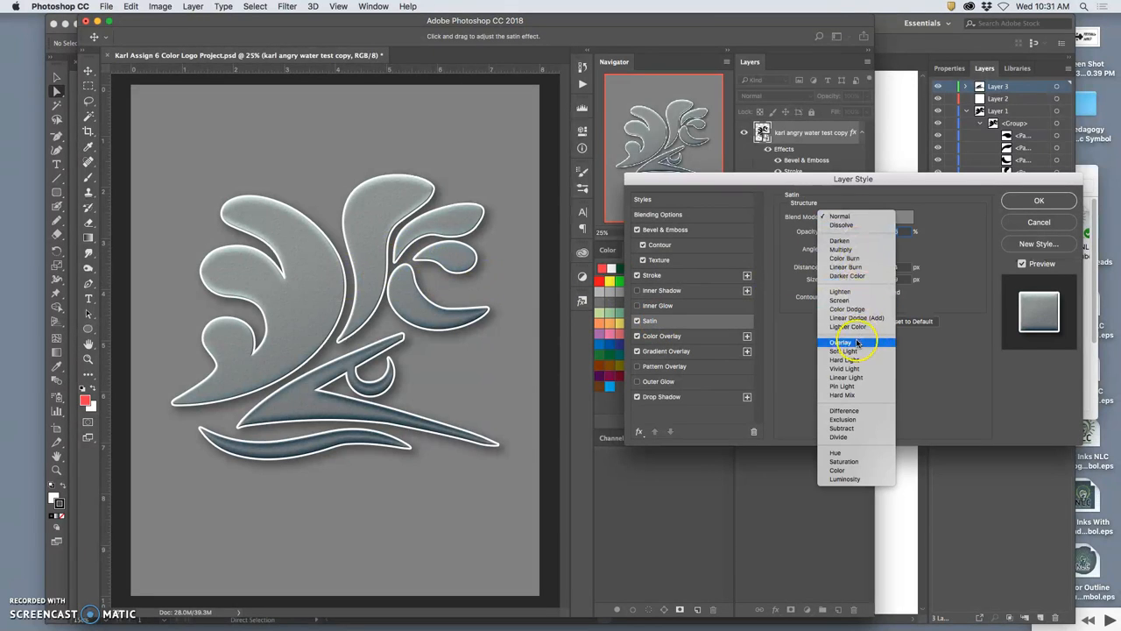
left_click(841, 342)
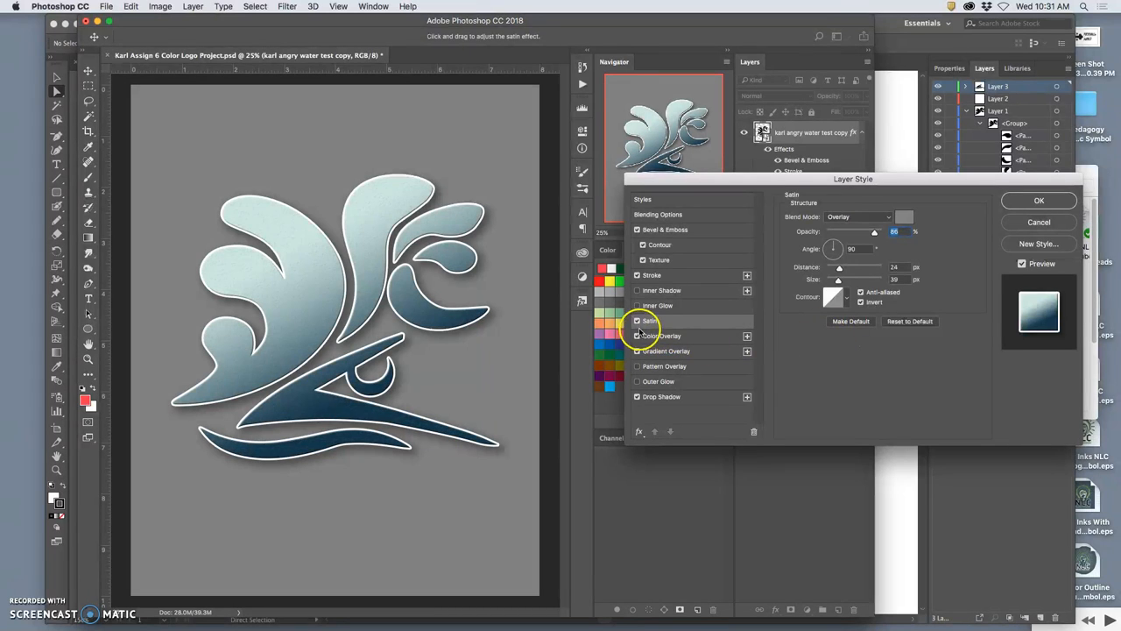
left_click(638, 321)
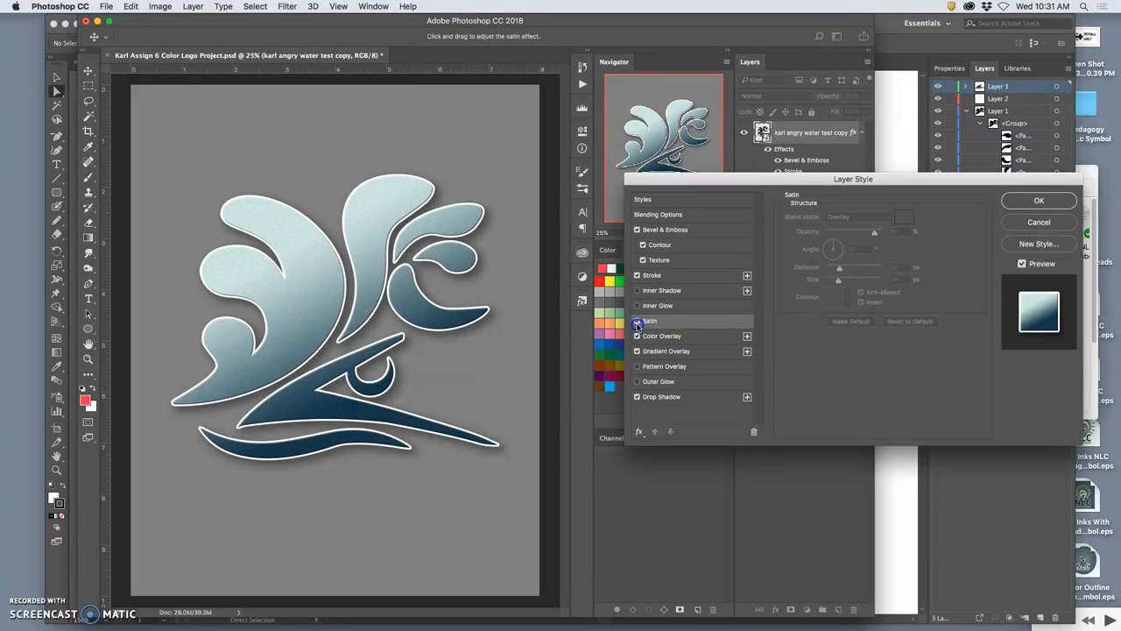
left_click(638, 318)
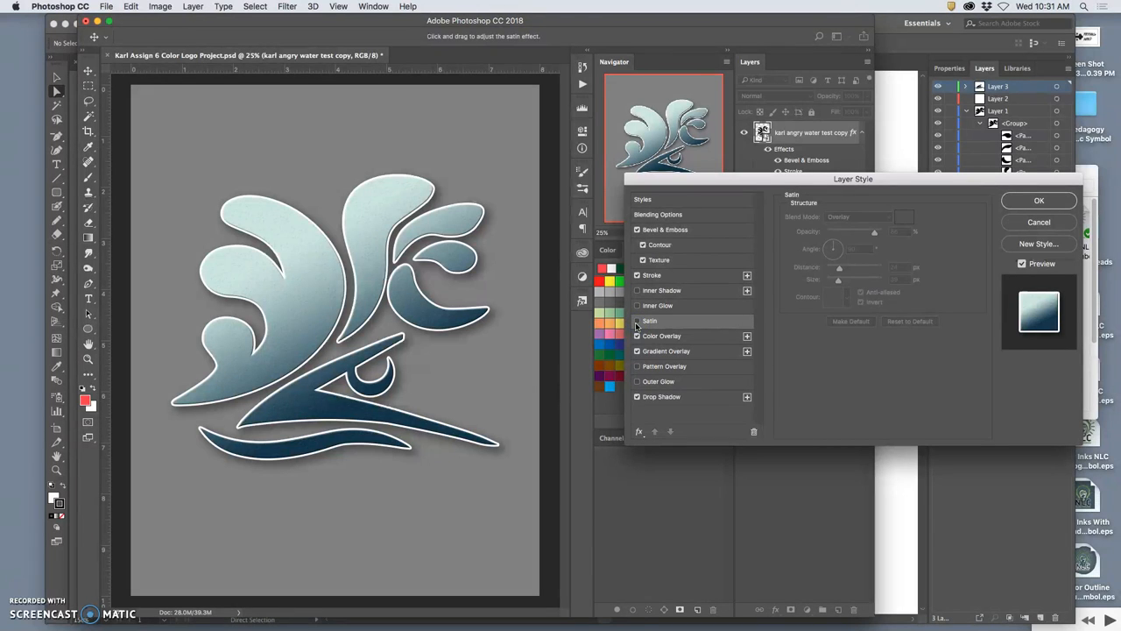
Enable Inner Glow, adjust its opacity and set its blend mode to Screen.
left_click(659, 305)
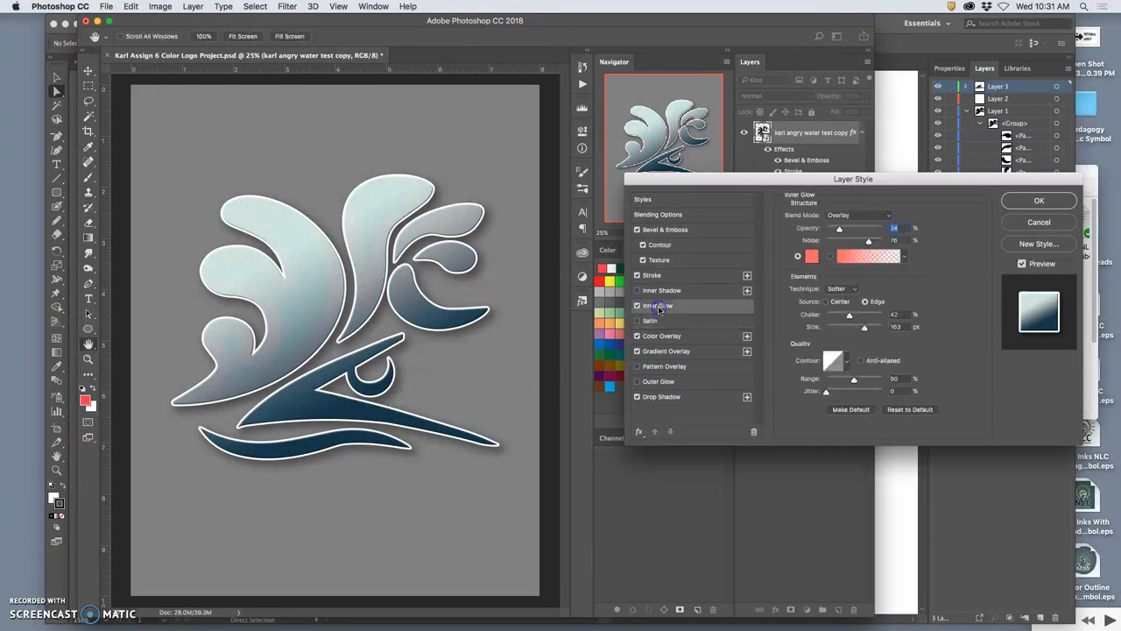
left_click(867, 256)
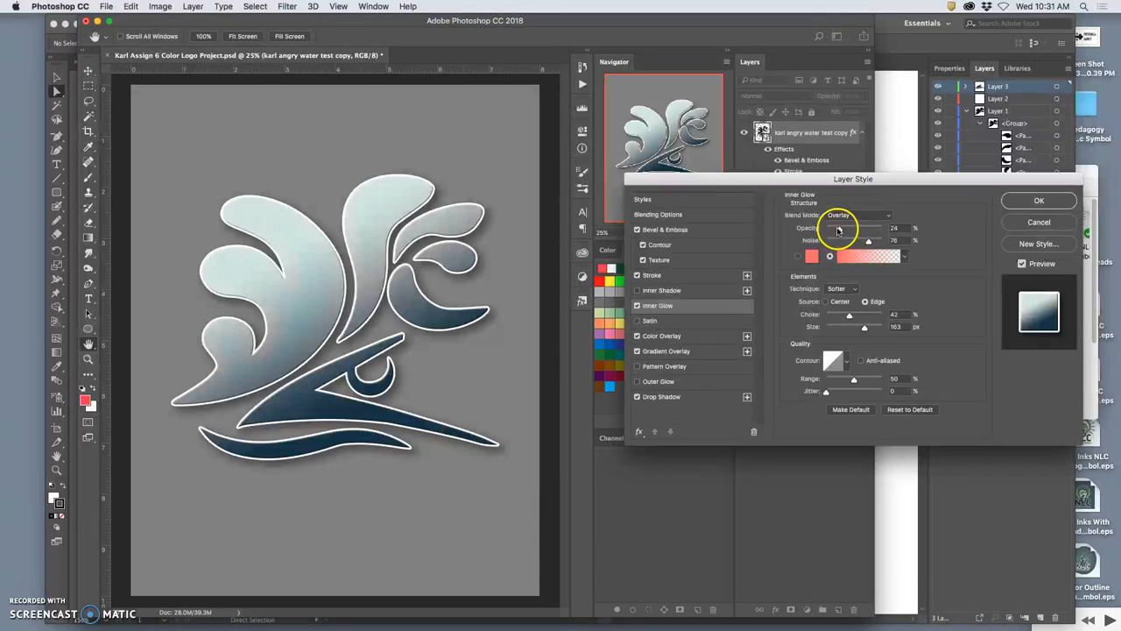
left_click_drag(834, 228, 856, 228)
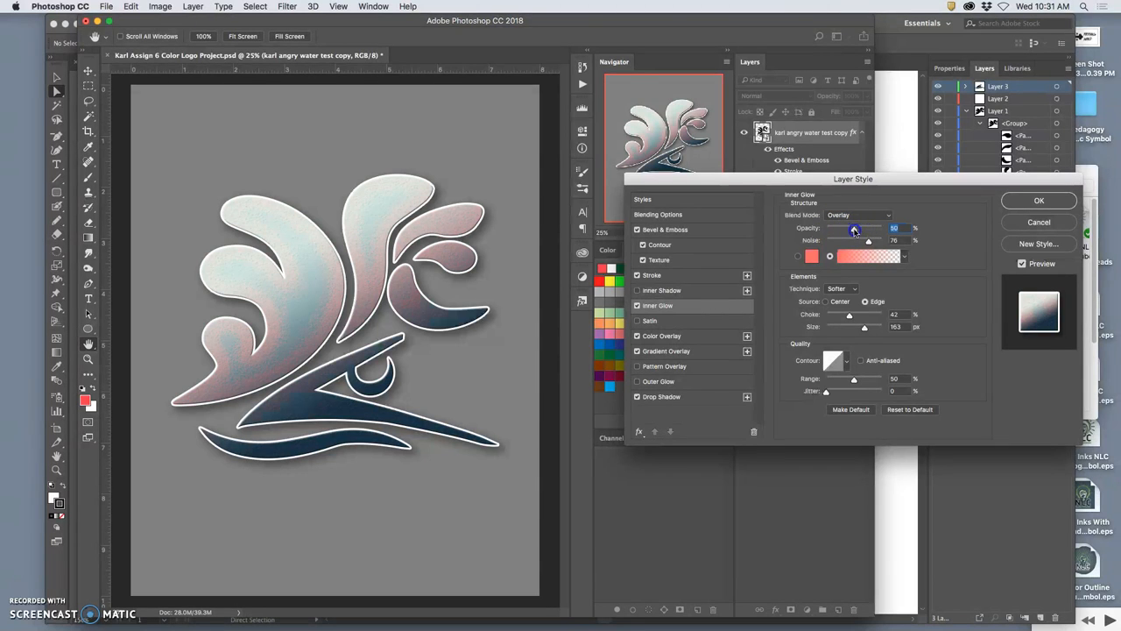
left_click_drag(855, 227, 850, 228)
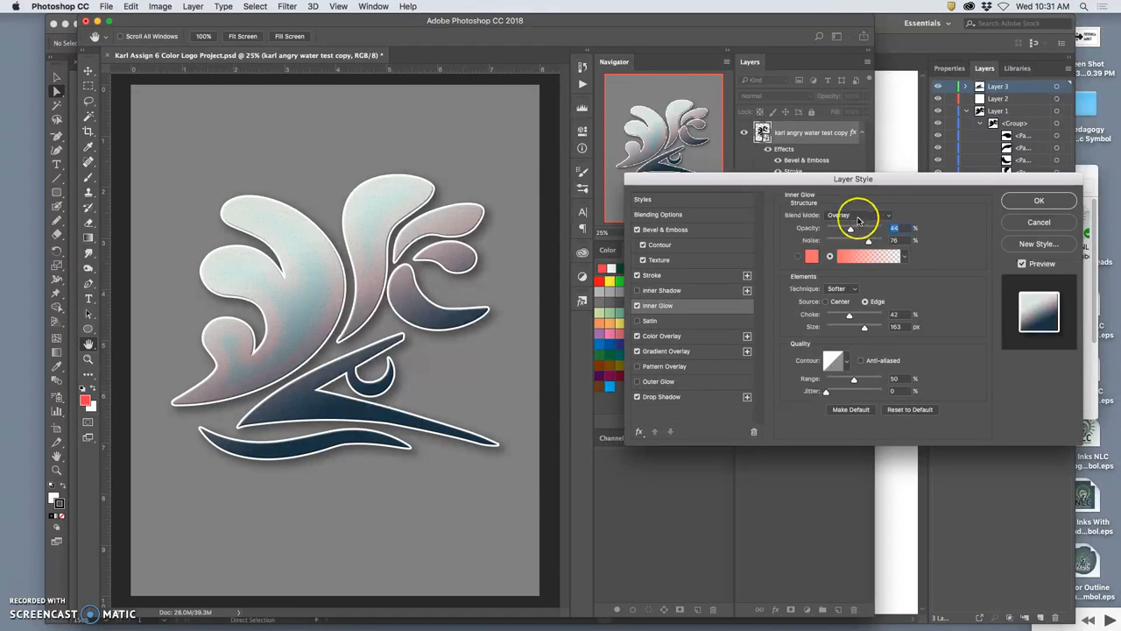
left_click(859, 214)
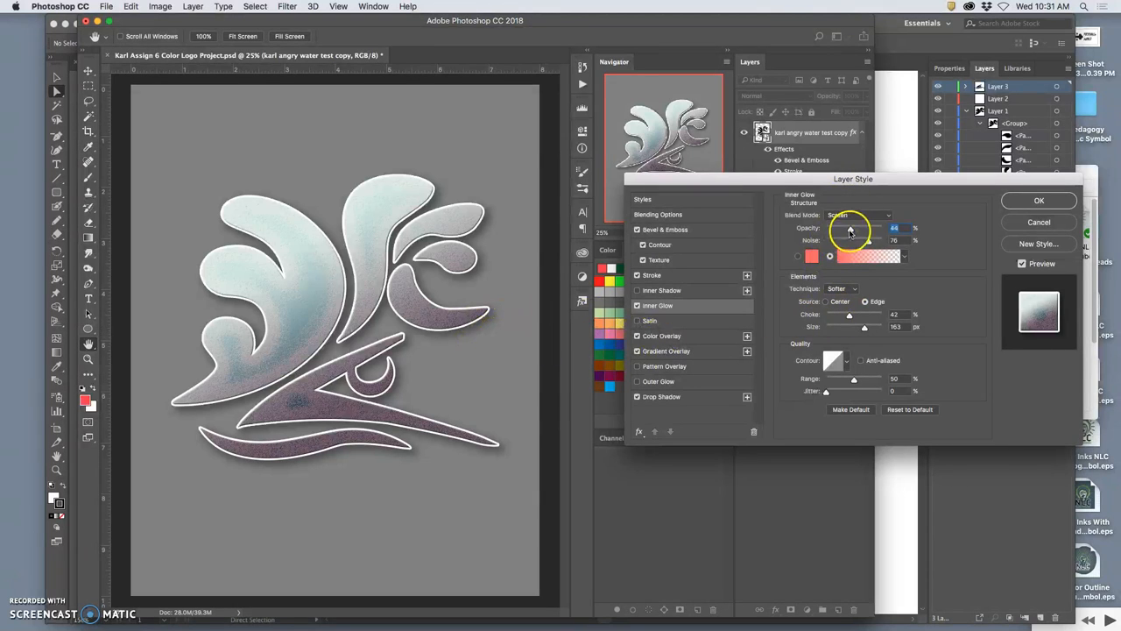
left_click_drag(852, 228, 841, 228)
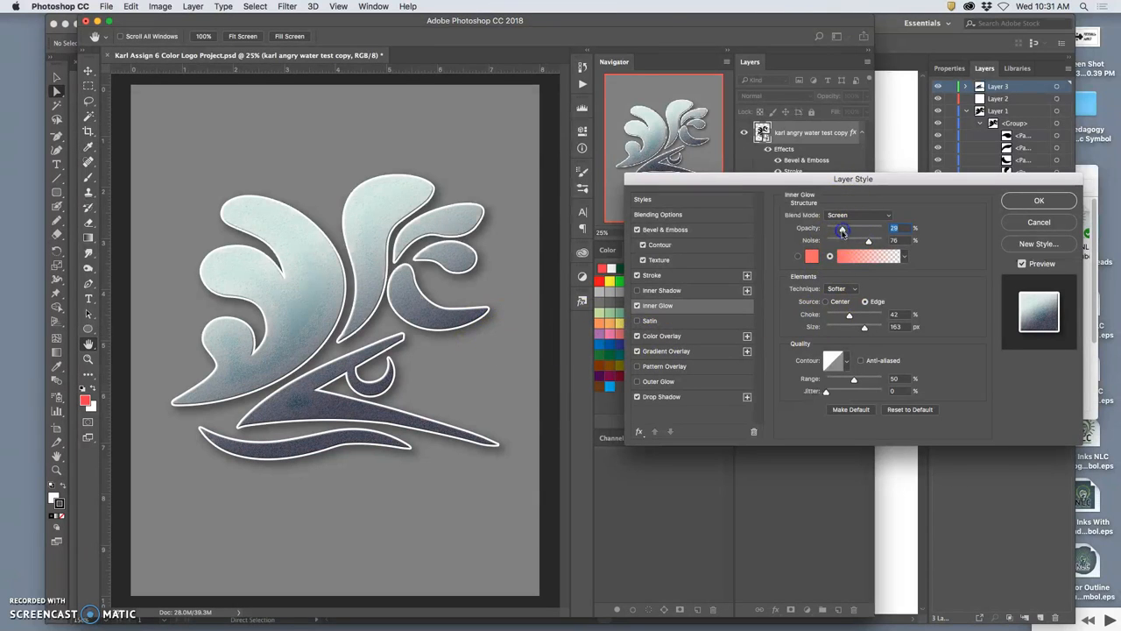
Edit the glow gradient's stops to a teal shade and a blue sampled from the logo.
left_click(869, 256)
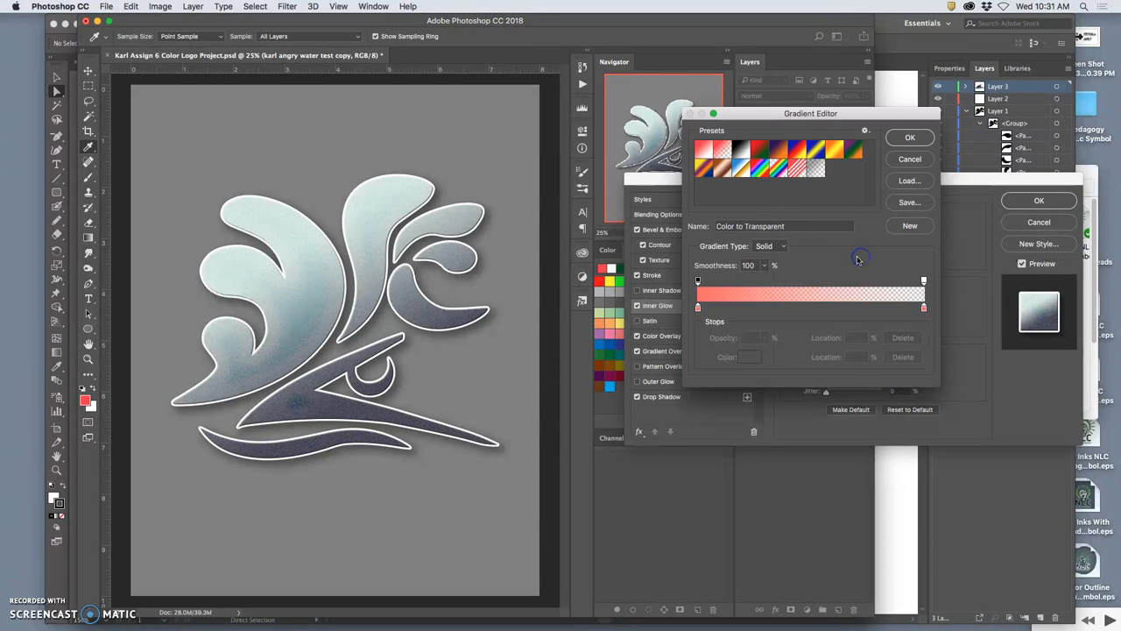
left_click(697, 309)
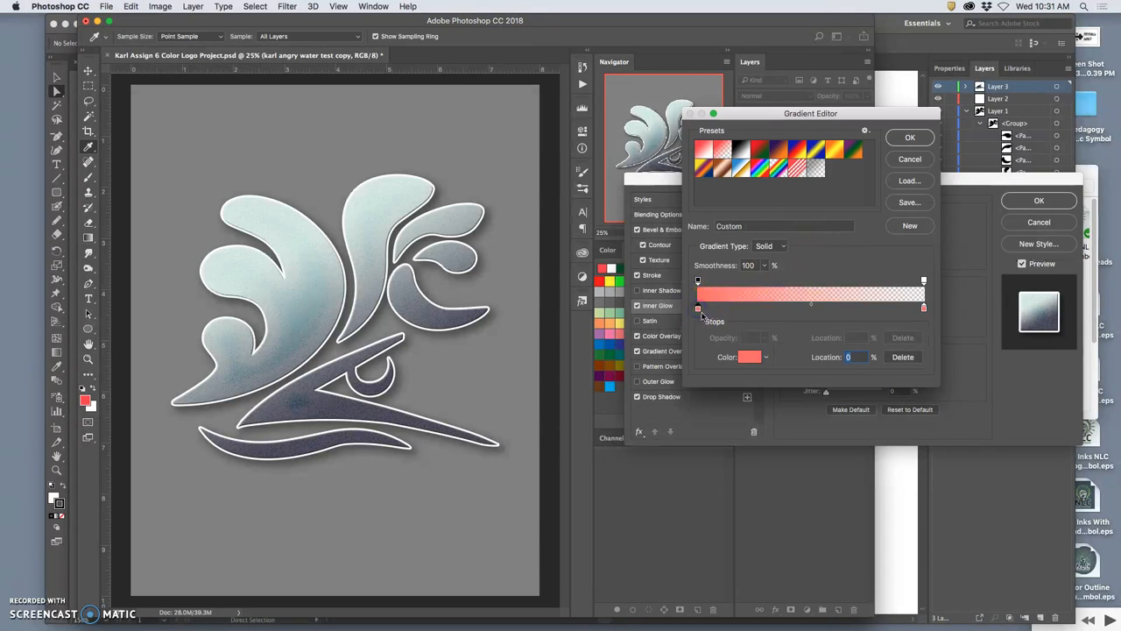
left_click(750, 357)
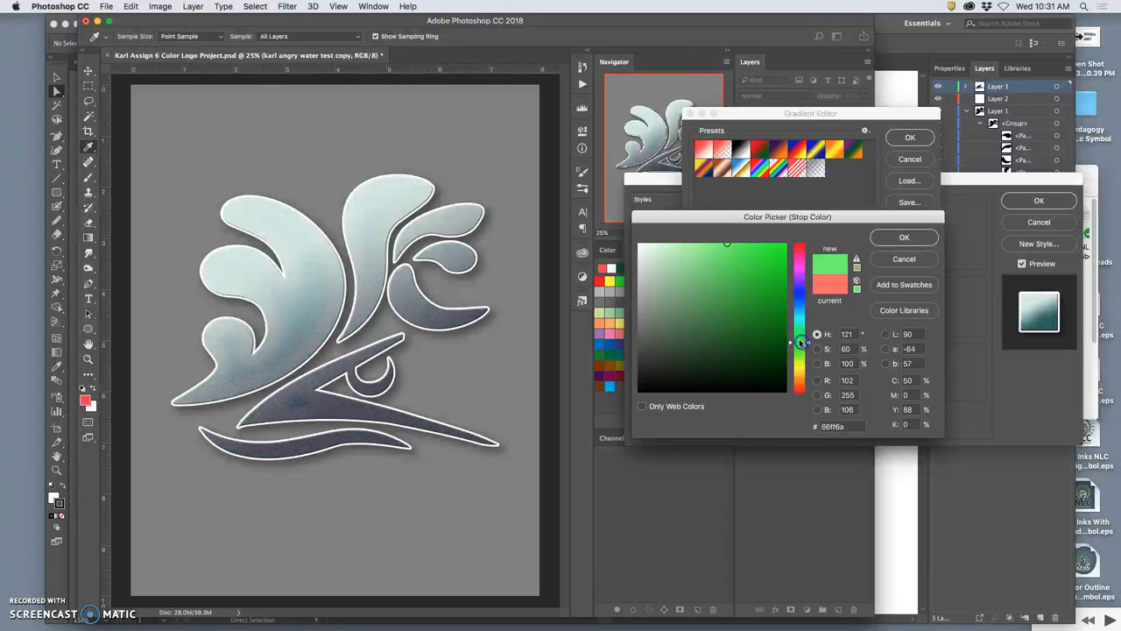
left_click(711, 289)
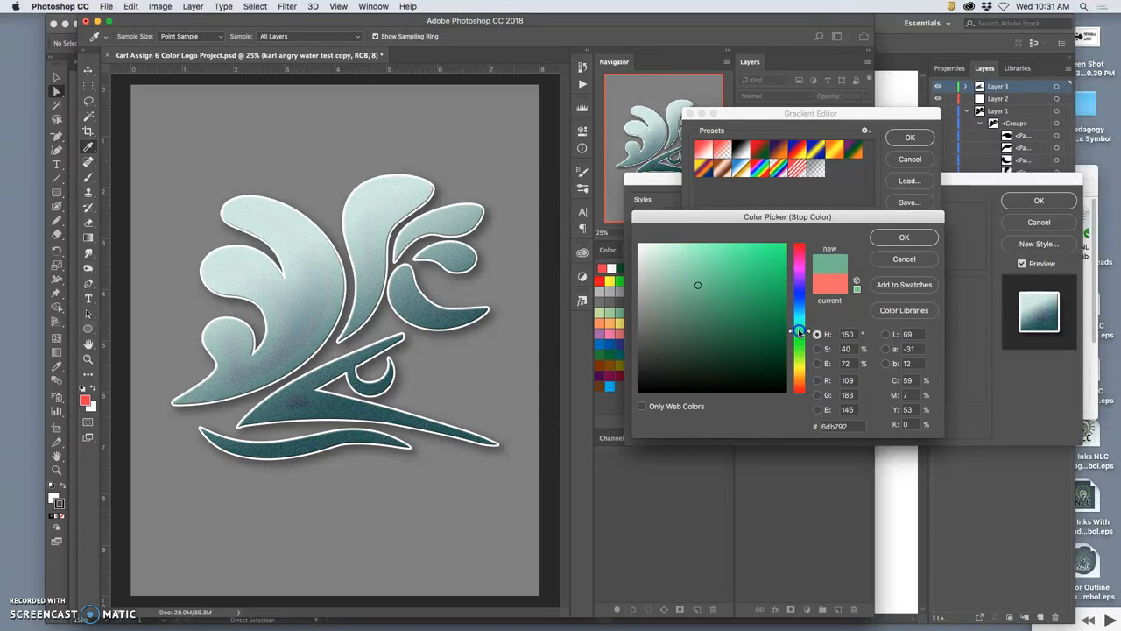
left_click_drag(799, 331, 799, 319)
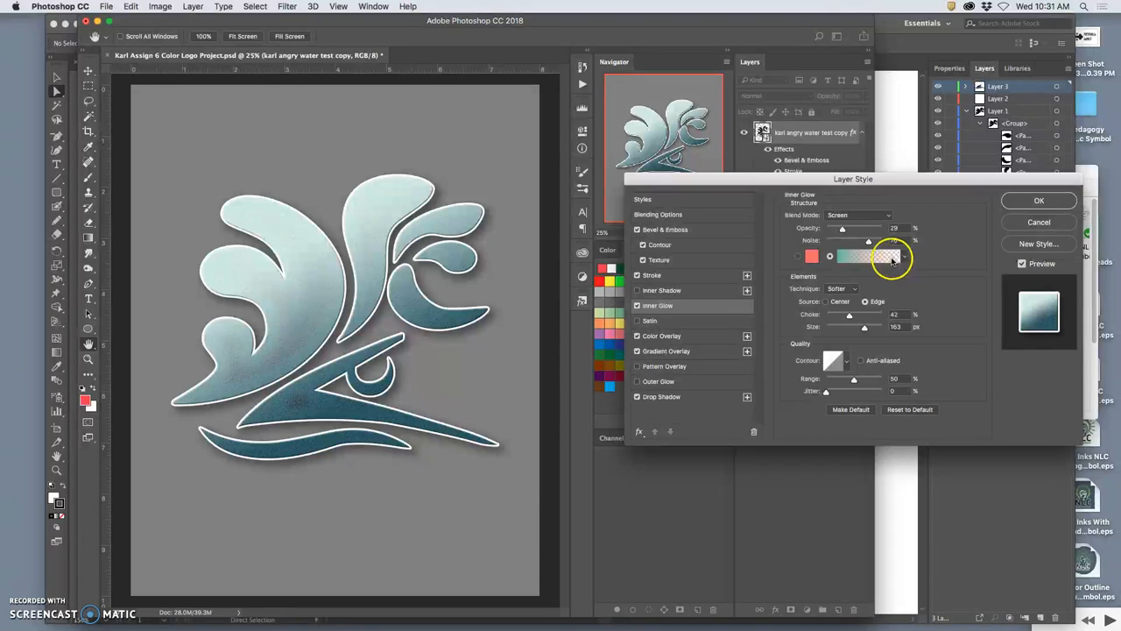
left_click_drag(869, 256, 887, 256)
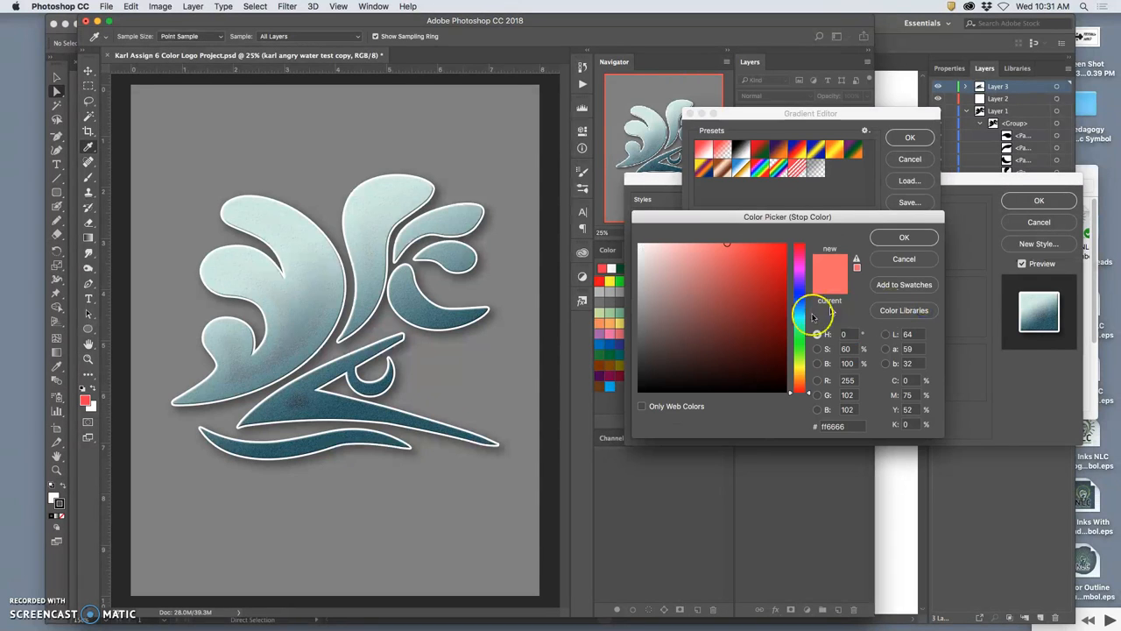
left_click(904, 237)
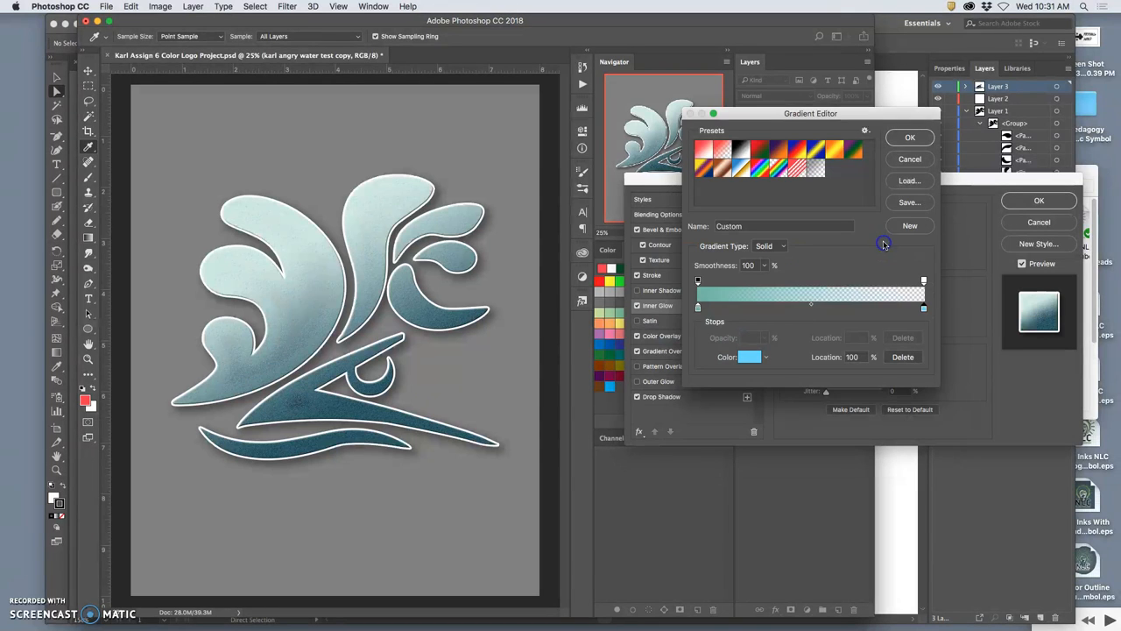
mouse_move(456, 331)
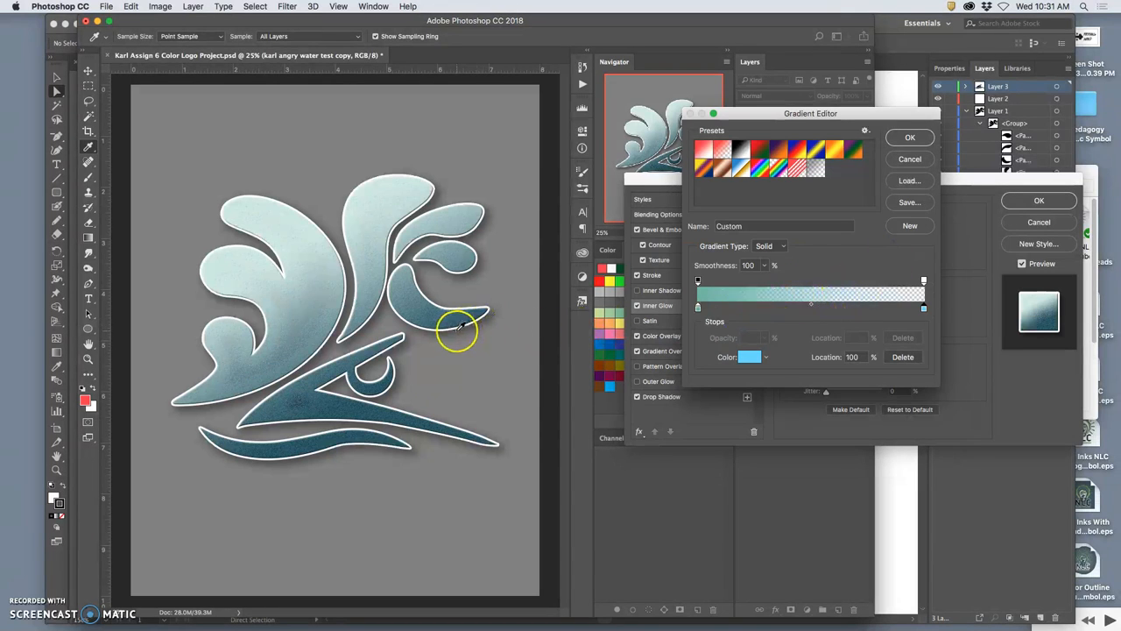
left_click(911, 136)
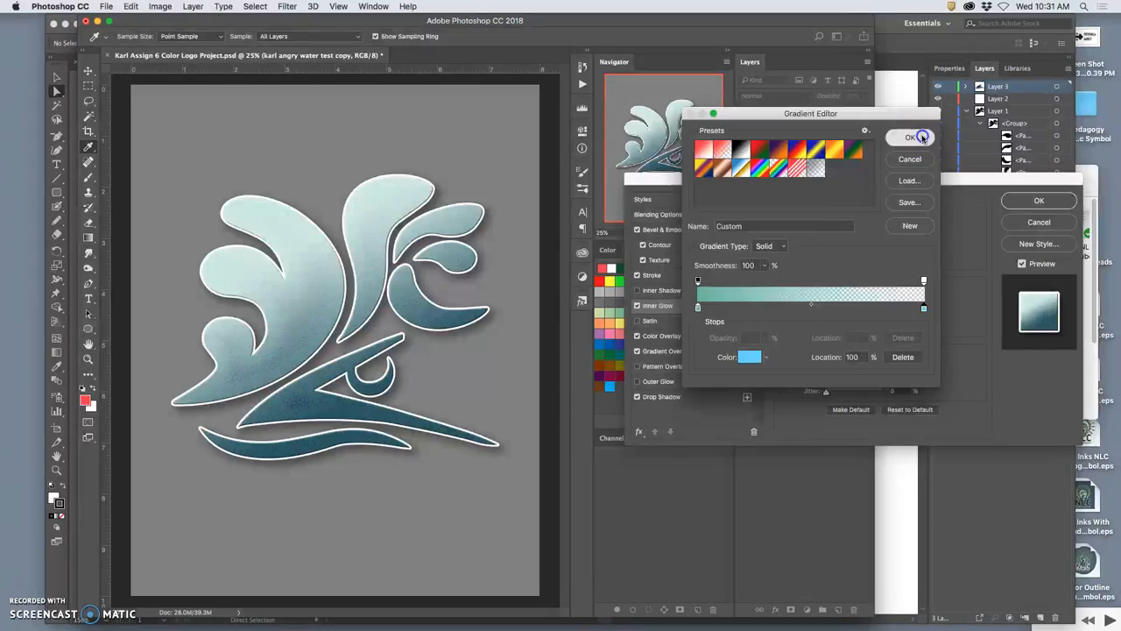
Confirm the gradient, set the glow to Soft Light after trying Color Dodge, and enable Satin.
left_click(911, 137)
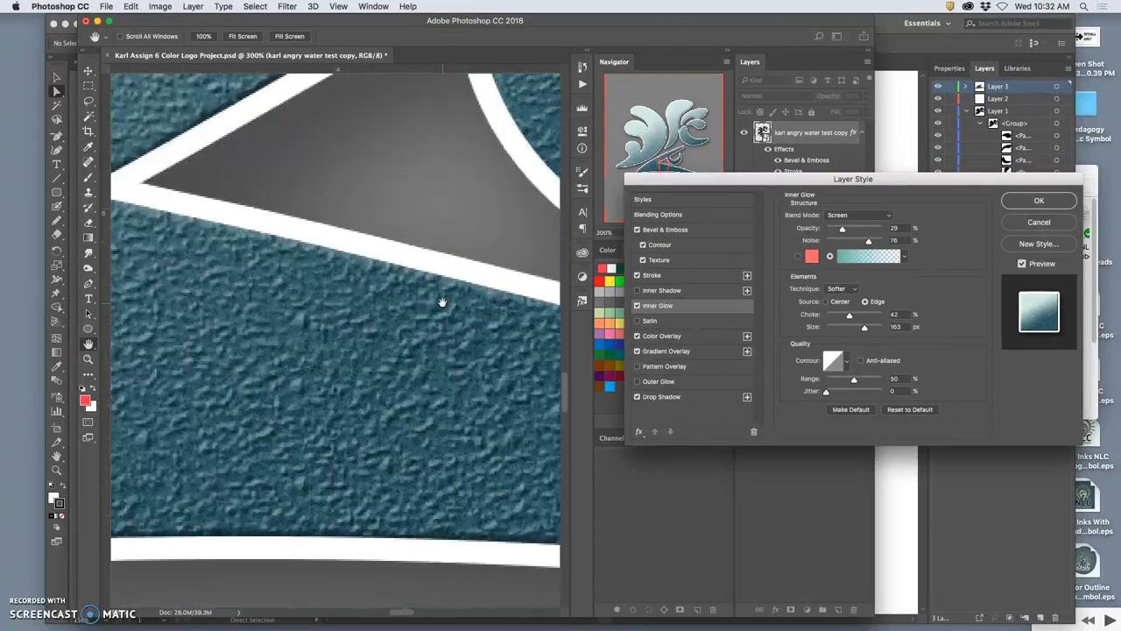
left_click(858, 214)
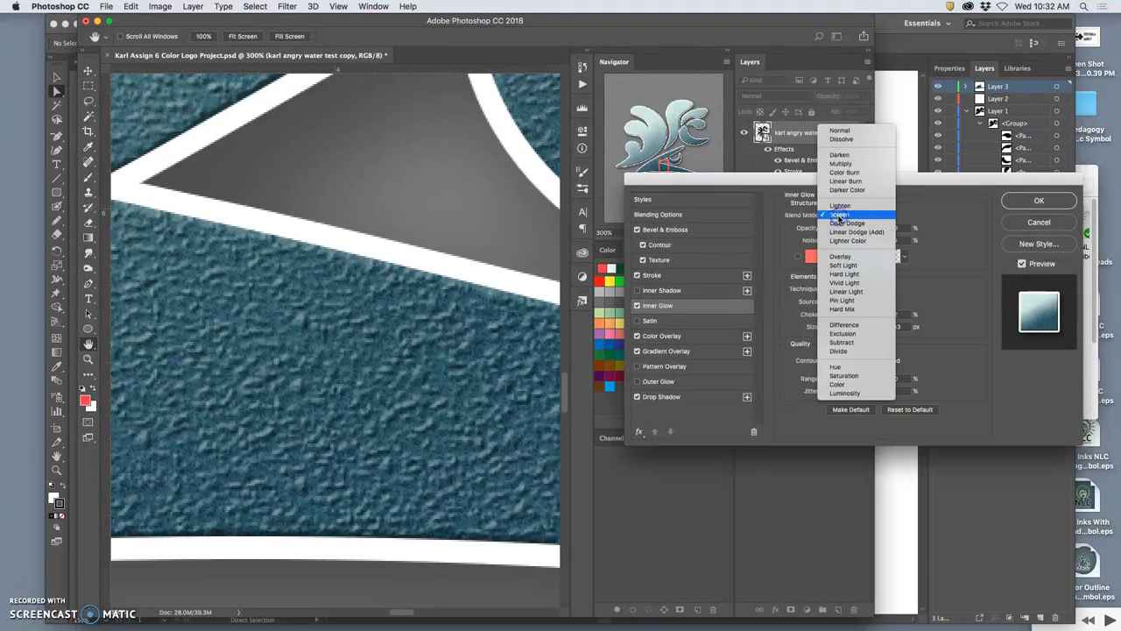
left_click(846, 223)
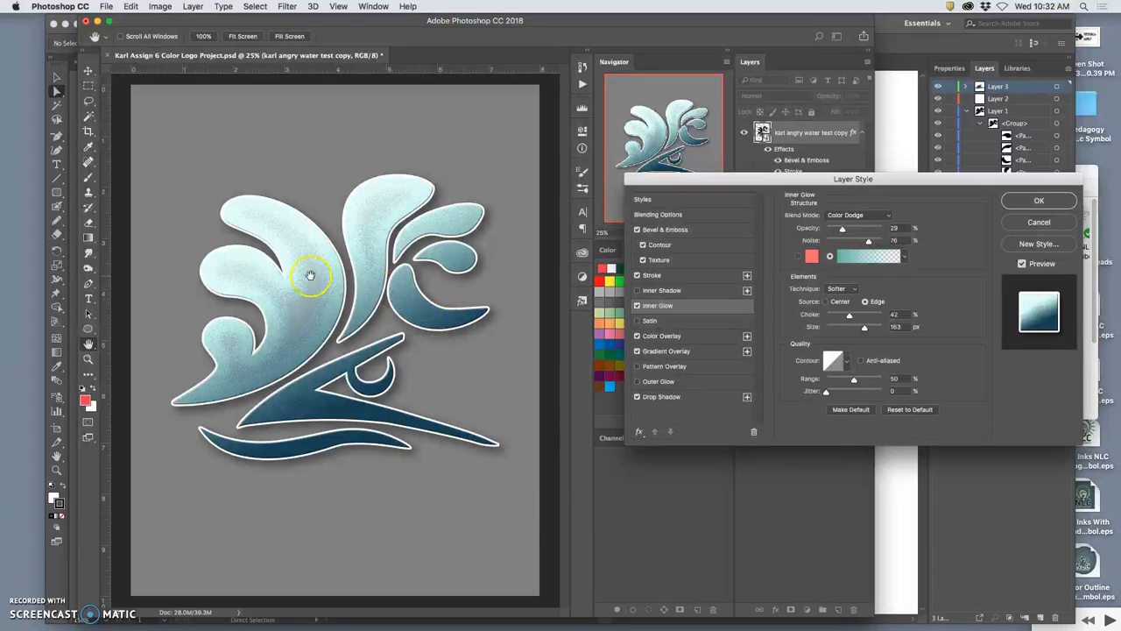
left_click(859, 214)
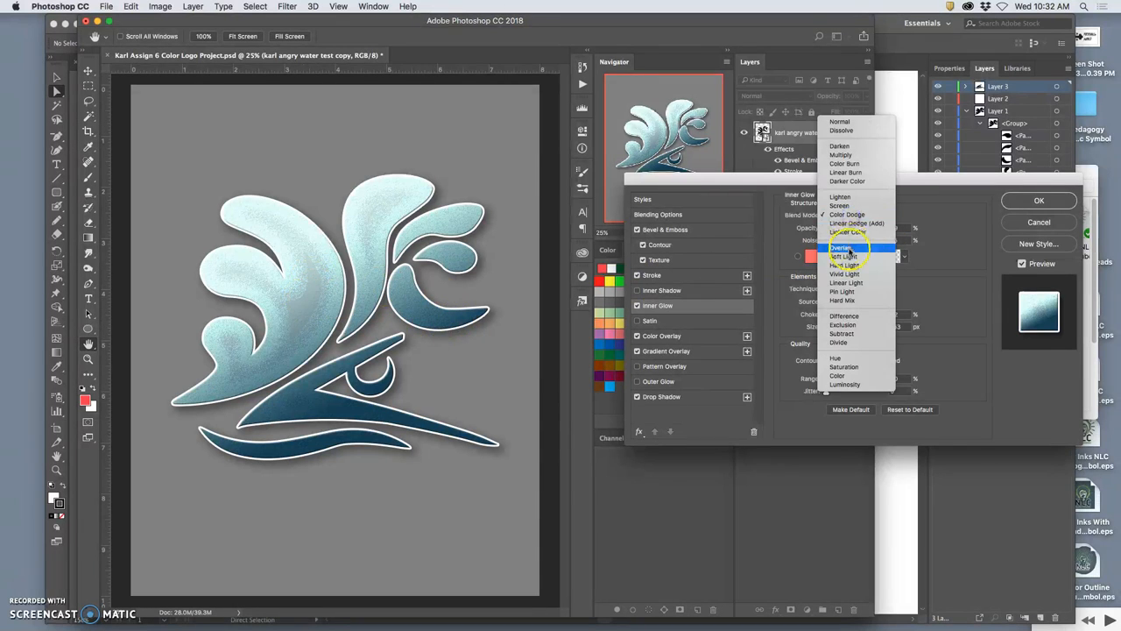
left_click(845, 256)
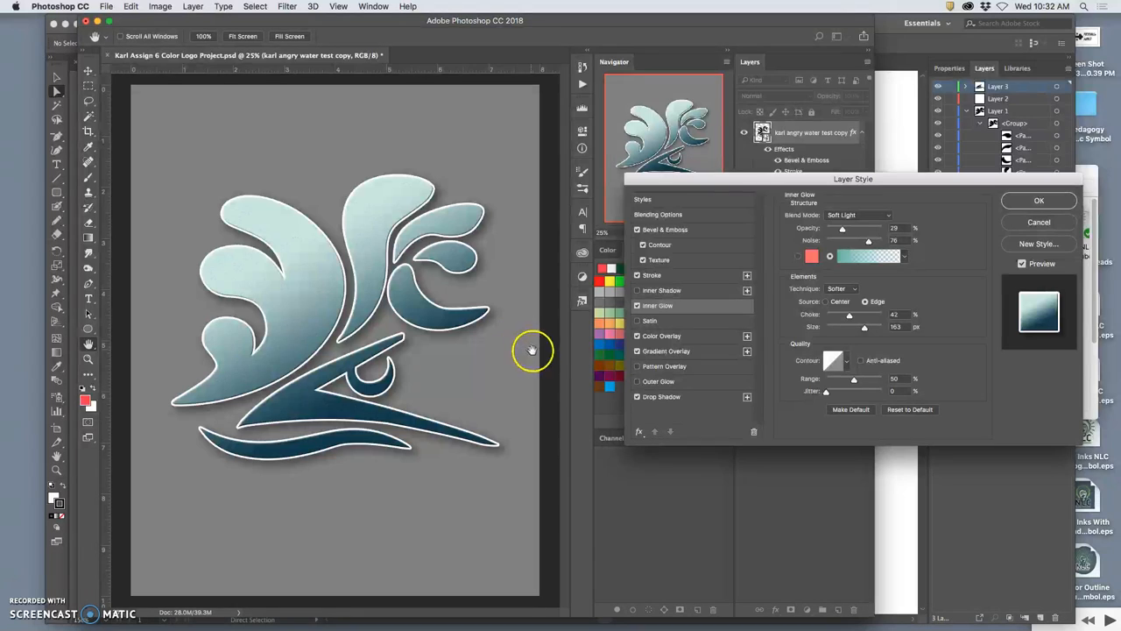
left_click(638, 320)
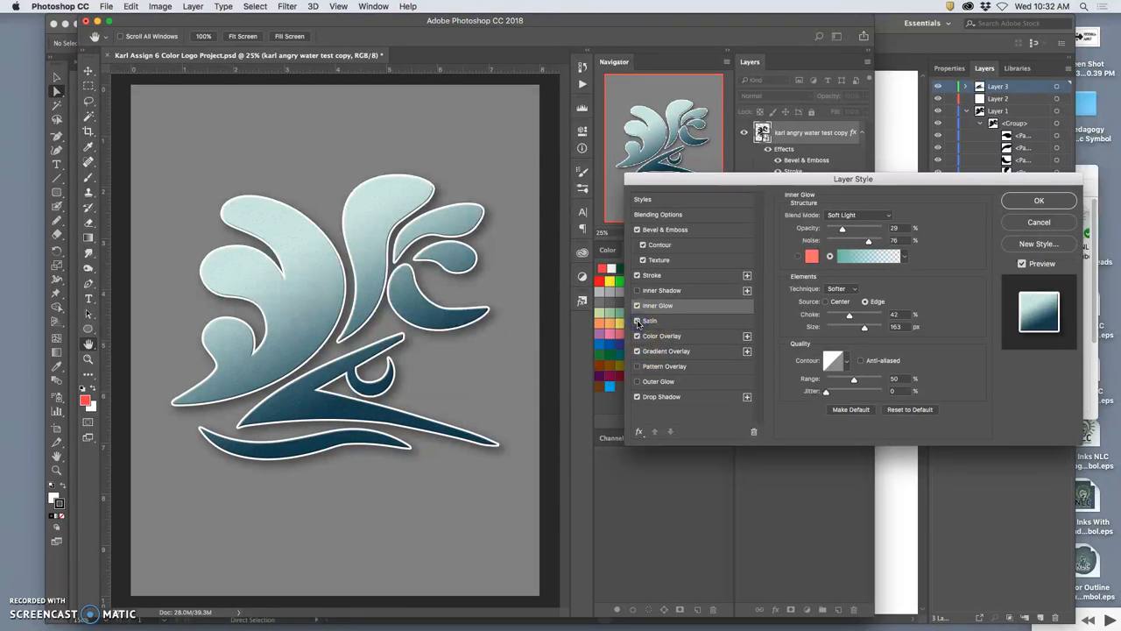
left_click(638, 305)
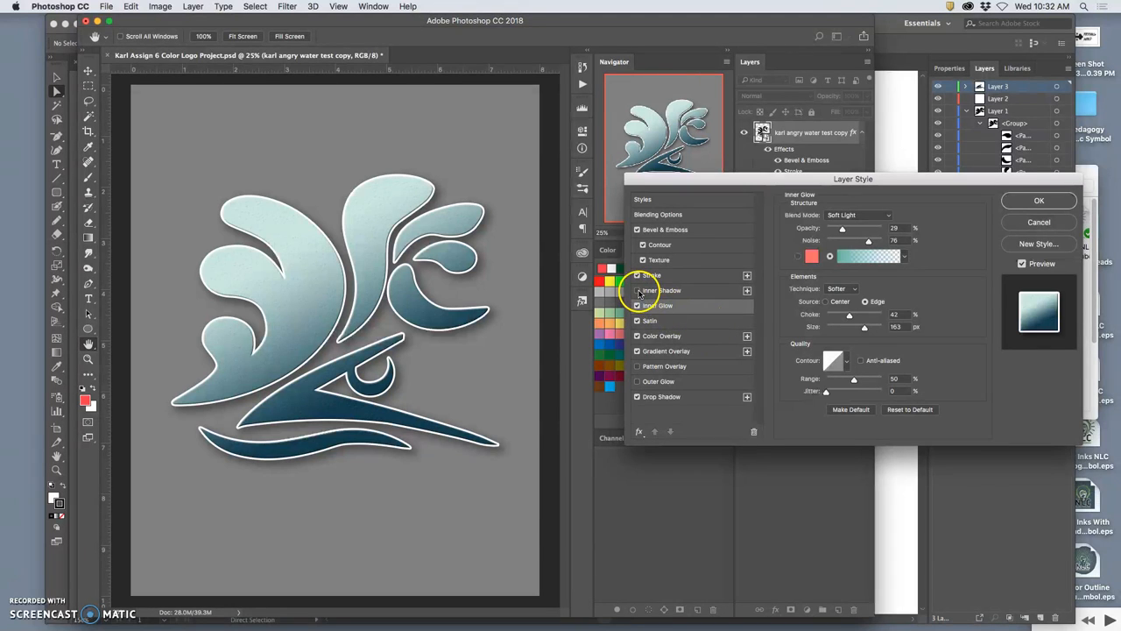
Add a dark red Inner Shadow and adjust its distance and size.
left_click(651, 291)
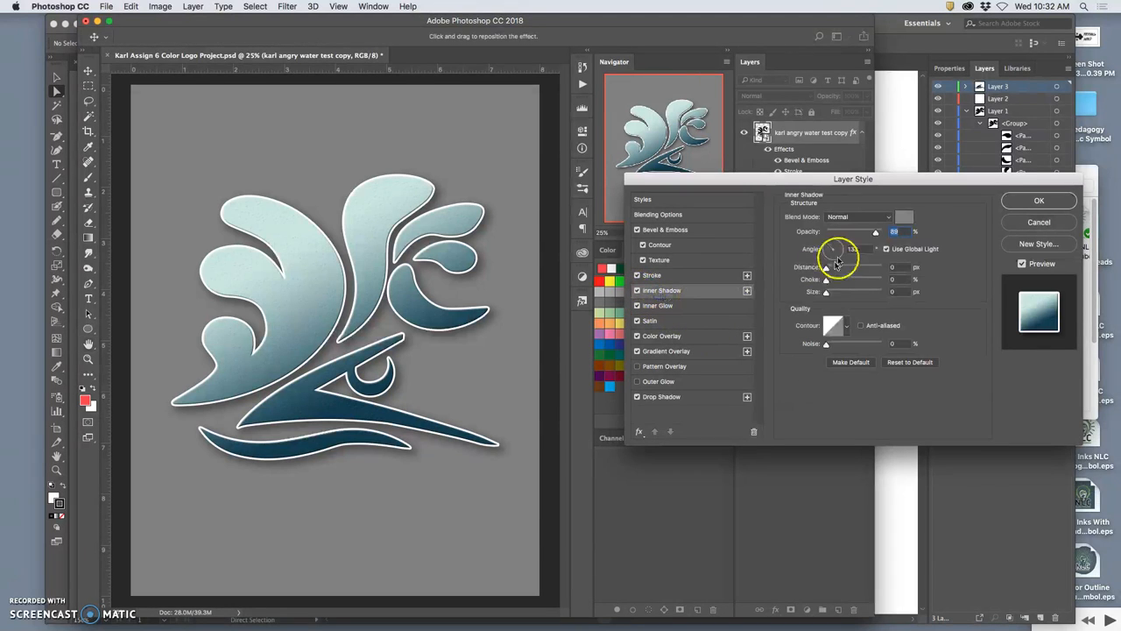
left_click(904, 217)
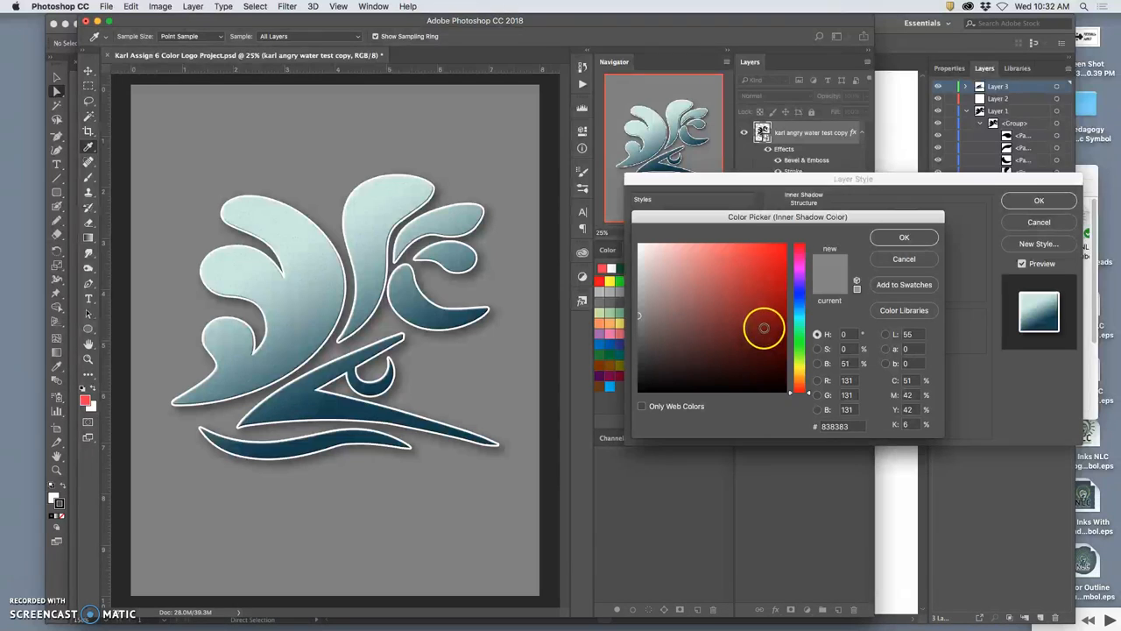
left_click(904, 236)
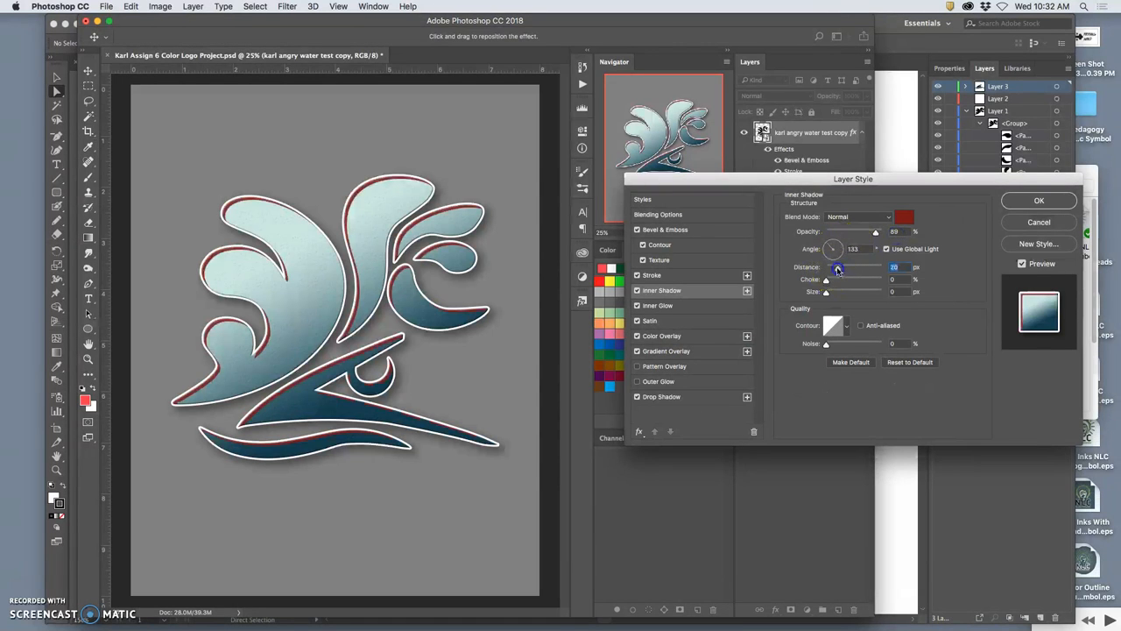
left_click_drag(838, 266, 841, 266)
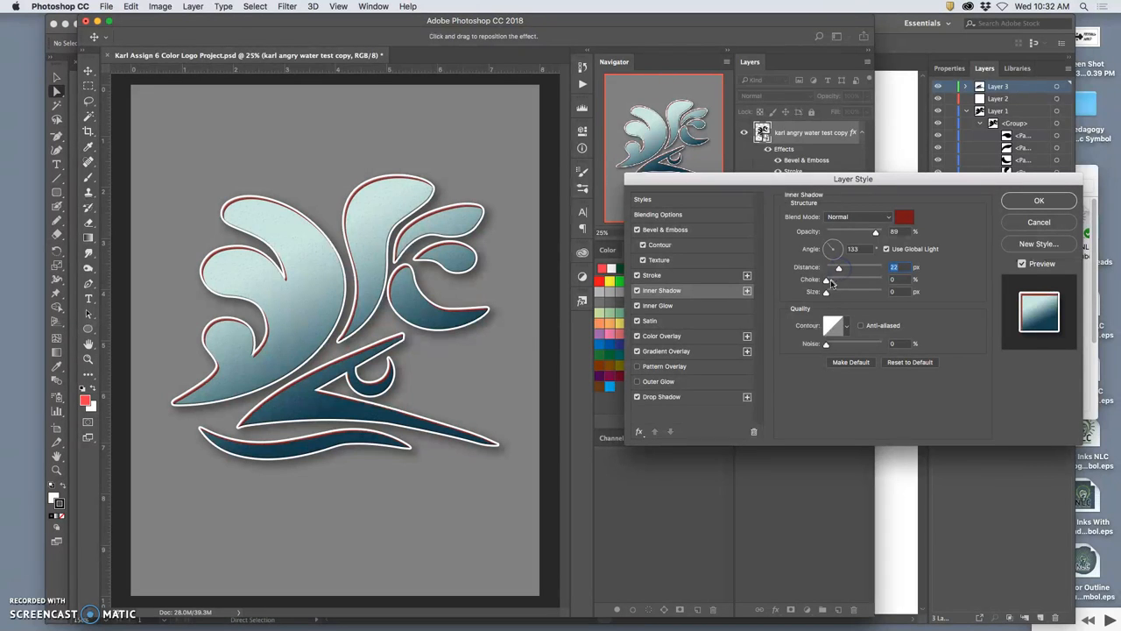
left_click_drag(826, 291, 848, 294)
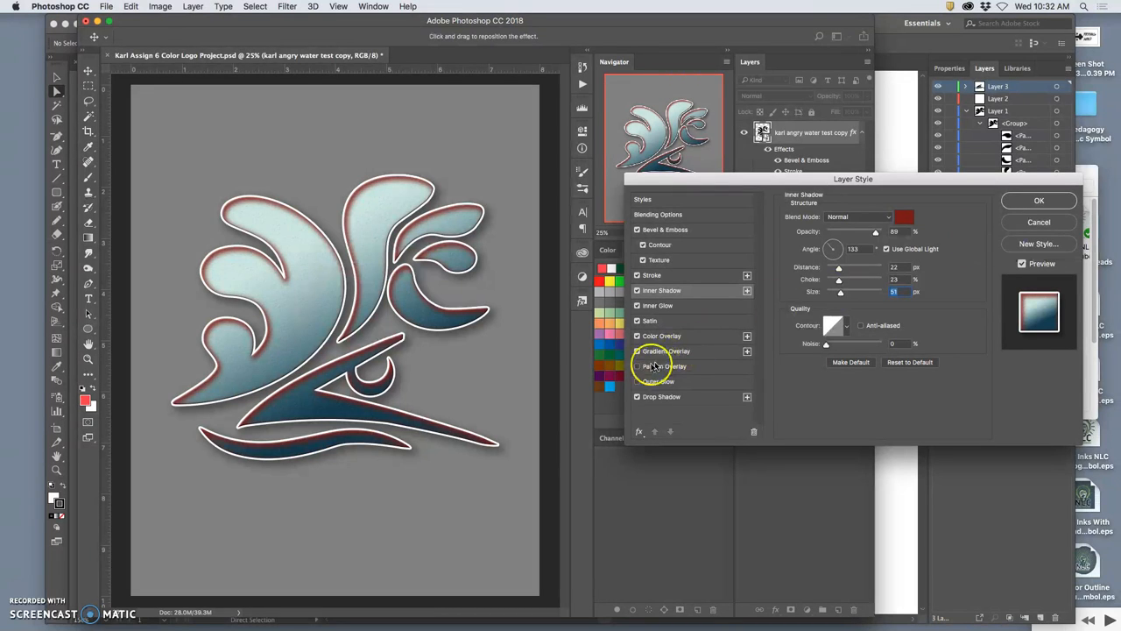
Enable Pattern Overlay with a speckled texture, then move on to the Color Overlay settings.
left_click(666, 366)
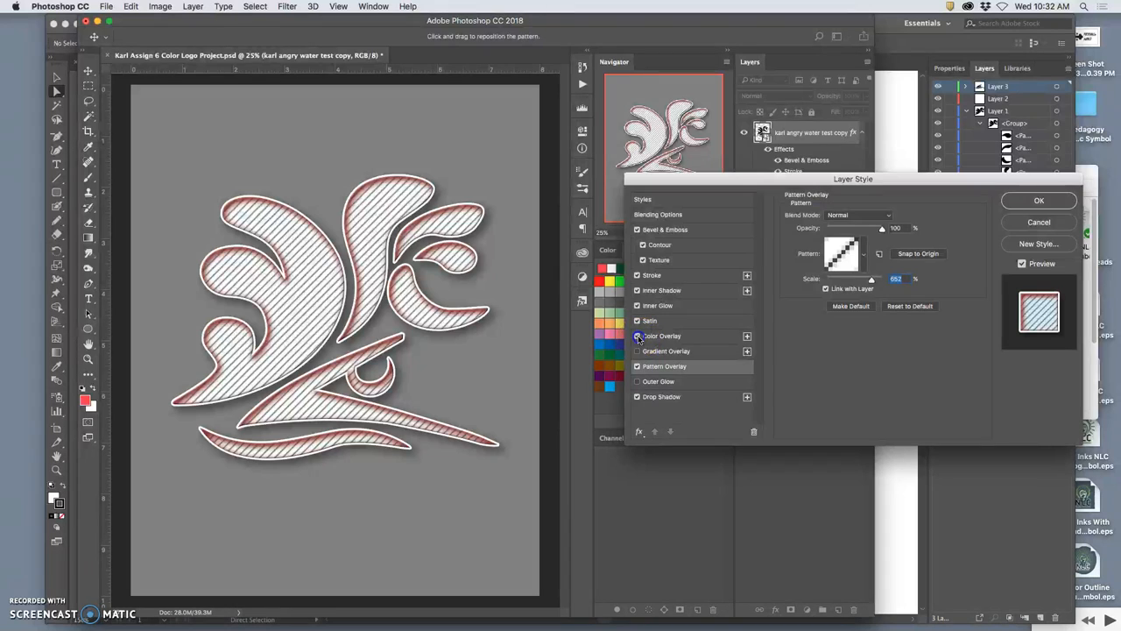
left_click(638, 336)
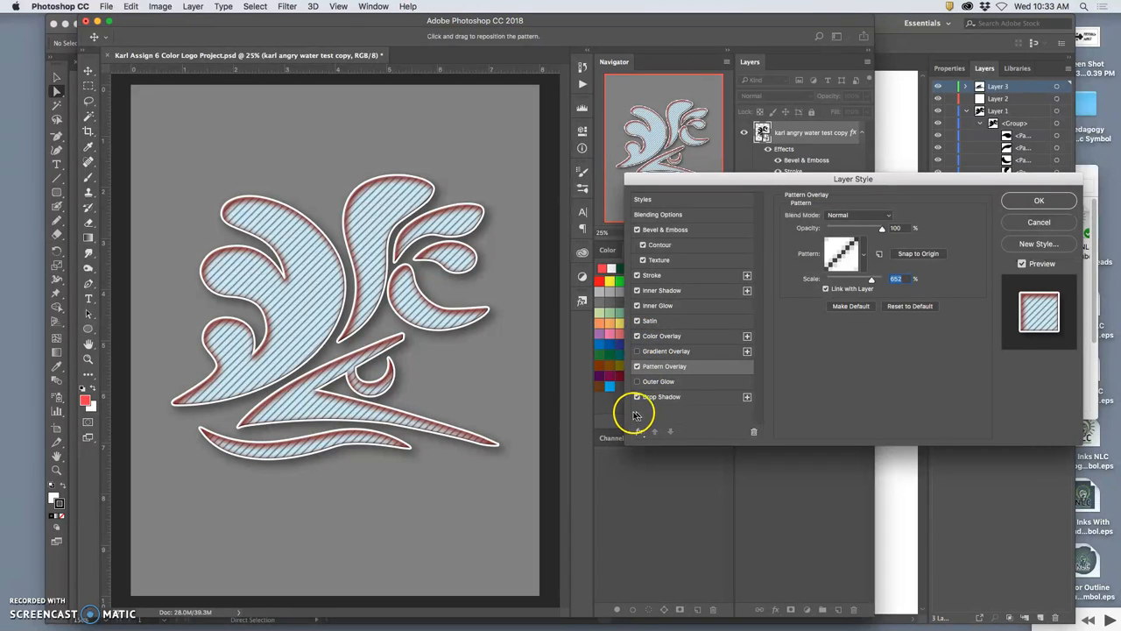
left_click(862, 253)
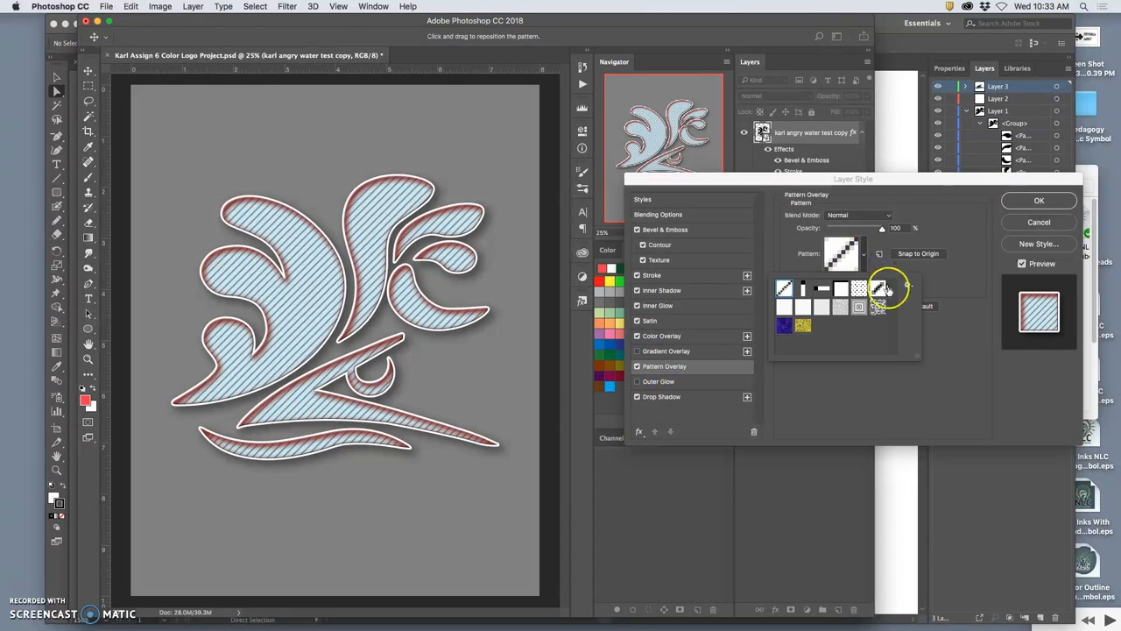
left_click(809, 289)
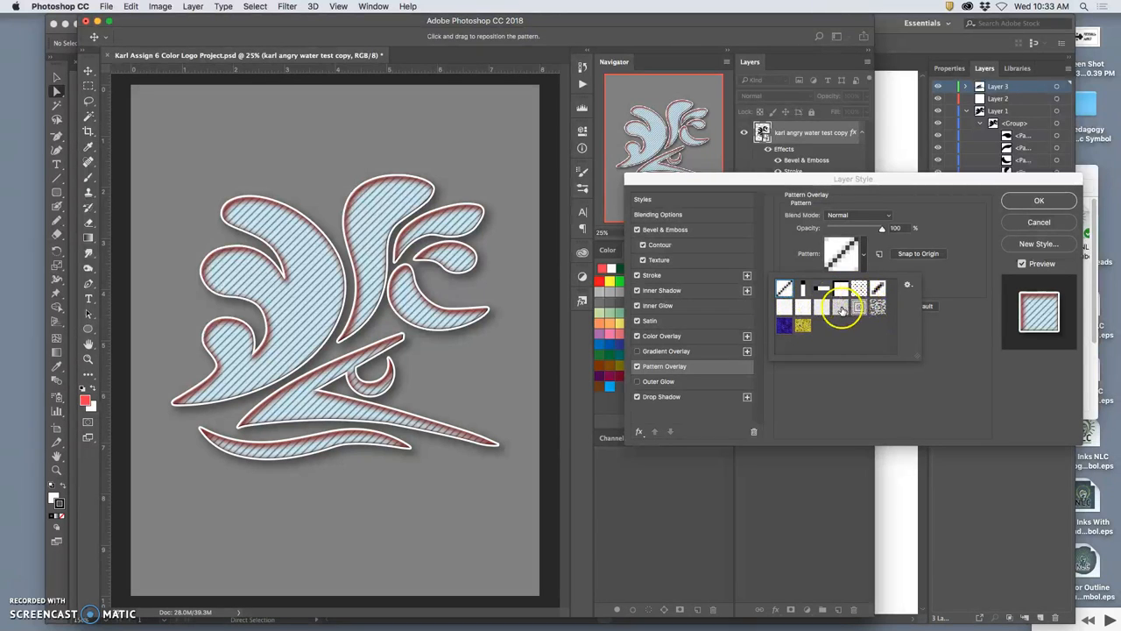
left_click(839, 307)
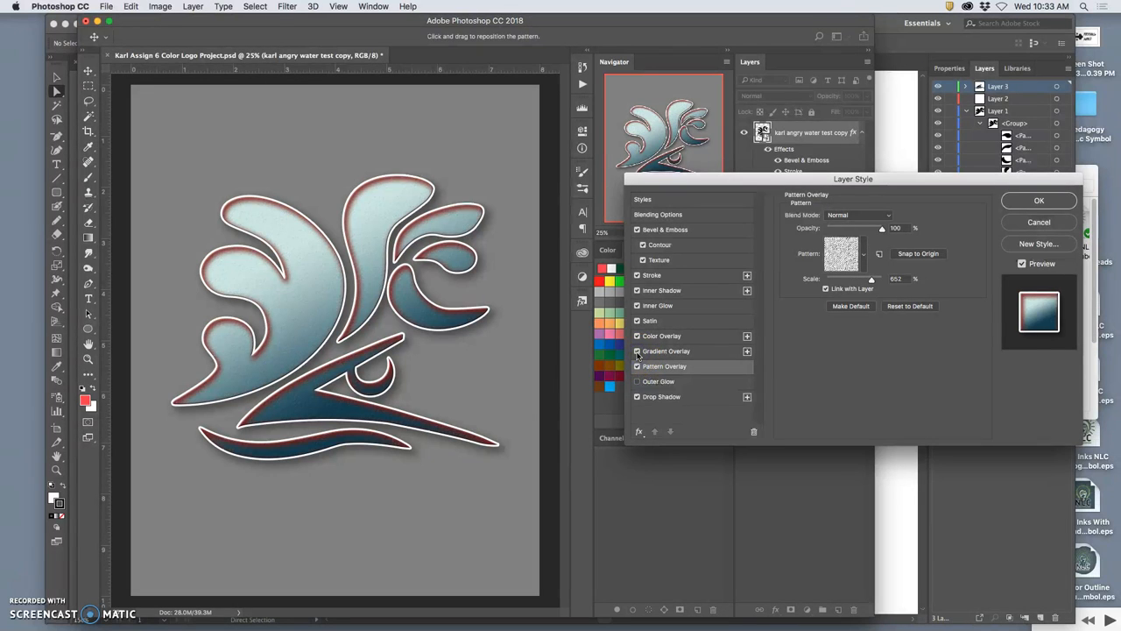
left_click(638, 337)
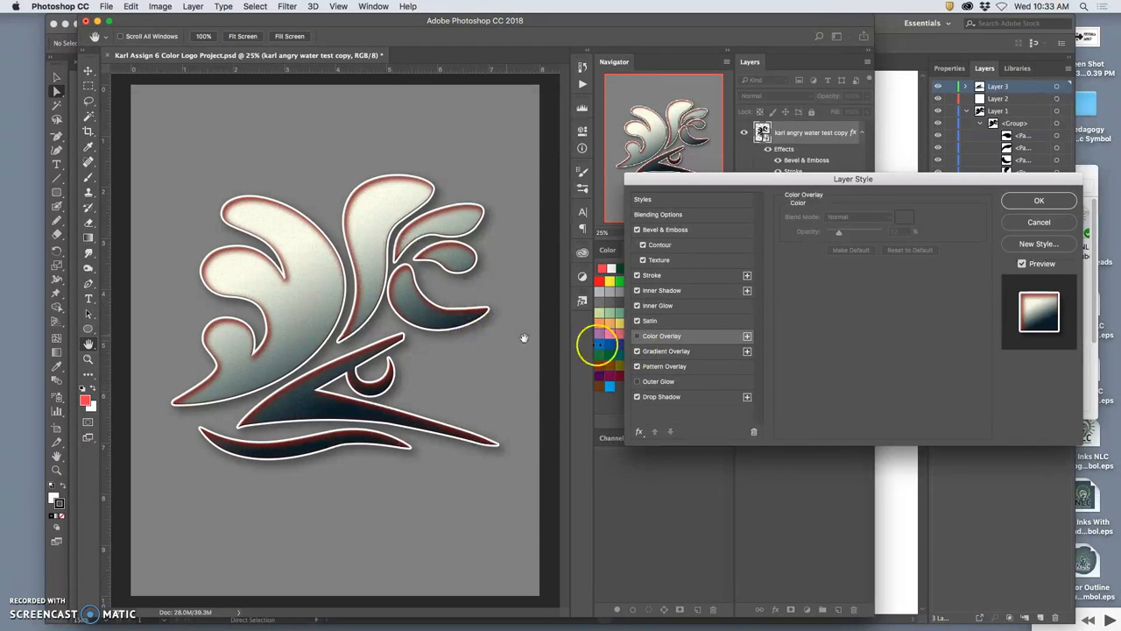
Enable a faint blue Color Overlay and re-enable Gradient Overlay with its light-to-navy blue gradient adjusted.
left_click(637, 337)
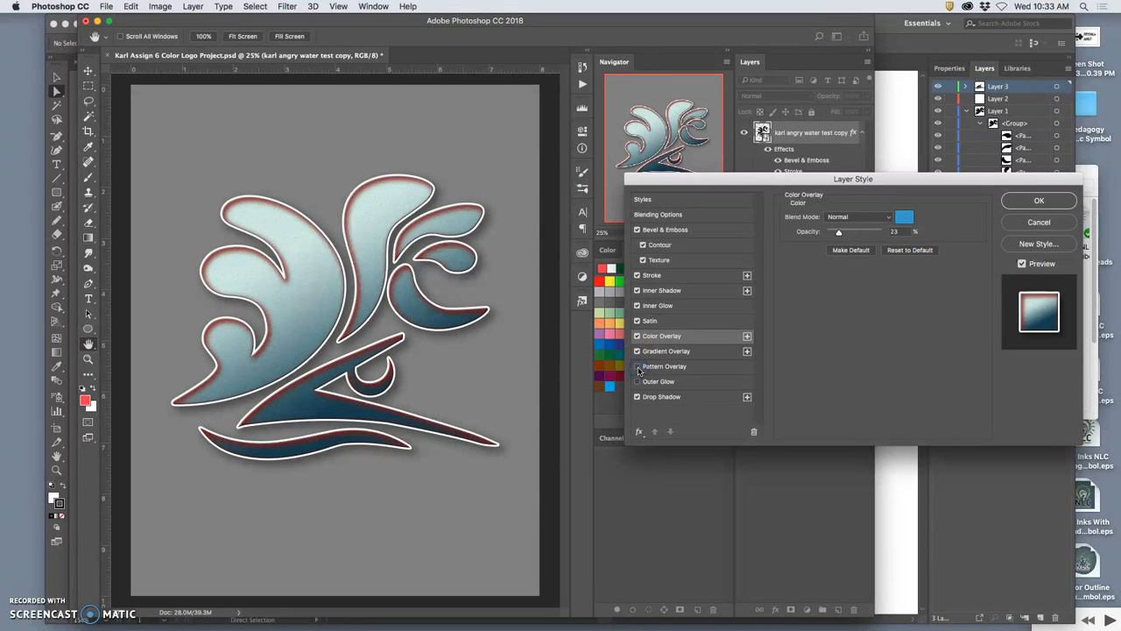
left_click(637, 350)
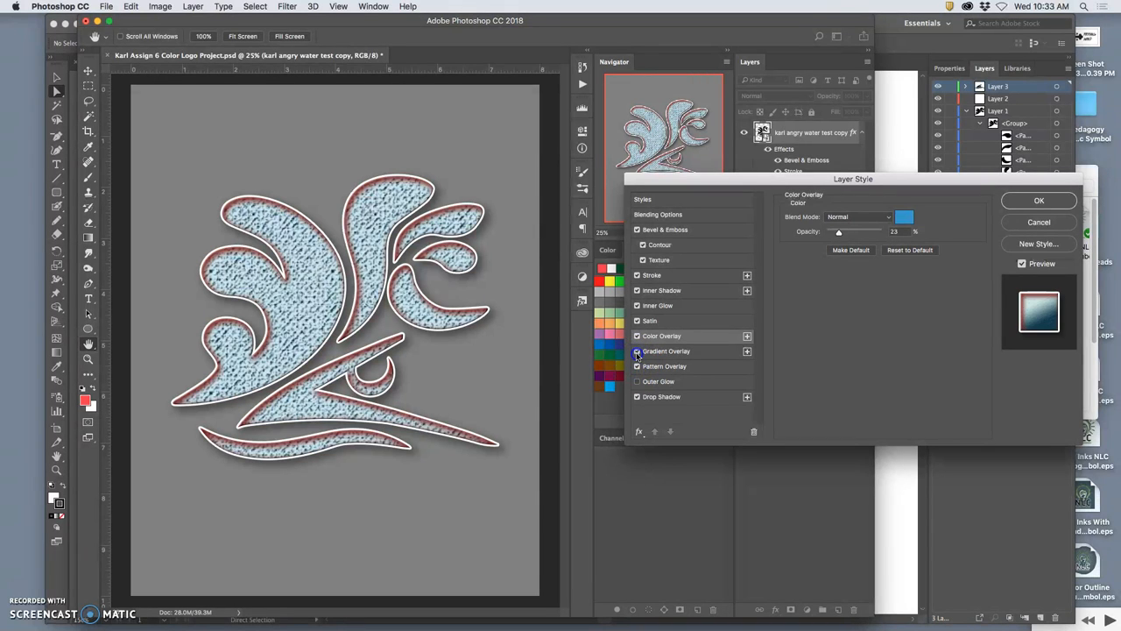
left_click(638, 351)
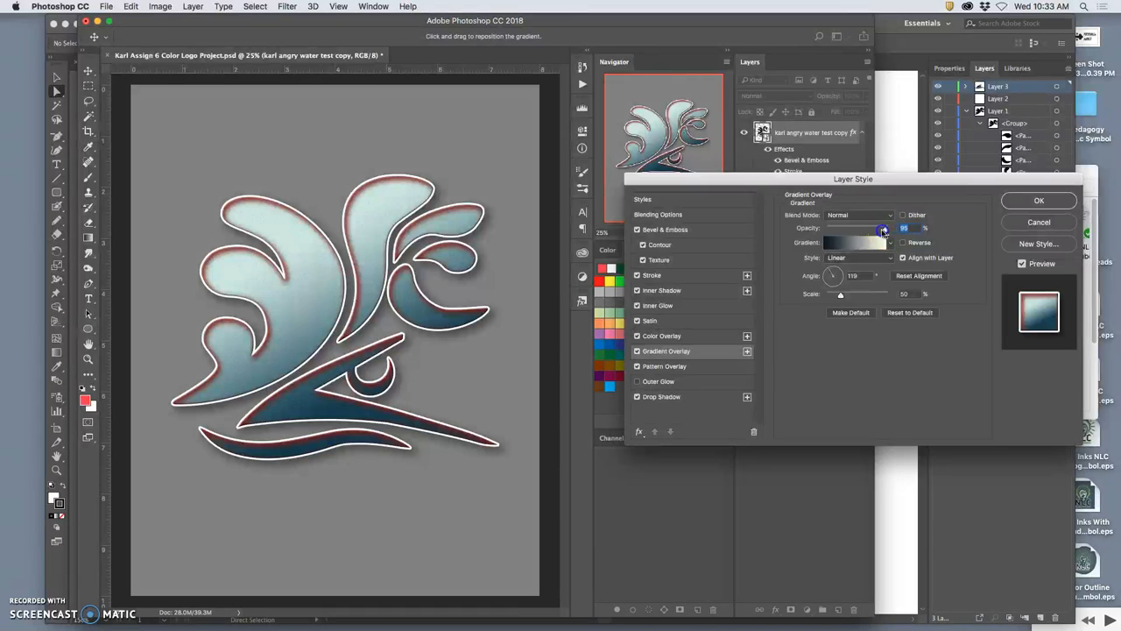
left_click_drag(885, 228, 883, 227)
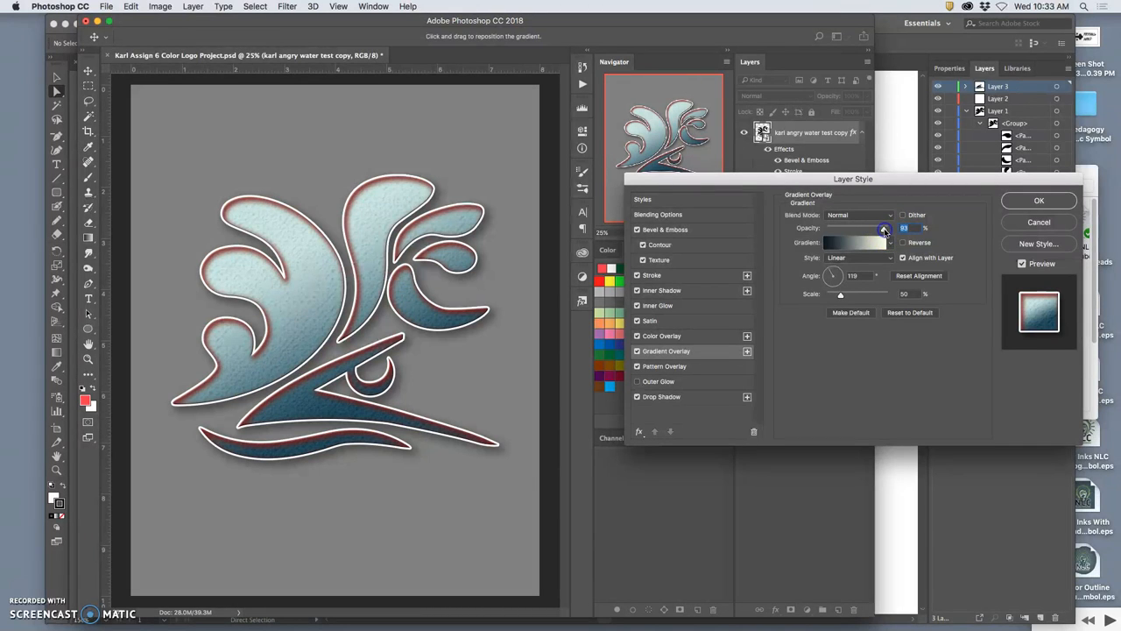
mouse_move(701, 387)
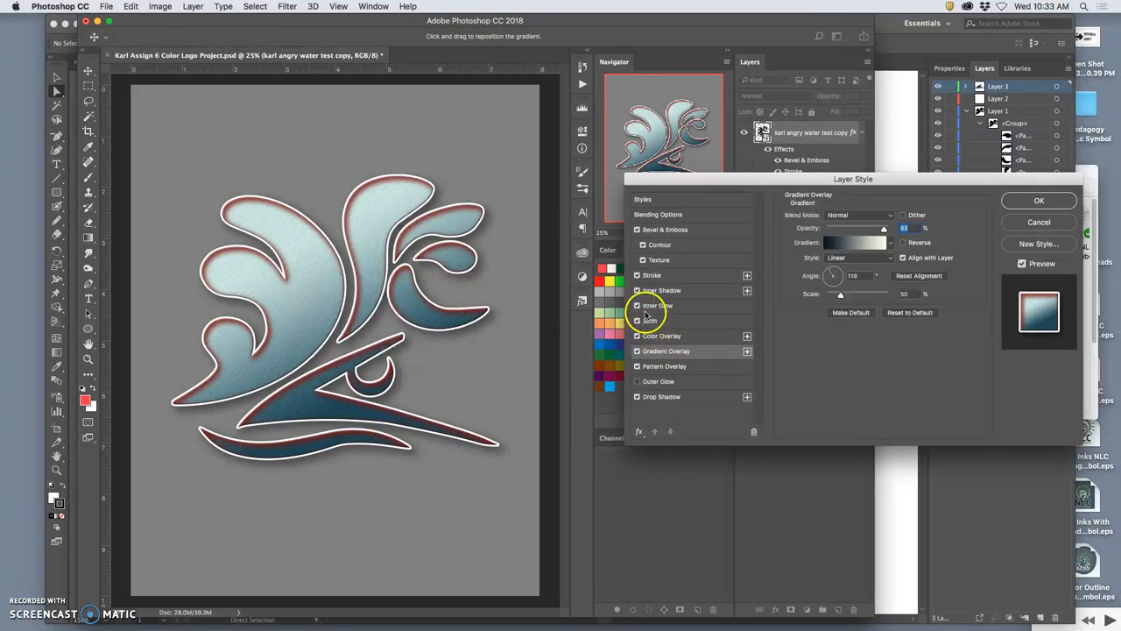
left_click(638, 305)
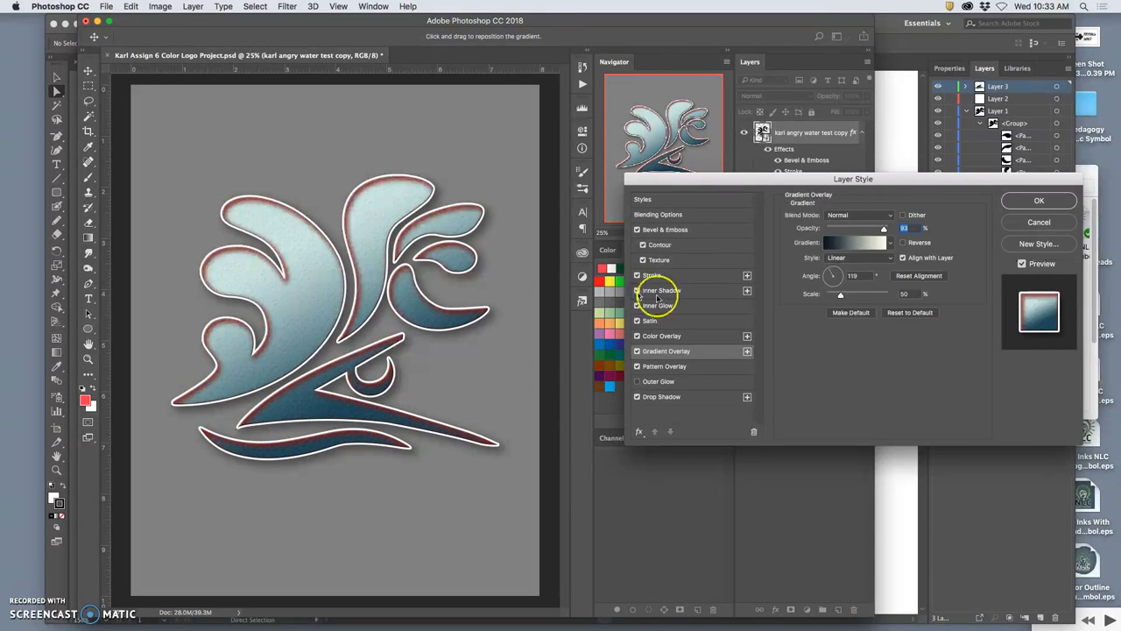
Reduce the Inner Shadow, tighten its Choke and enlarge its Size to thin the reddish edge.
left_click(658, 291)
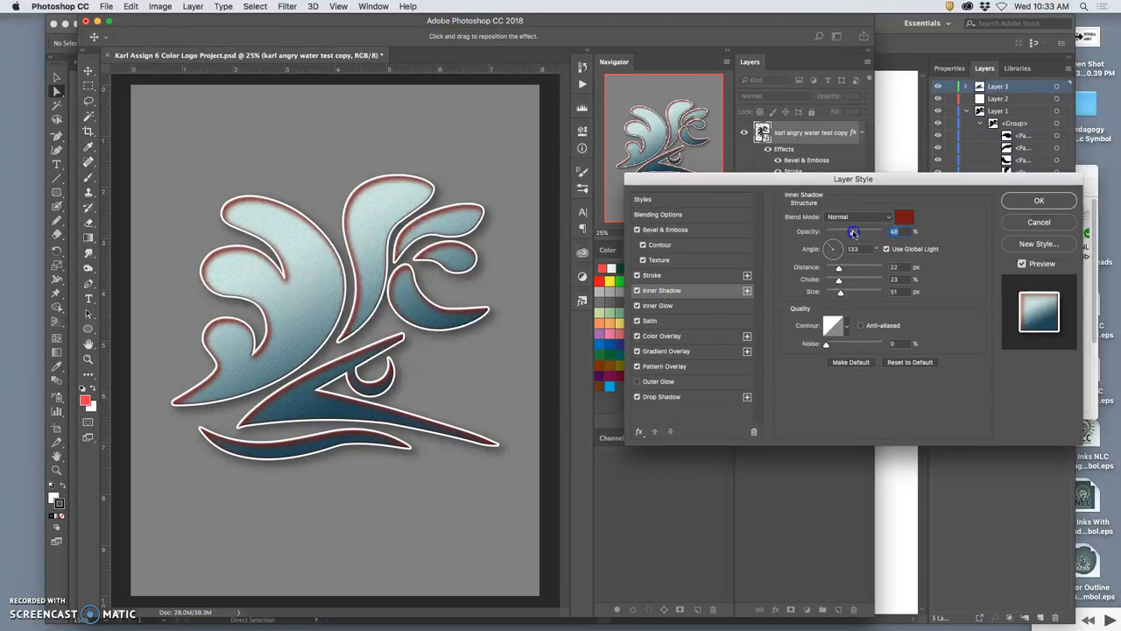
left_click_drag(855, 231, 841, 231)
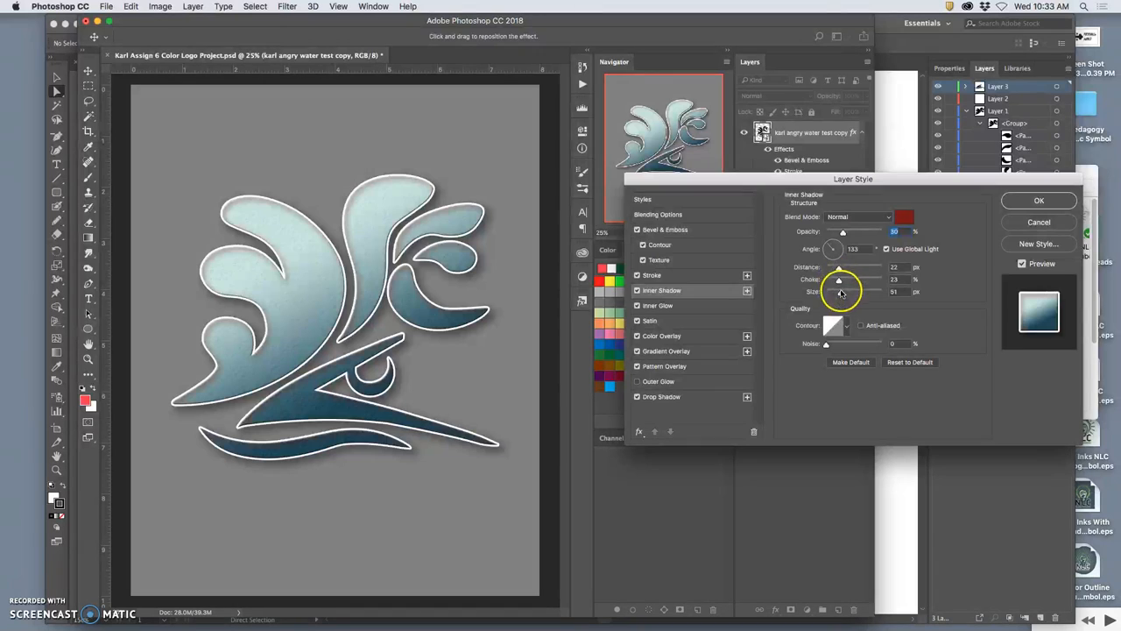
left_click_drag(844, 291, 876, 291)
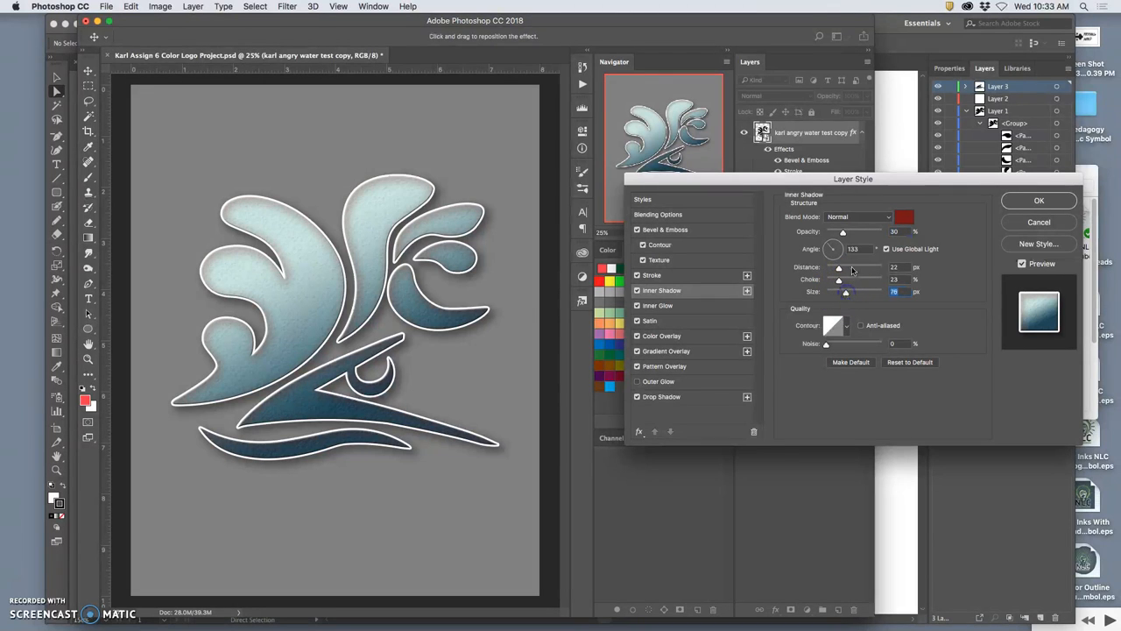
left_click_drag(842, 231, 841, 232)
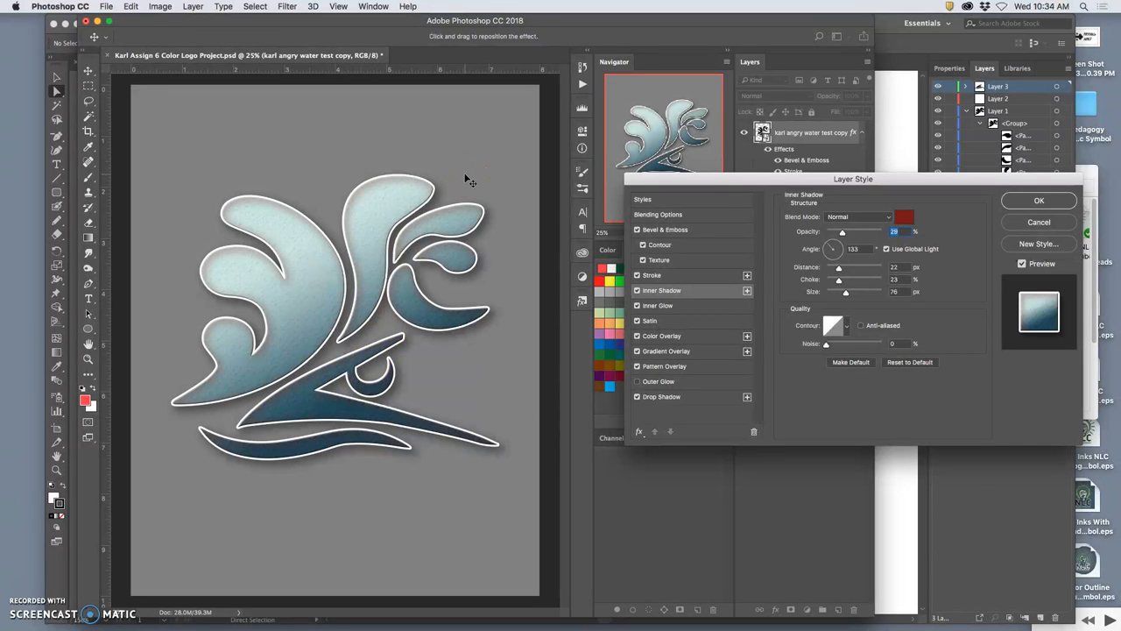
Compare the Inner Shadow on and off, then lower its Opacity to a faint trace.
left_click(637, 291)
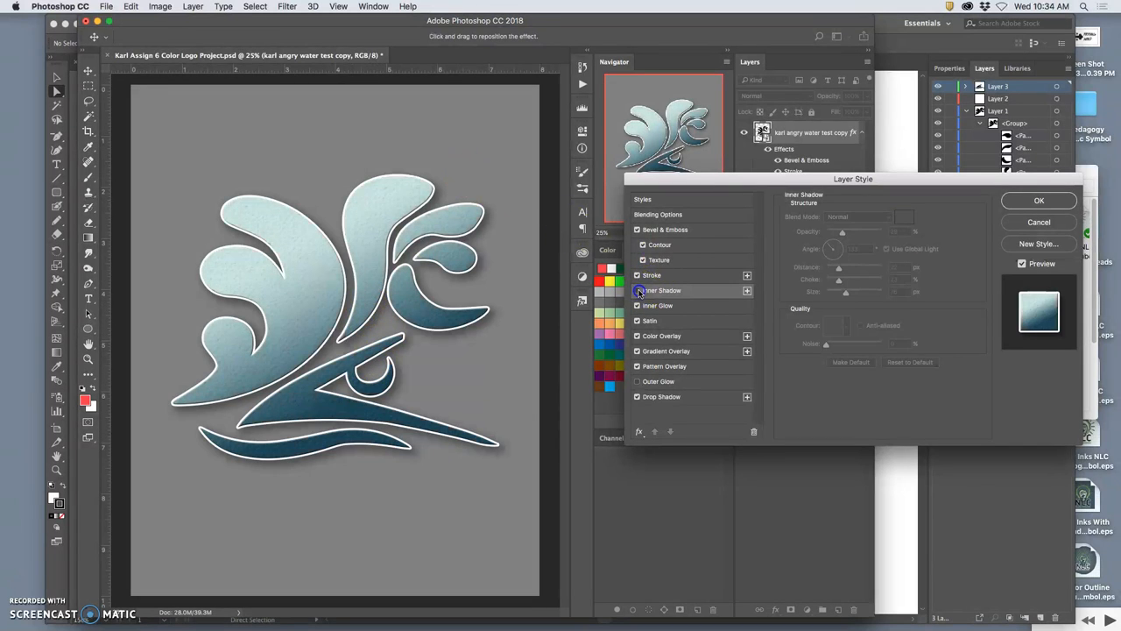
left_click(638, 291)
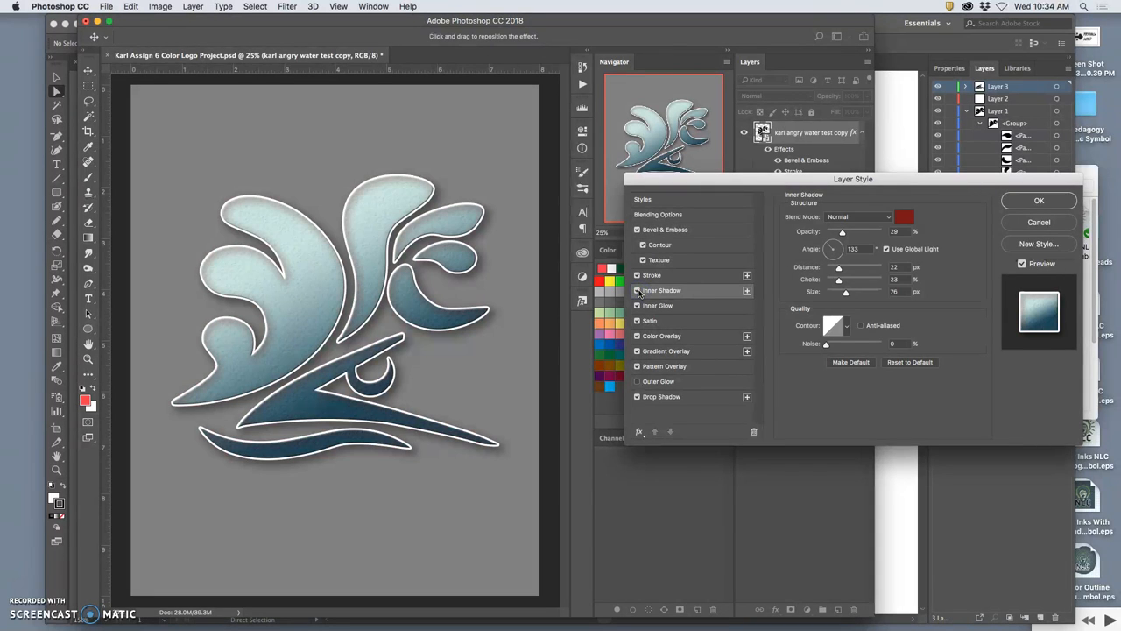
left_click(638, 291)
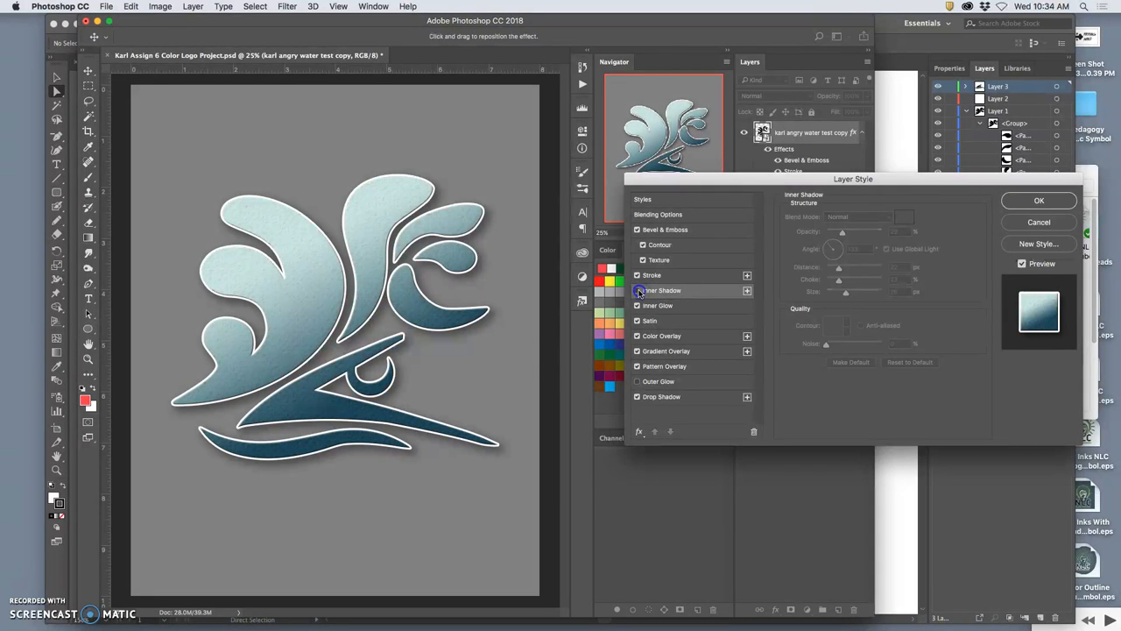
left_click(638, 291)
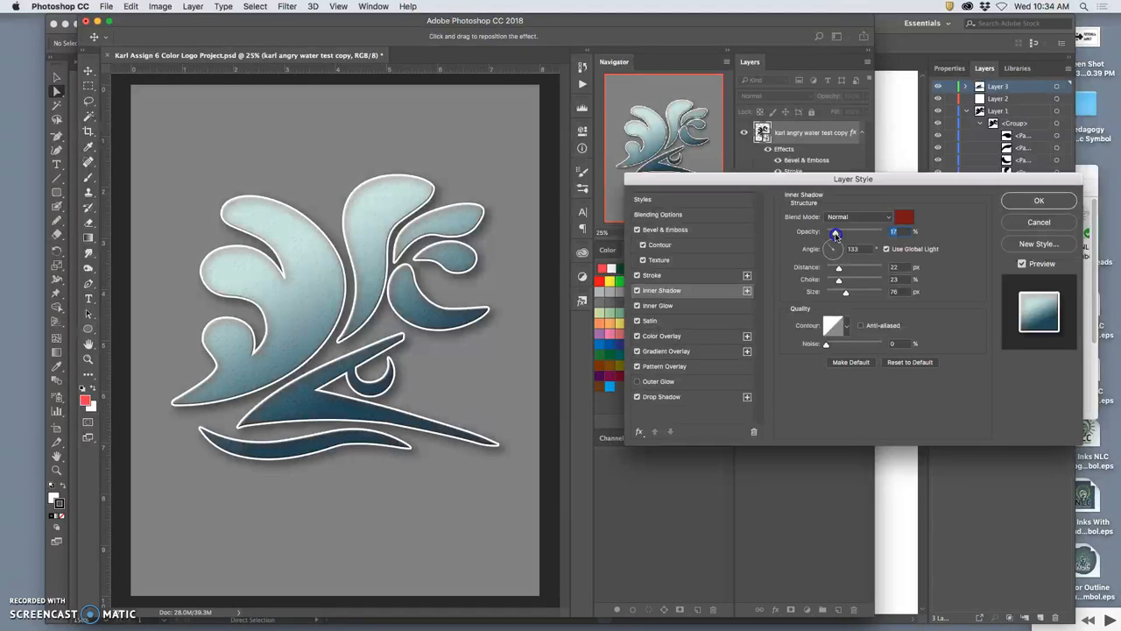
left_click_drag(836, 231, 830, 231)
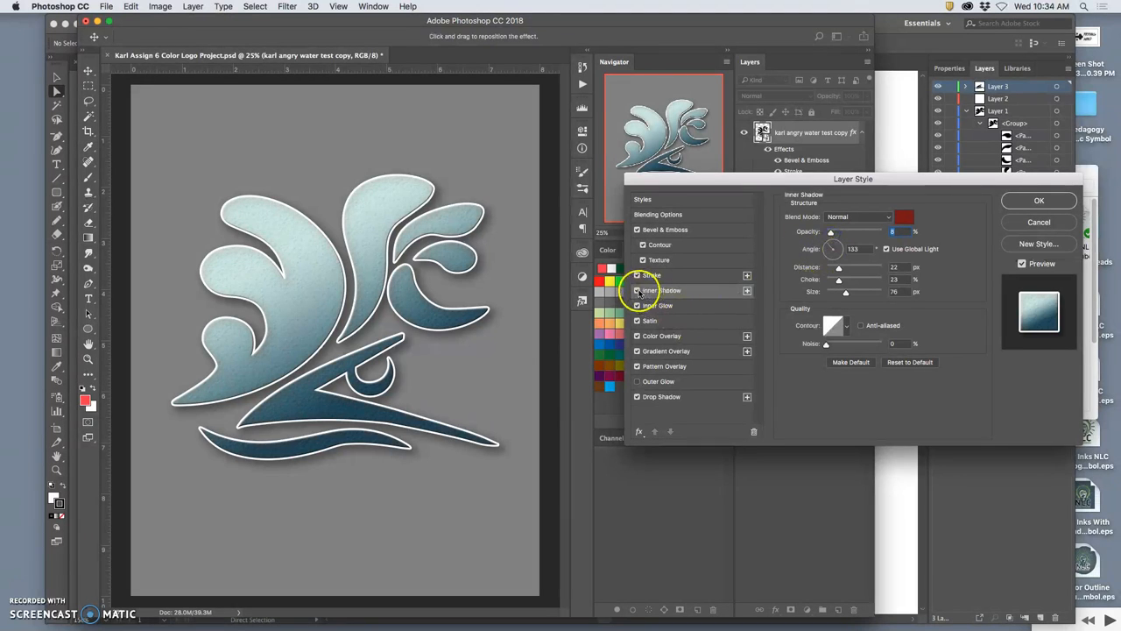
left_click(638, 290)
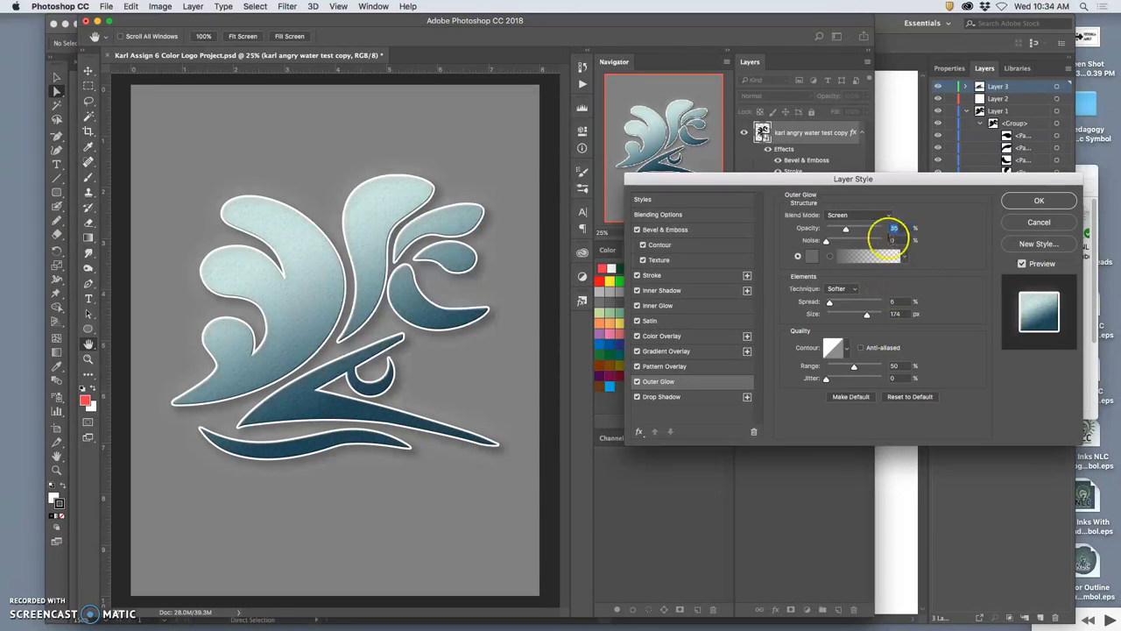
Set the Outer Glow colour to bright yellow and adjust its Spread and Size around the logo.
left_click(811, 256)
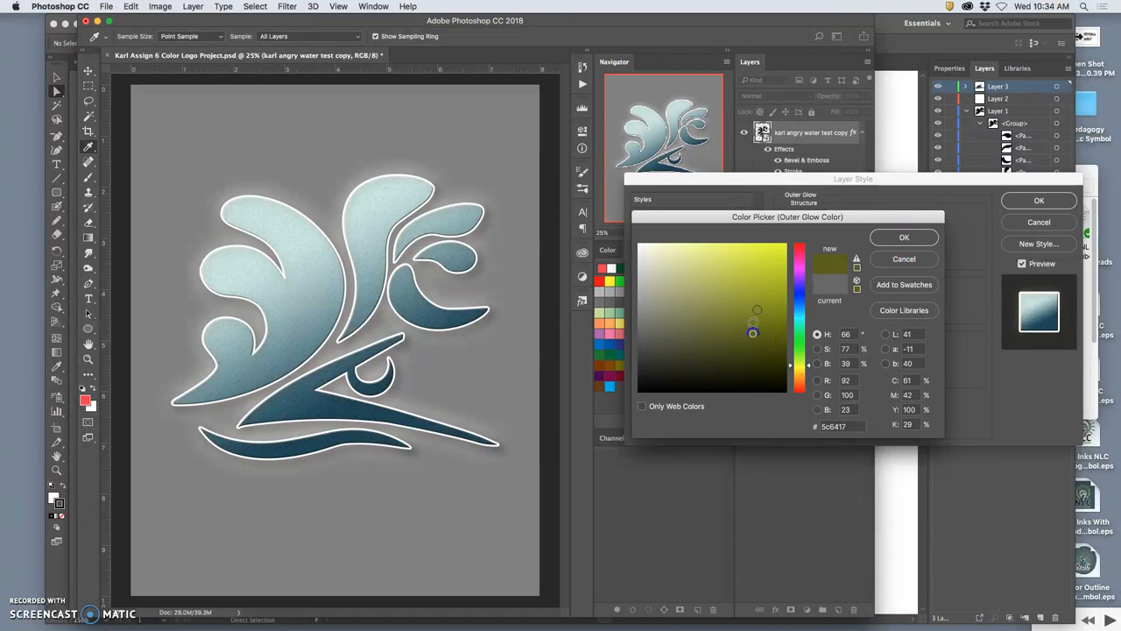
left_click(904, 236)
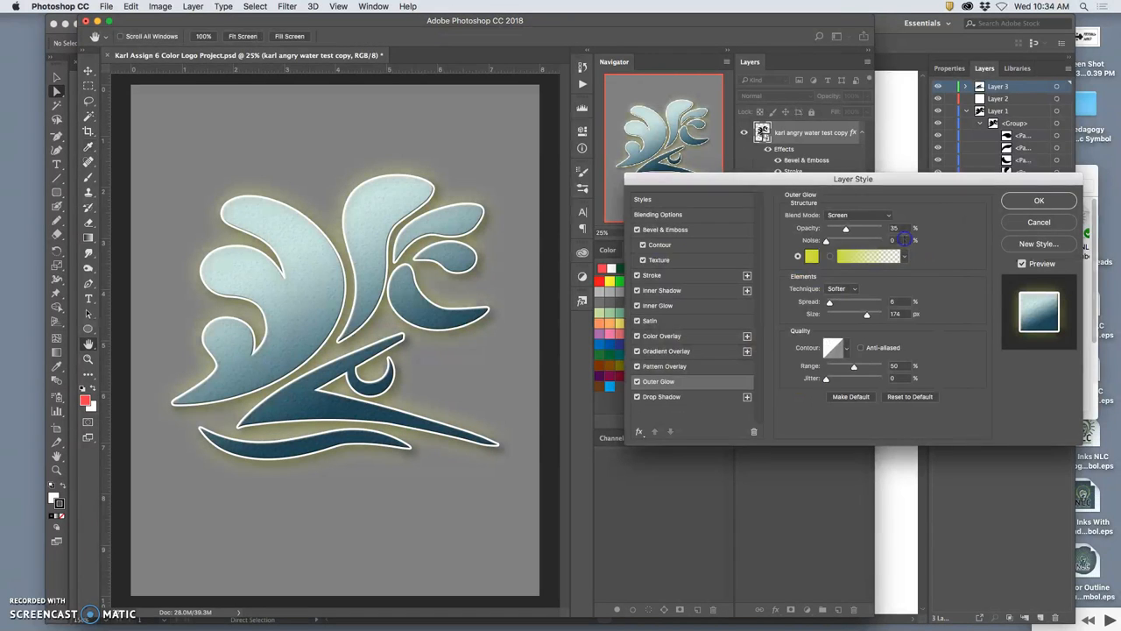
left_click(811, 256)
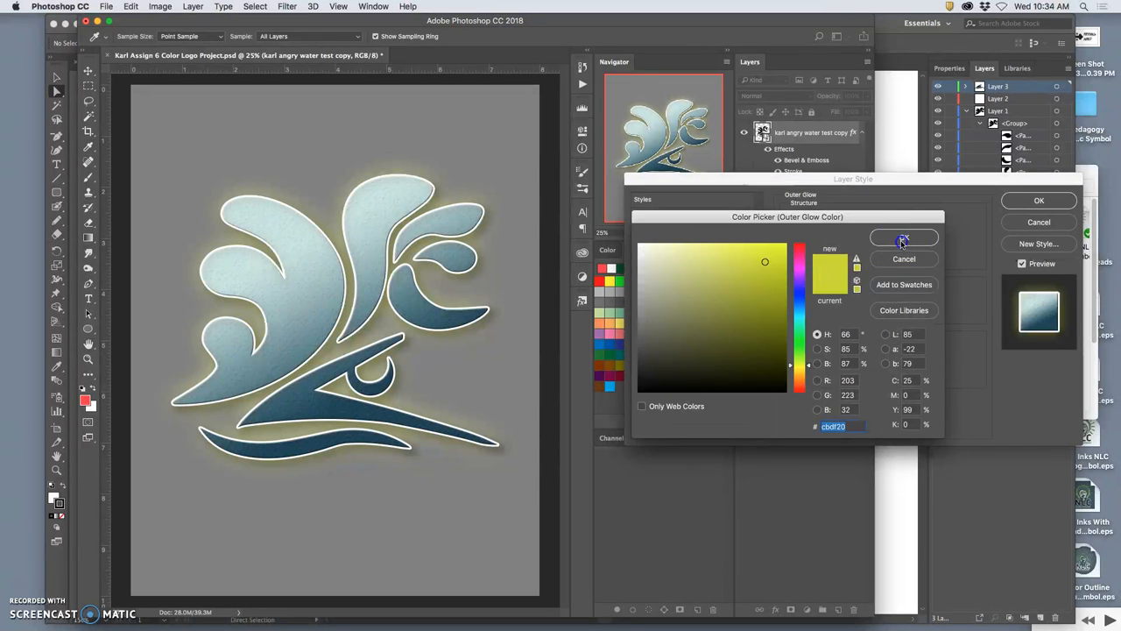
left_click(904, 238)
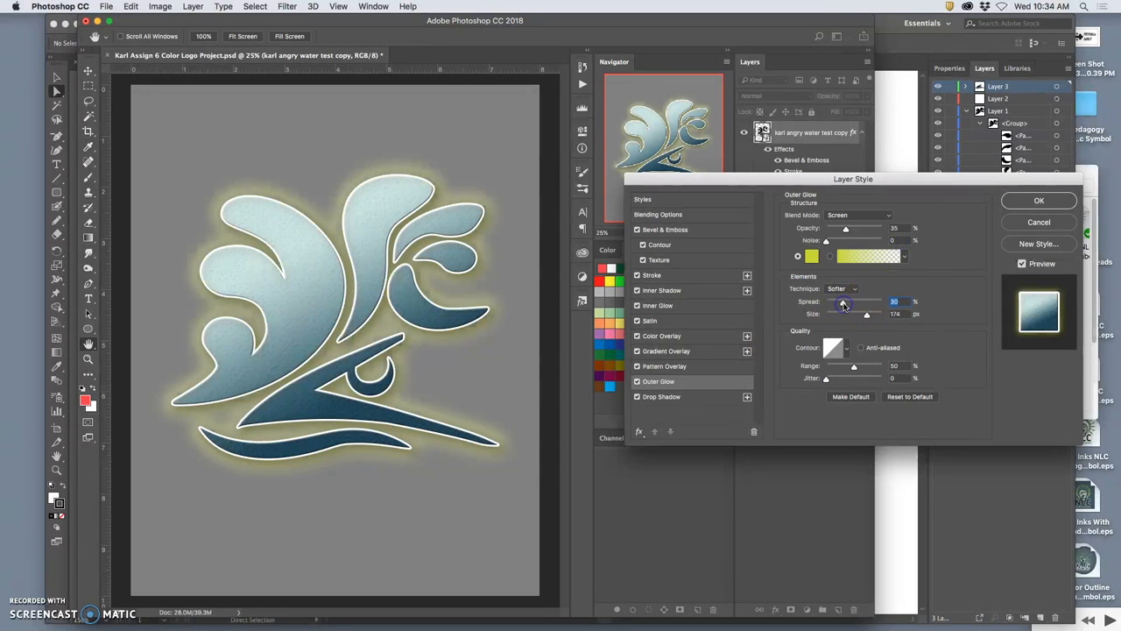
left_click_drag(867, 314, 834, 314)
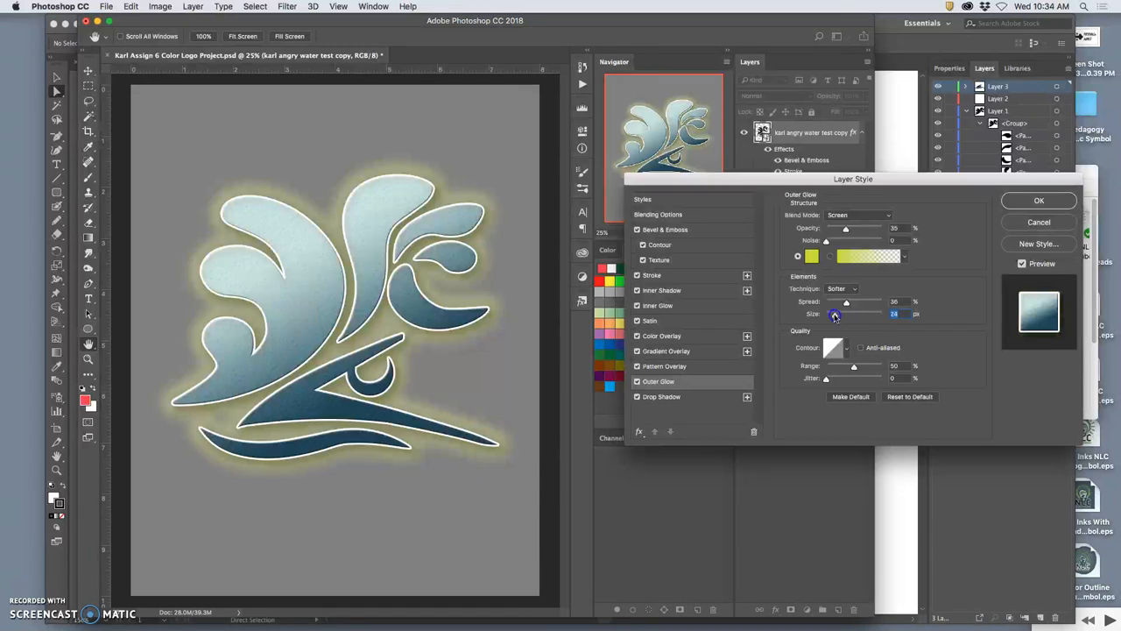
left_click_drag(834, 315, 841, 315)
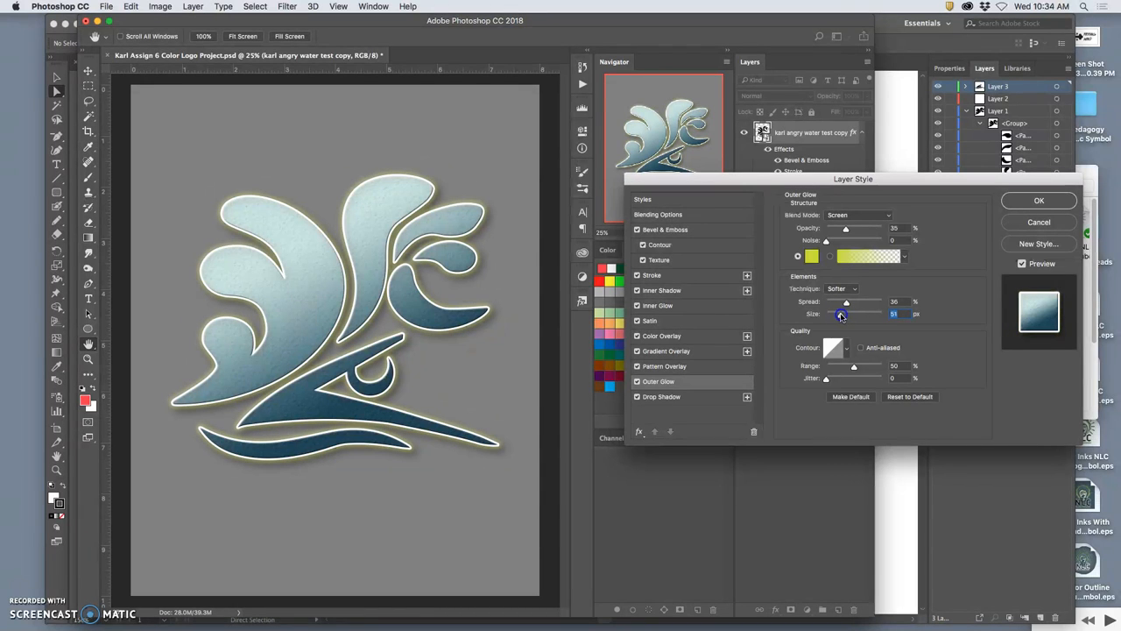
left_click_drag(845, 313, 841, 313)
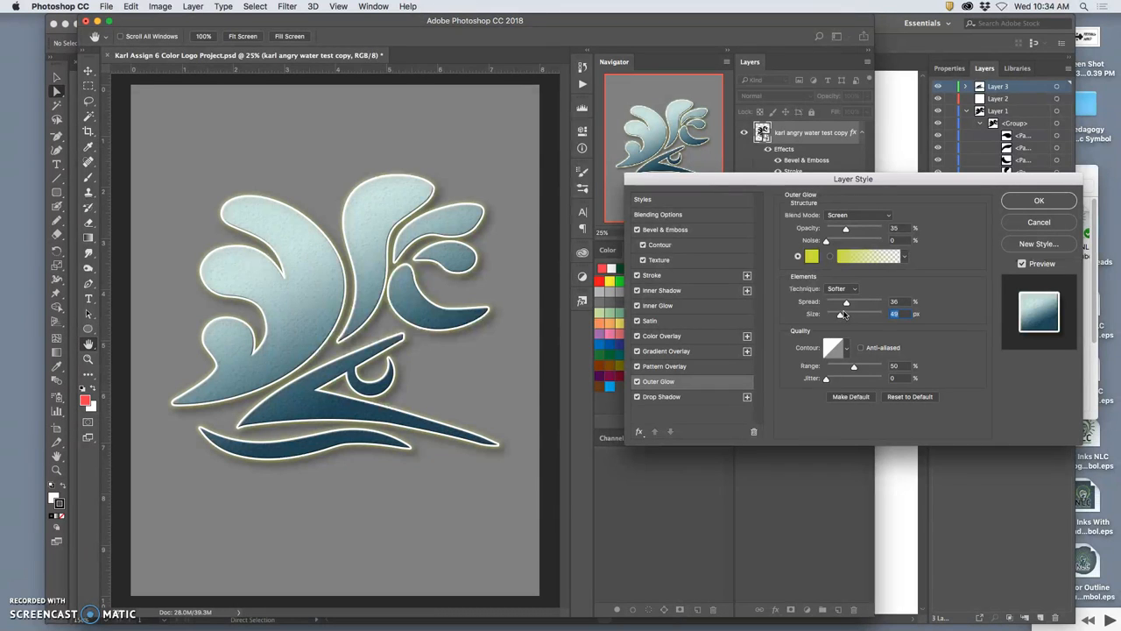
Shift the Outer Glow colour toward gold and confirm the layer style.
left_click(810, 256)
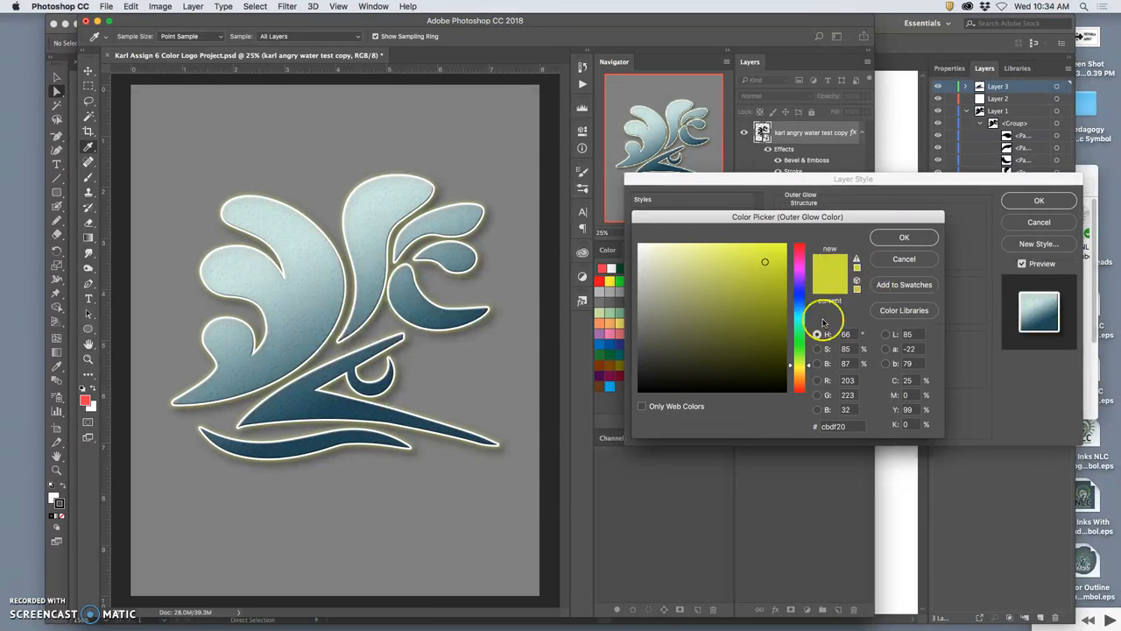
left_click(750, 284)
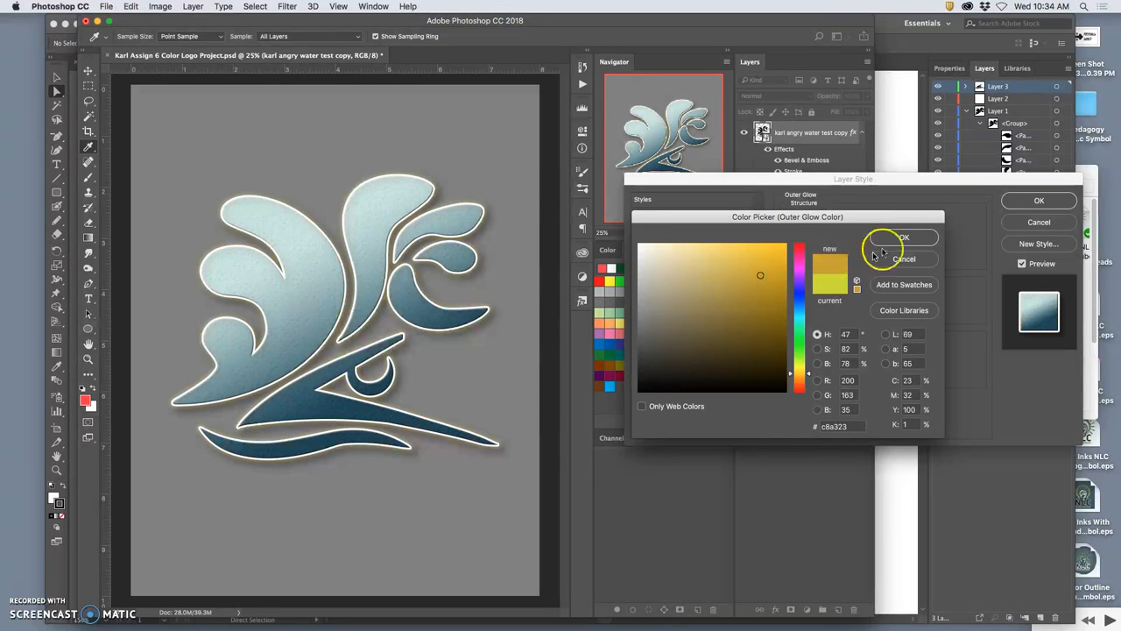
left_click(904, 238)
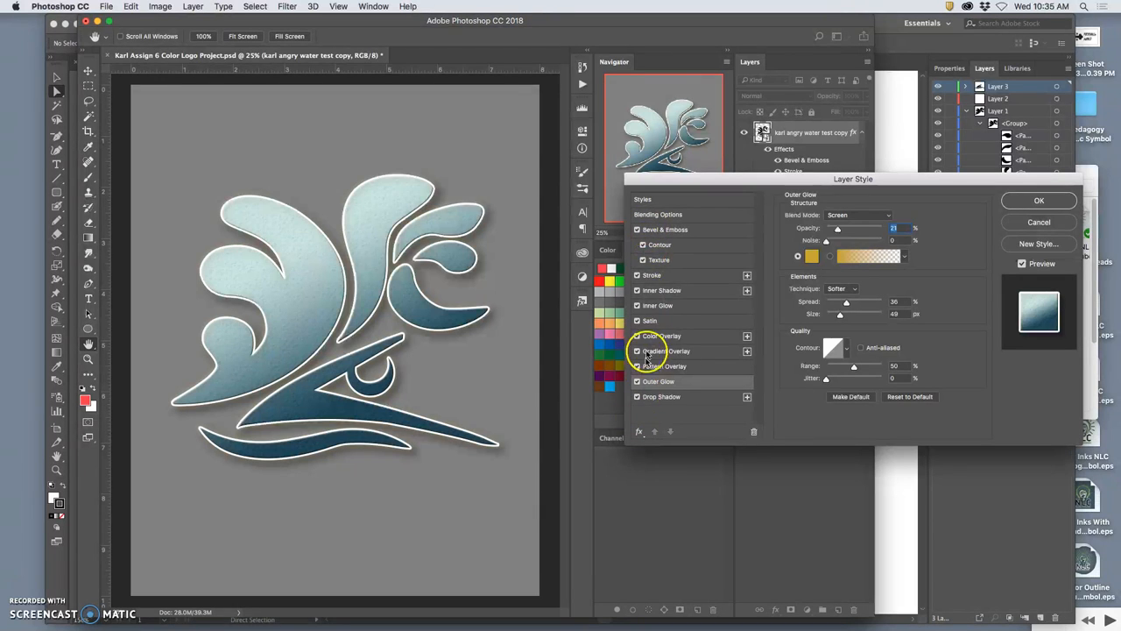
left_click(1039, 199)
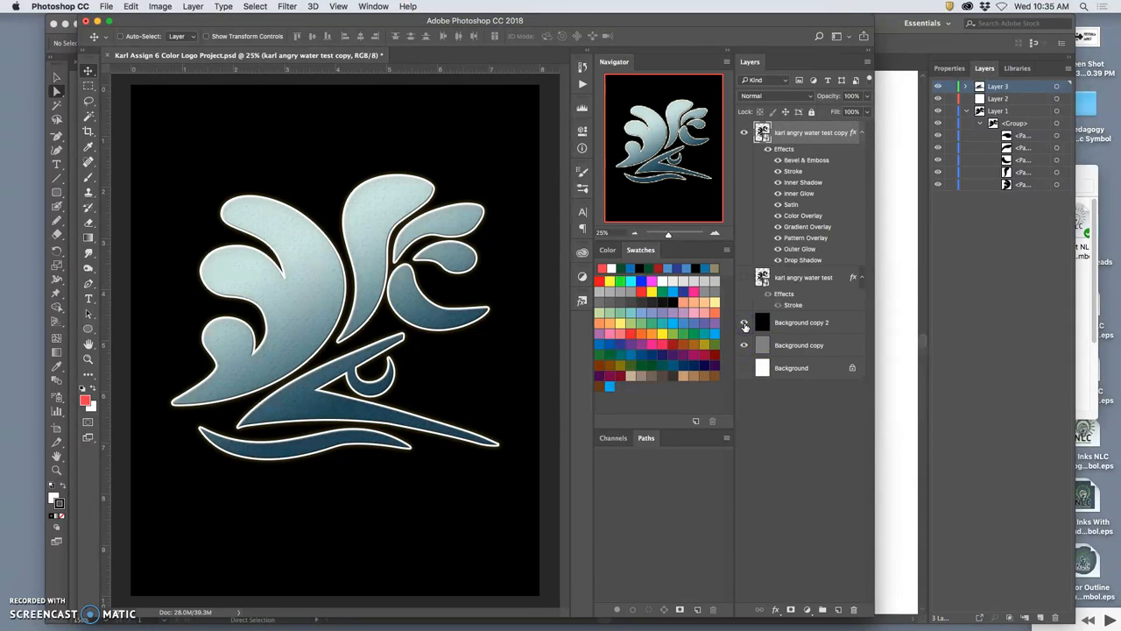
Show the styled logo layer and hide the black and gray background layers for a transparent backdrop.
left_click(744, 322)
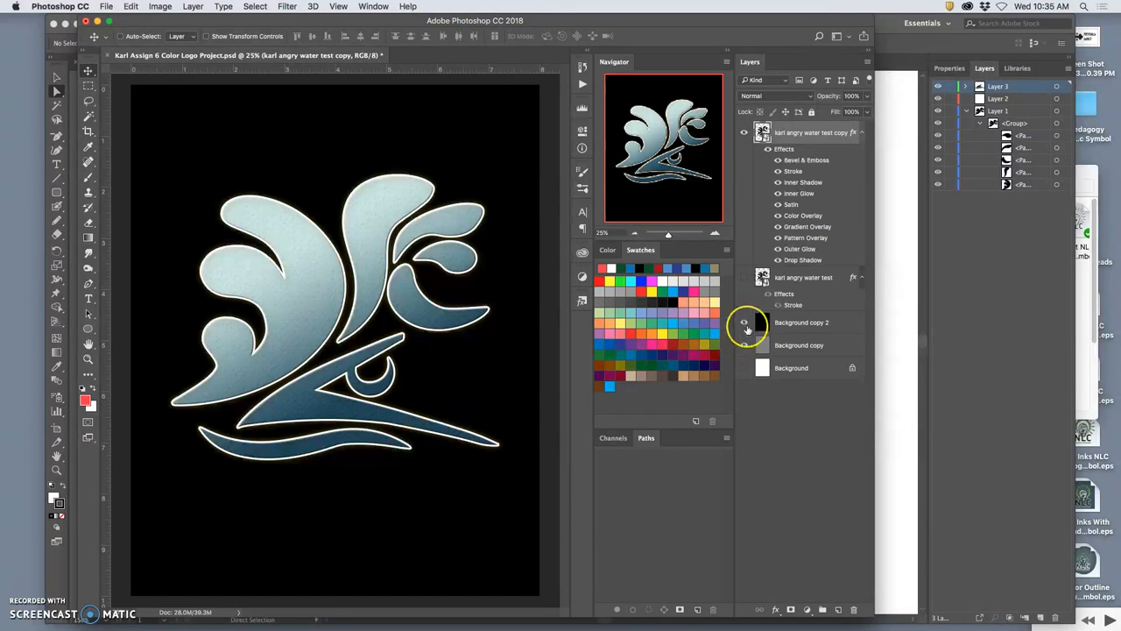
left_click(745, 323)
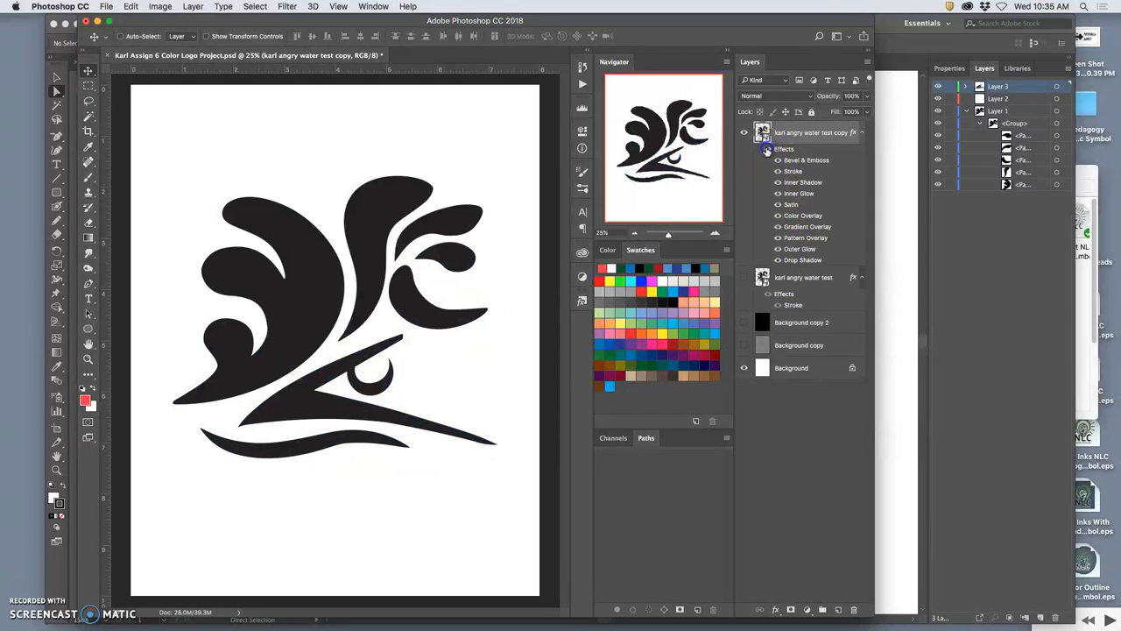
left_click(743, 133)
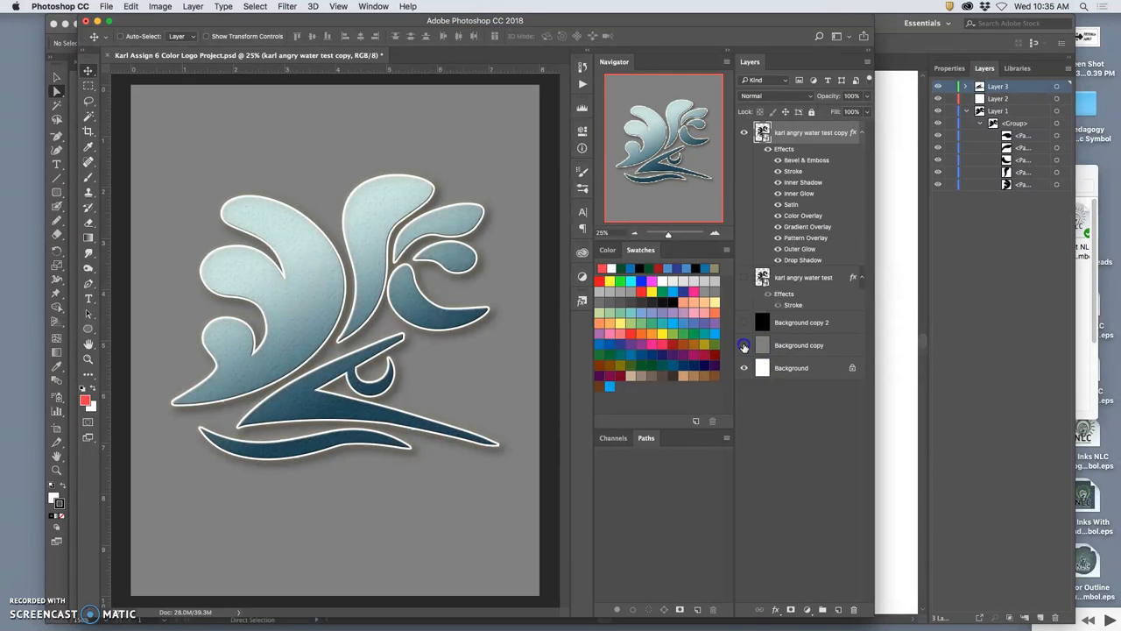
left_click(743, 368)
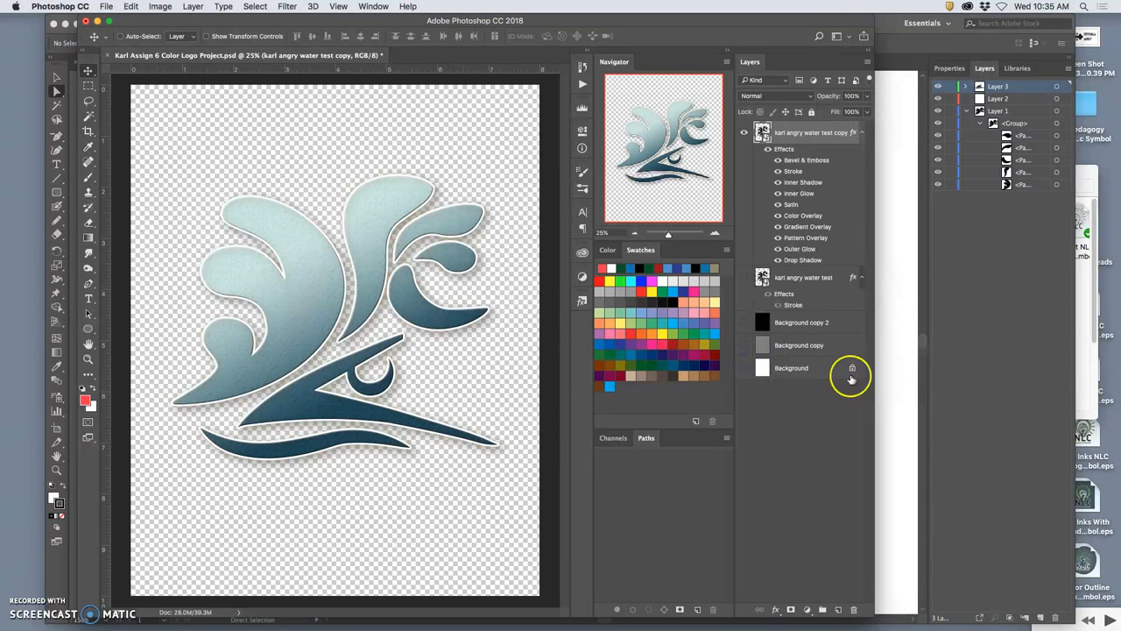
Save a PNG copy of the transparent styled logo to the Desktop with default PNG options.
left_click(106, 7)
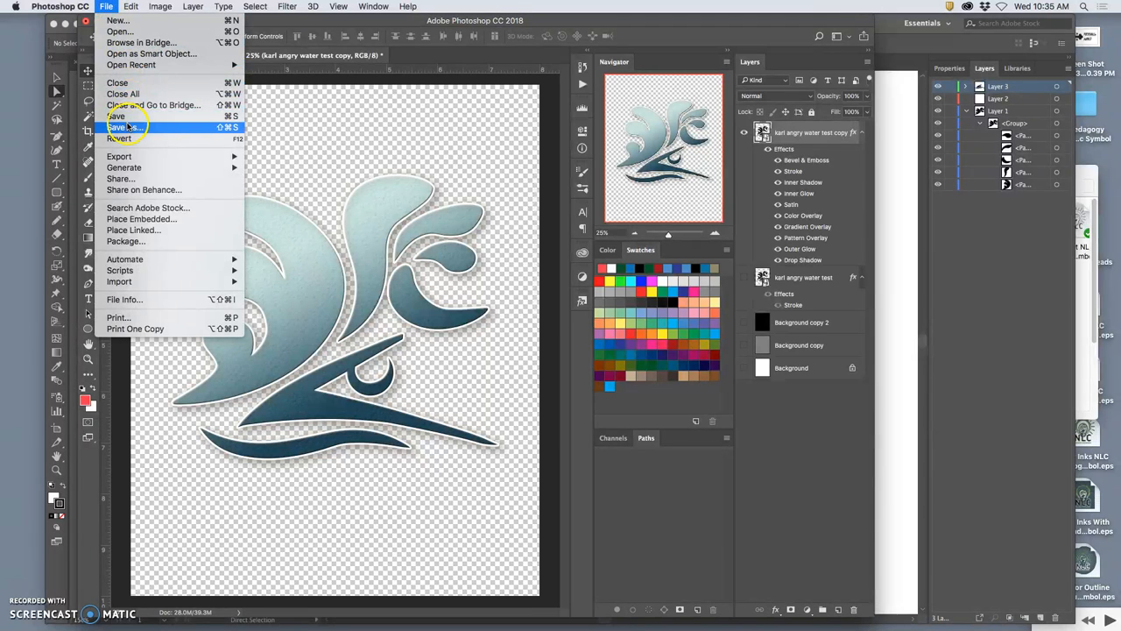
left_click(124, 128)
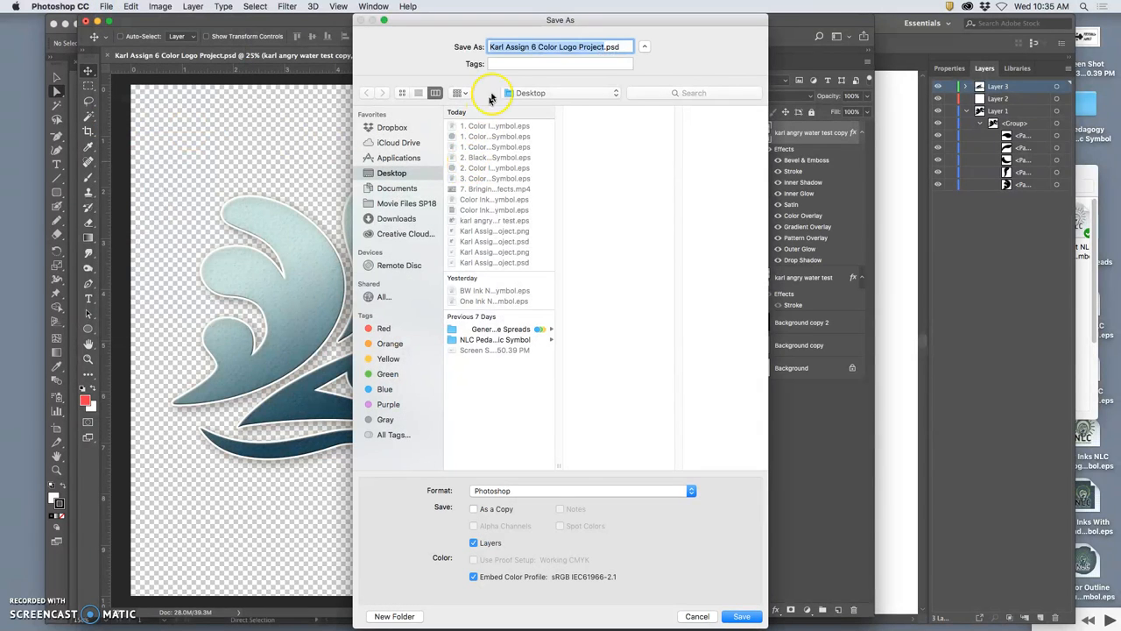
left_click(581, 491)
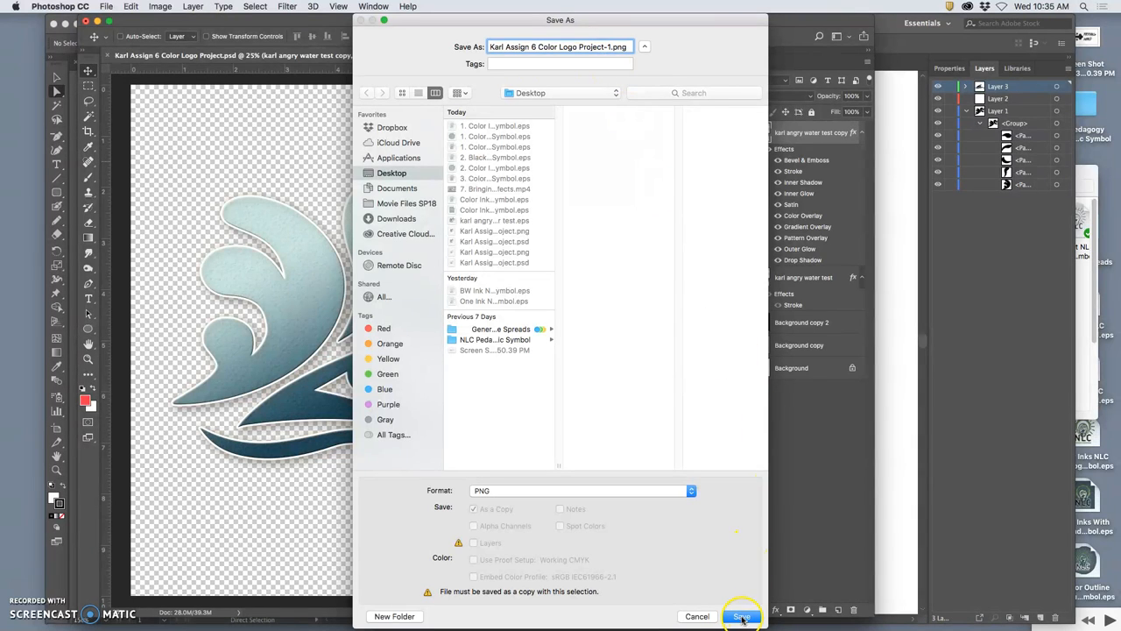
left_click(741, 617)
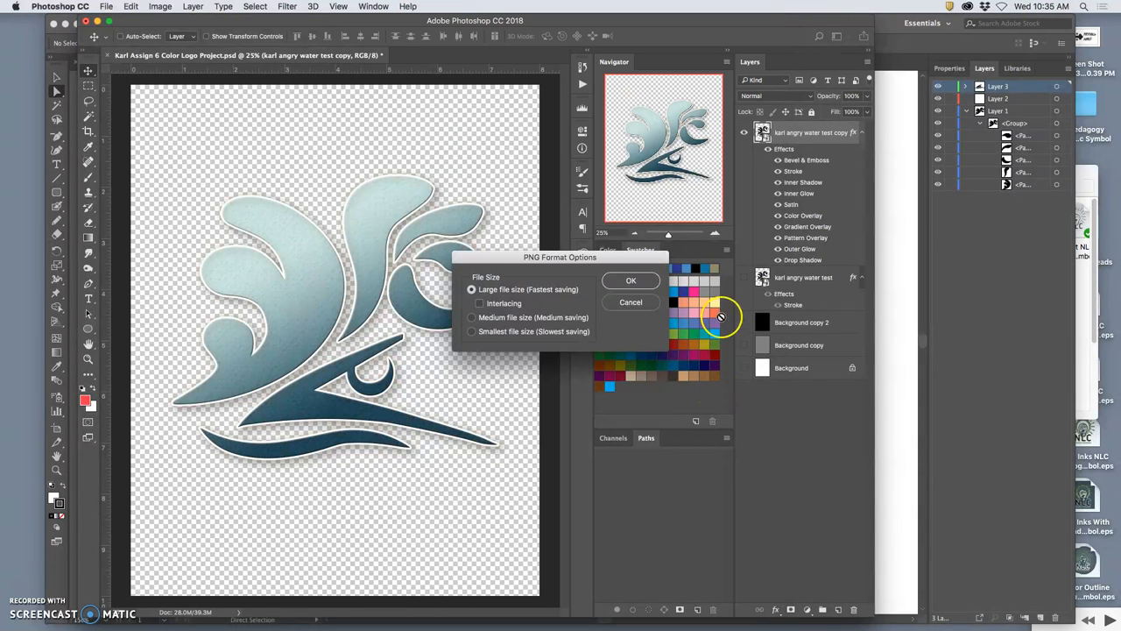
left_click(630, 280)
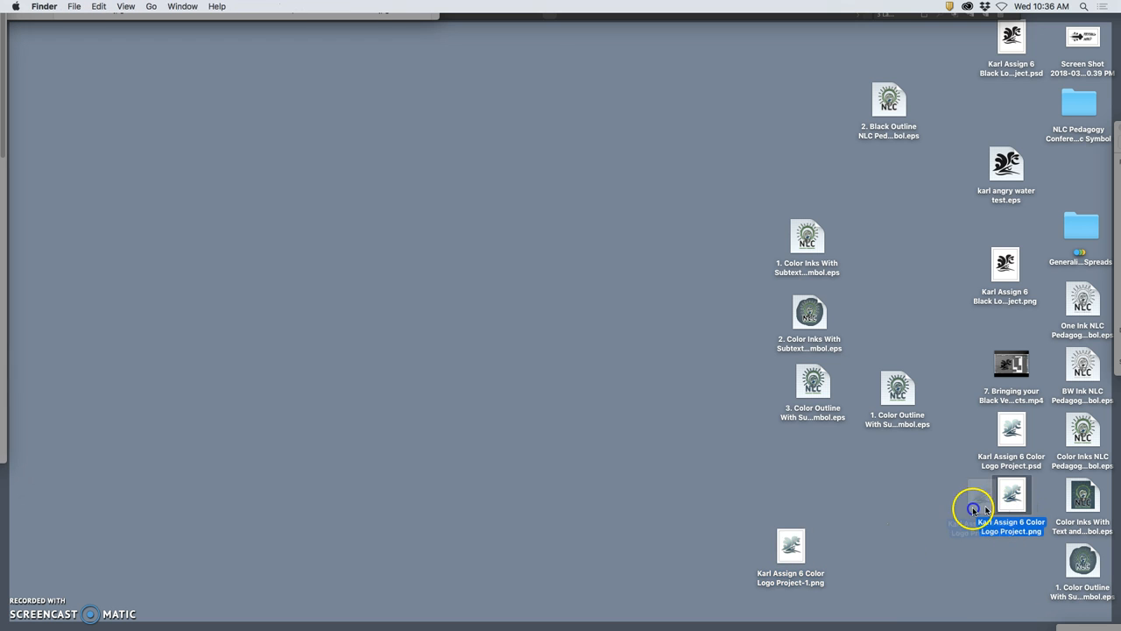
Drag the color logo PNG files from the Desktop into the Photobucket album upload area.
left_click_drag(1012, 494, 694, 525)
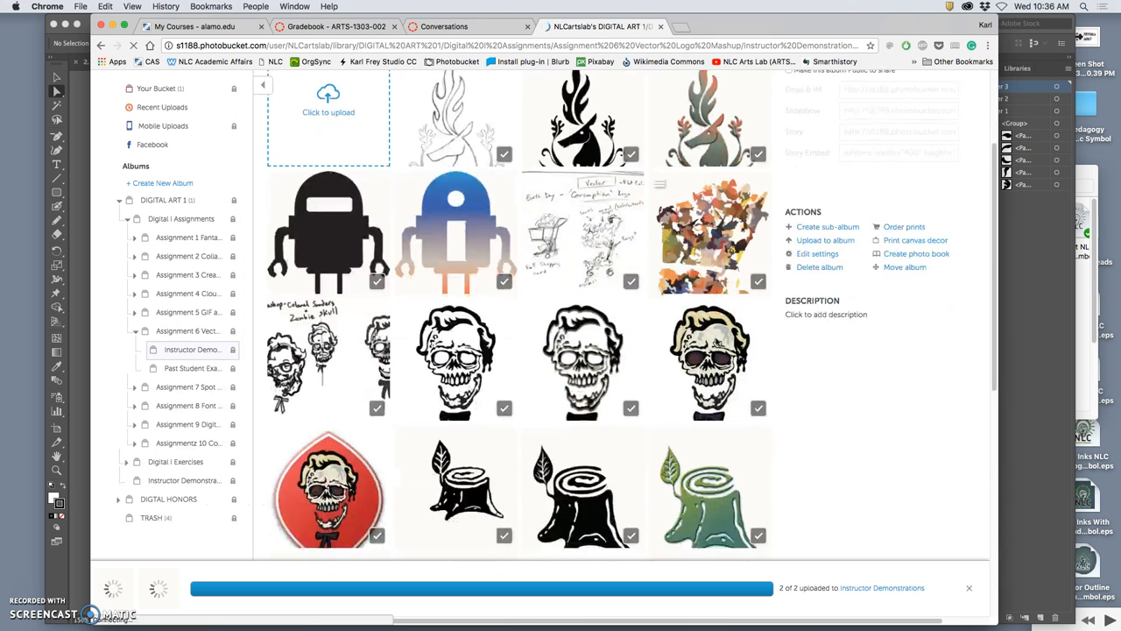
Go to the album's second page and view the newly uploaded color logo photo.
scroll("down", 3)
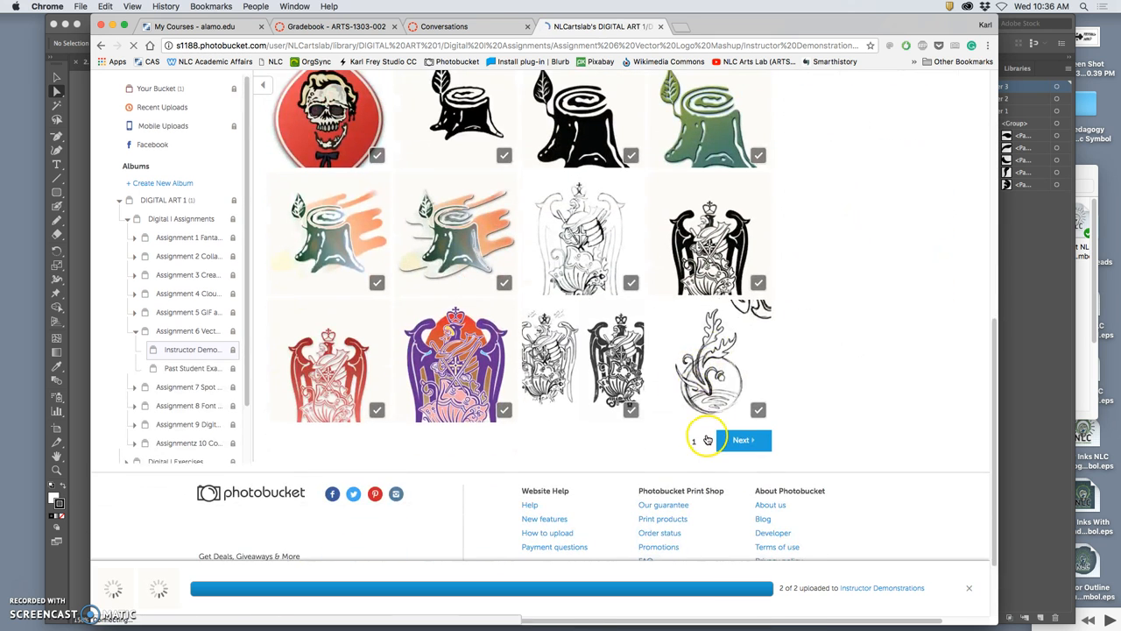
left_click(743, 438)
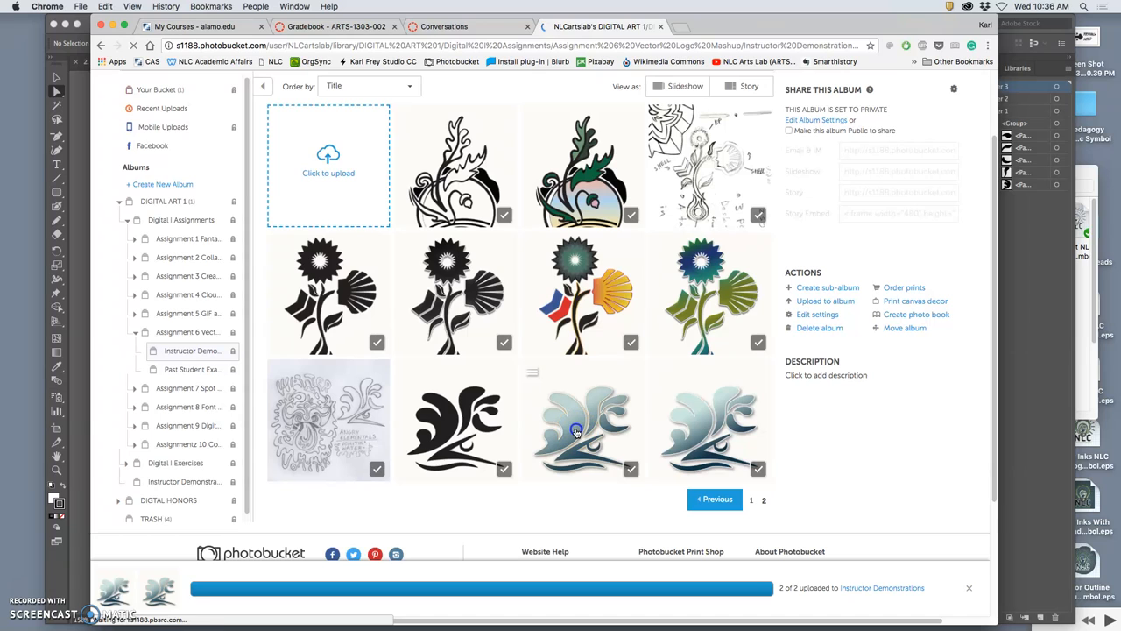
left_click(576, 420)
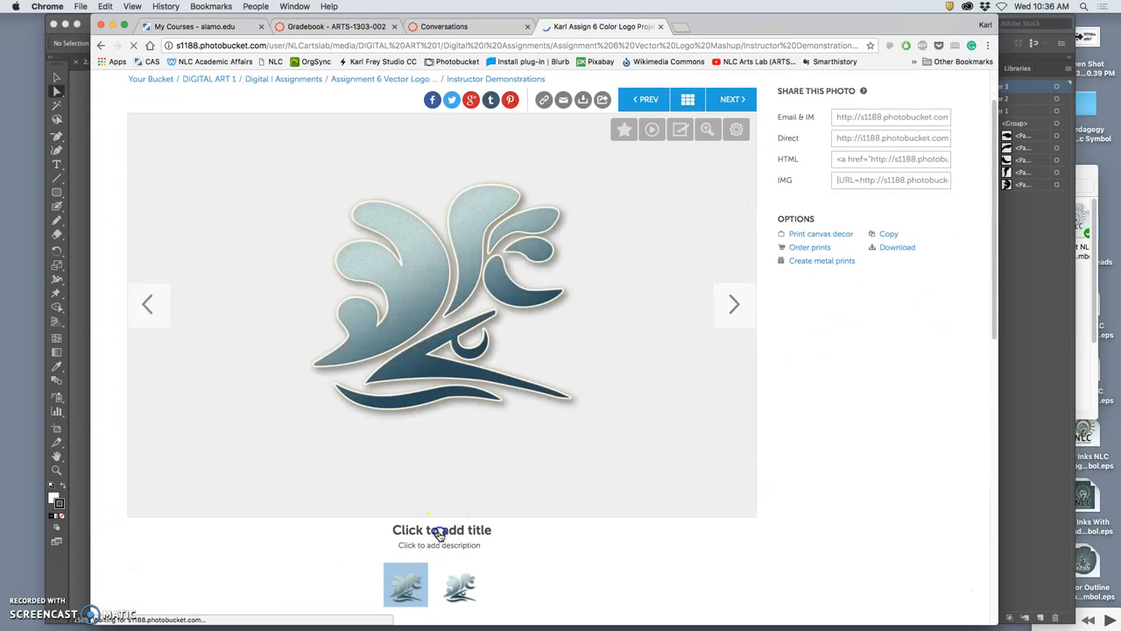
Title the new logo photos, entering 'SP18 Karl 2'.
left_click(442, 529)
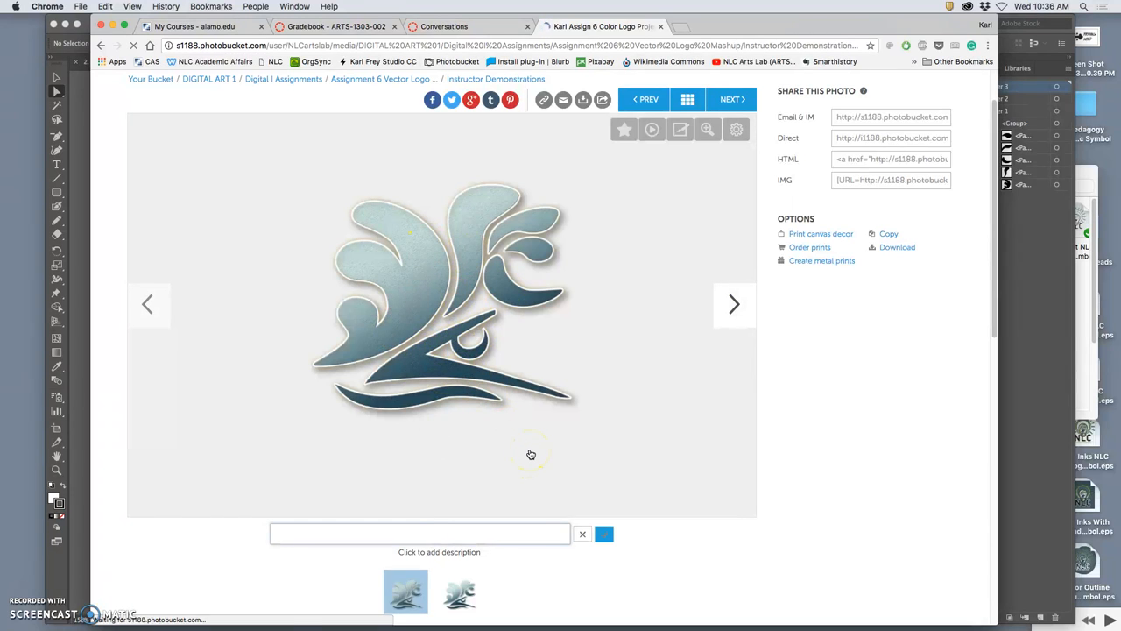
type("SP18 K")
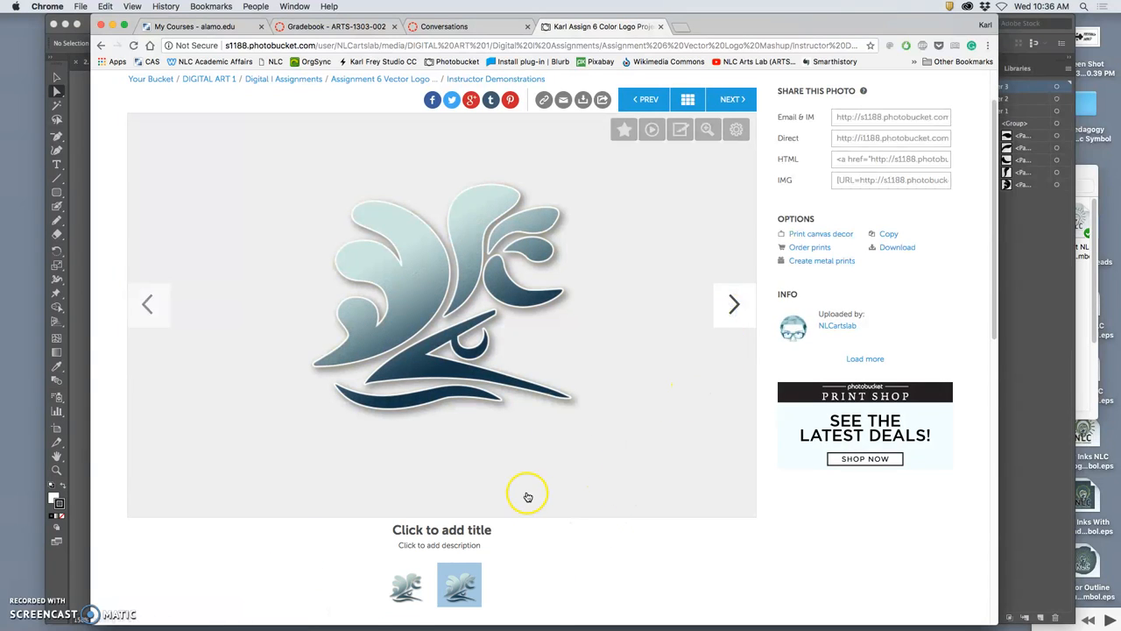
type("Ka")
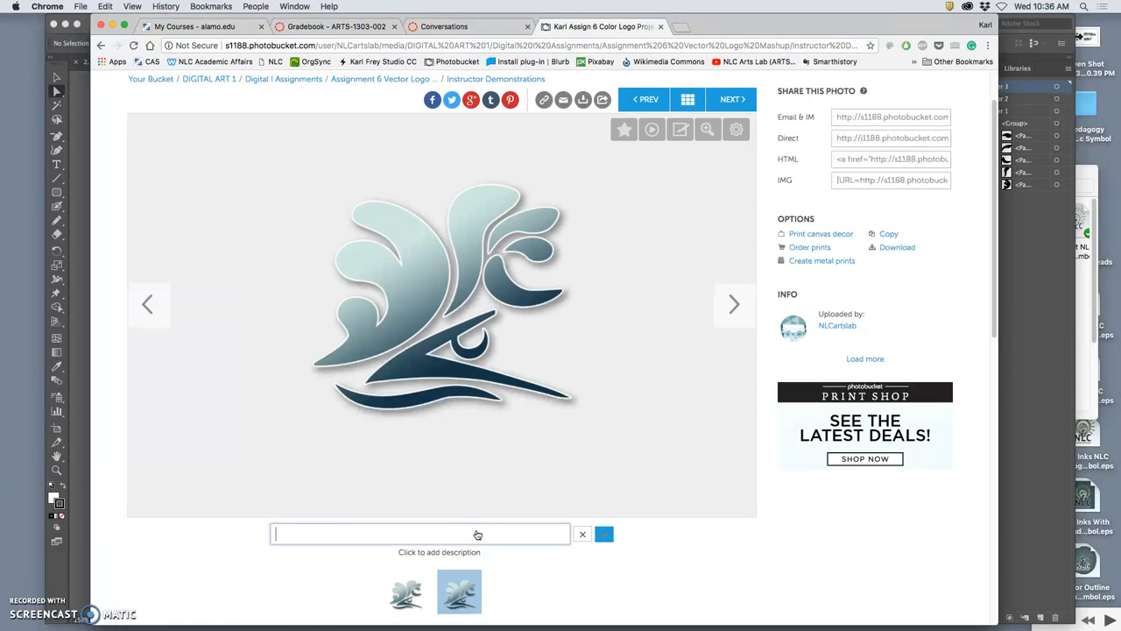
type("SP18 Karl 2")
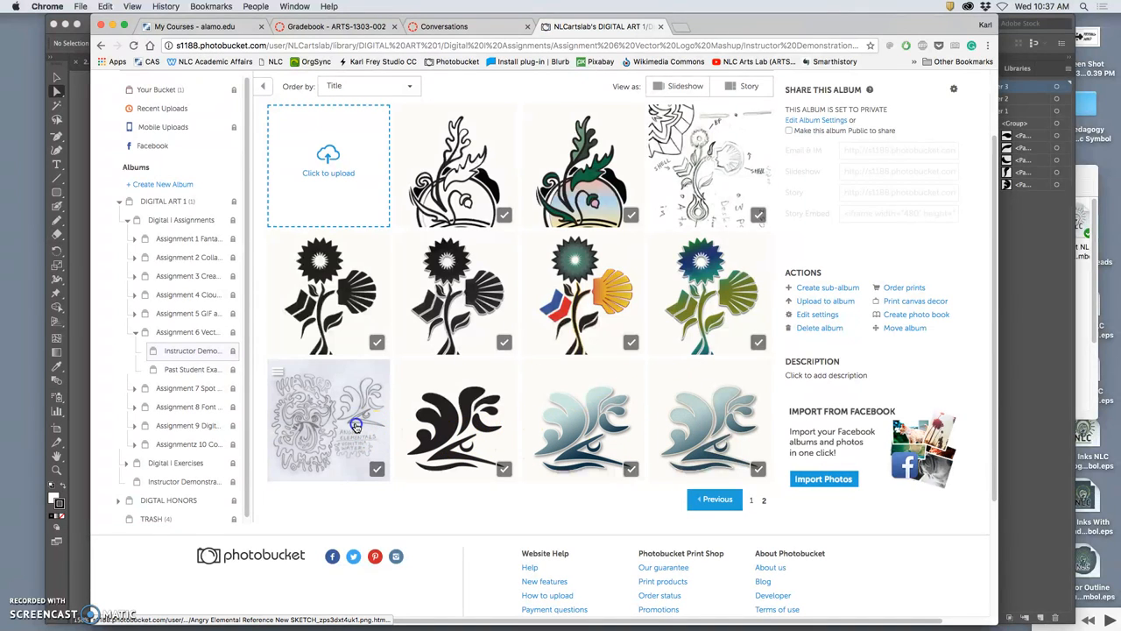
Crop the pencil sketch photo down to the wave drawing and ANGRY ELEMENTALS lettering.
left_click(329, 420)
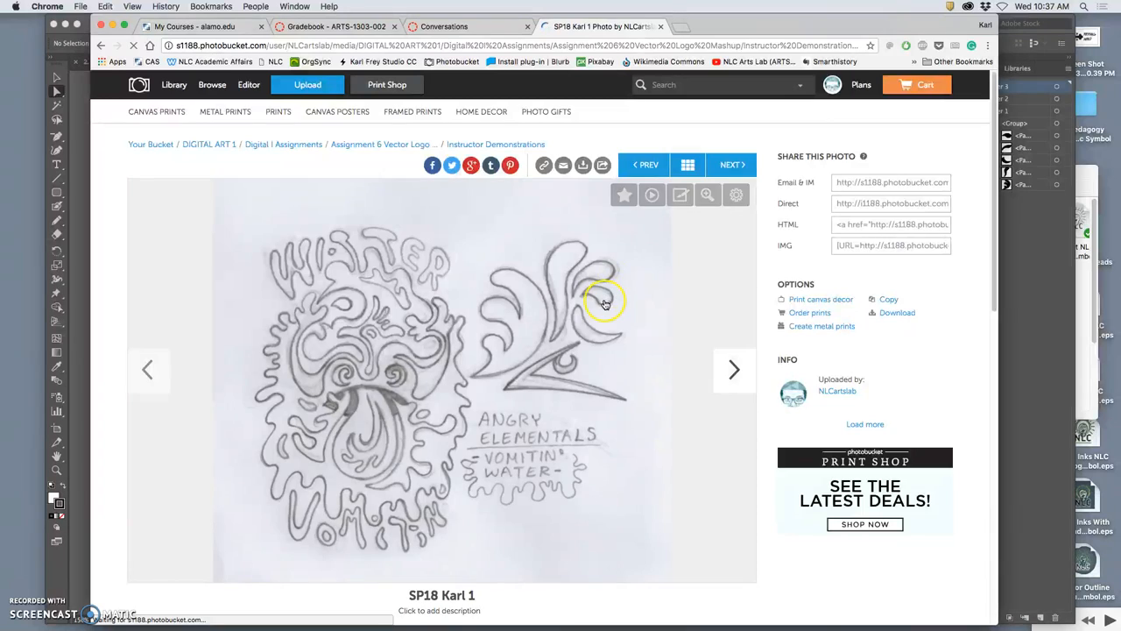
left_click(680, 194)
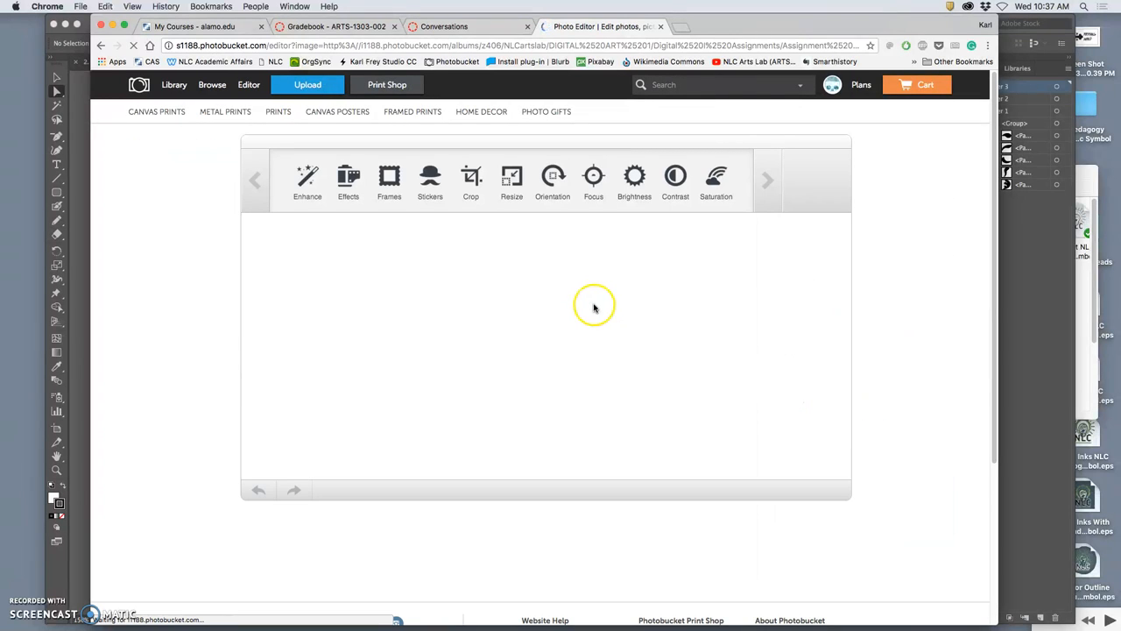
mouse_move(595, 306)
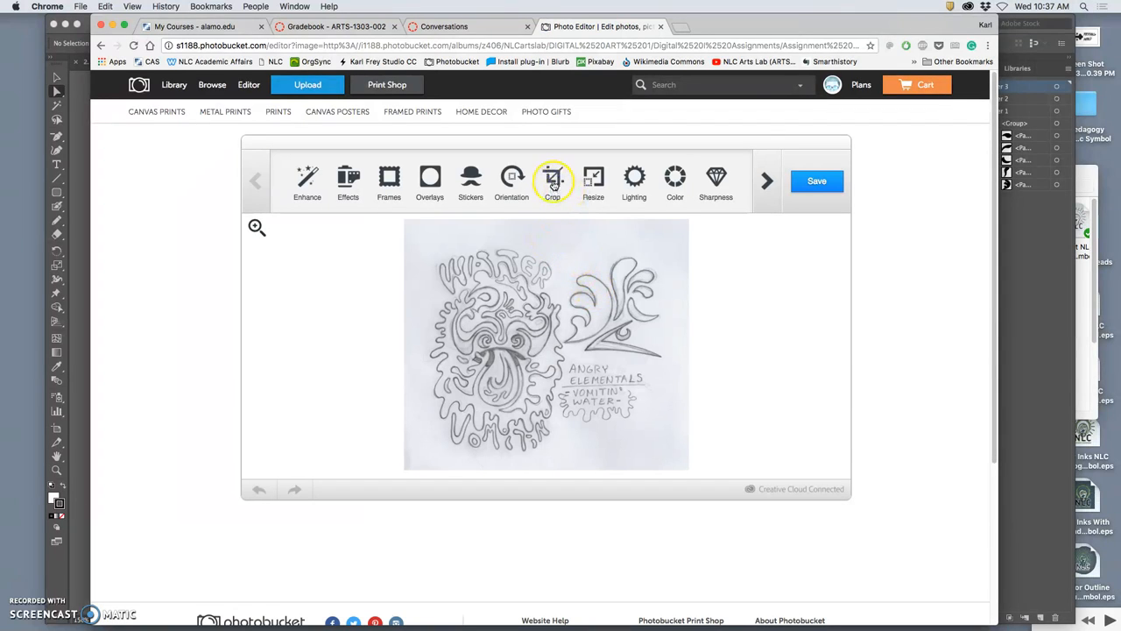
left_click(554, 178)
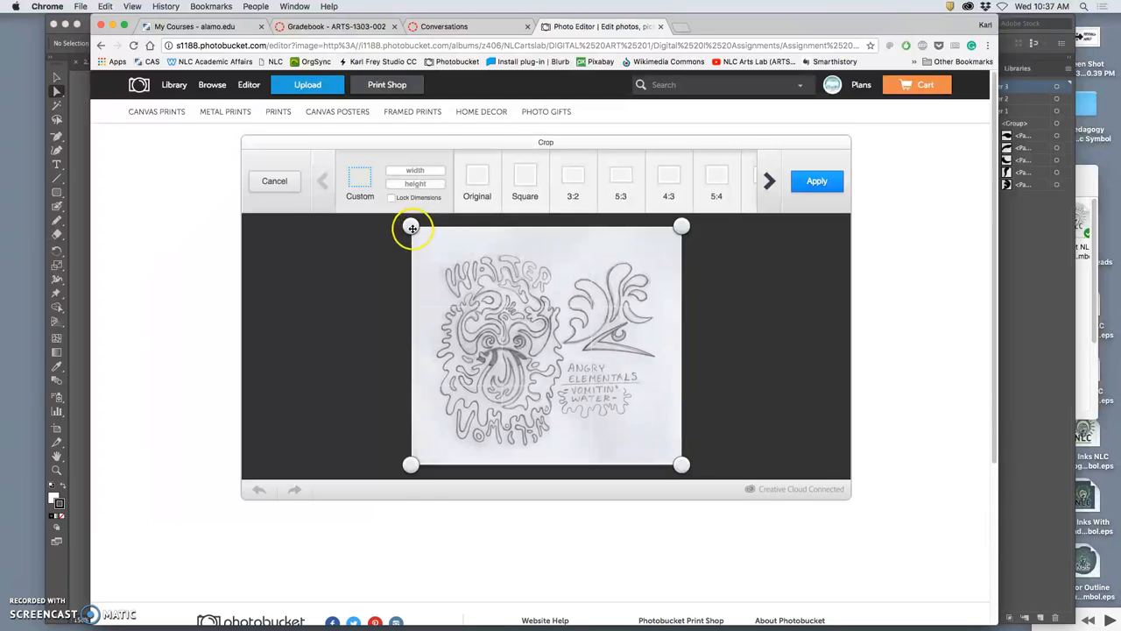
left_click_drag(412, 228, 561, 252)
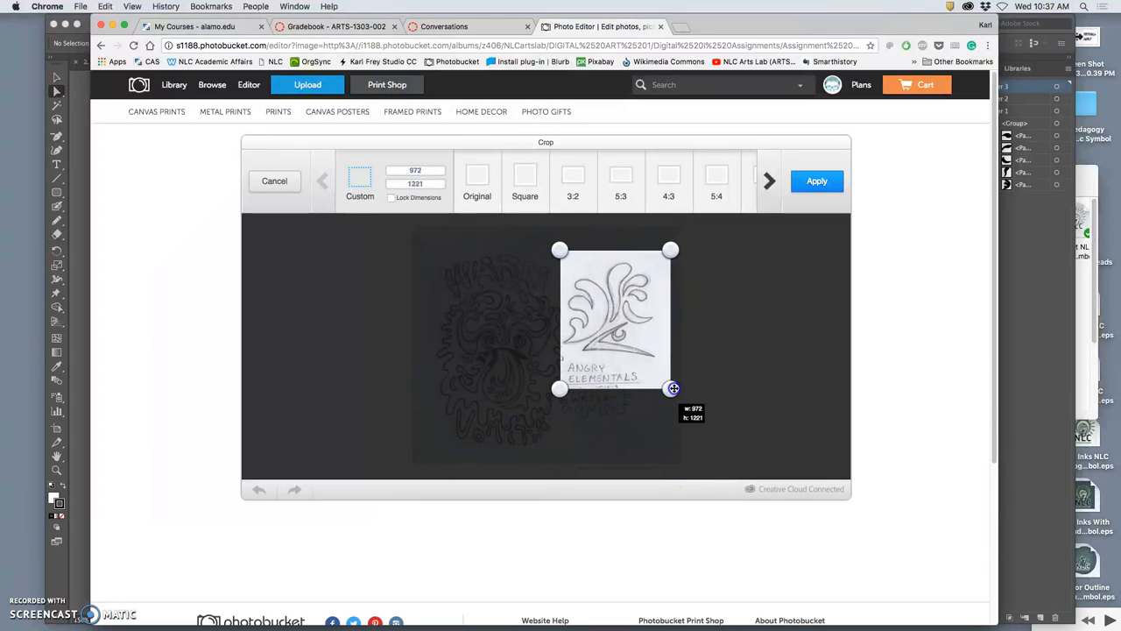
left_click_drag(672, 389, 673, 387)
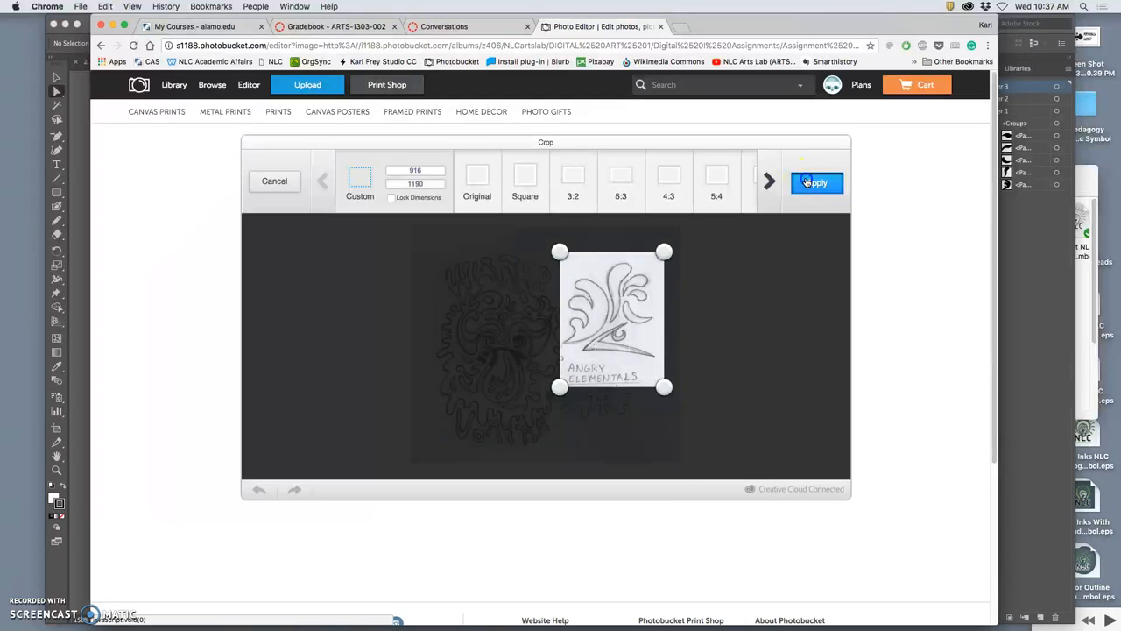
Apply the crop and save the edited sketch back to the album.
left_click(816, 182)
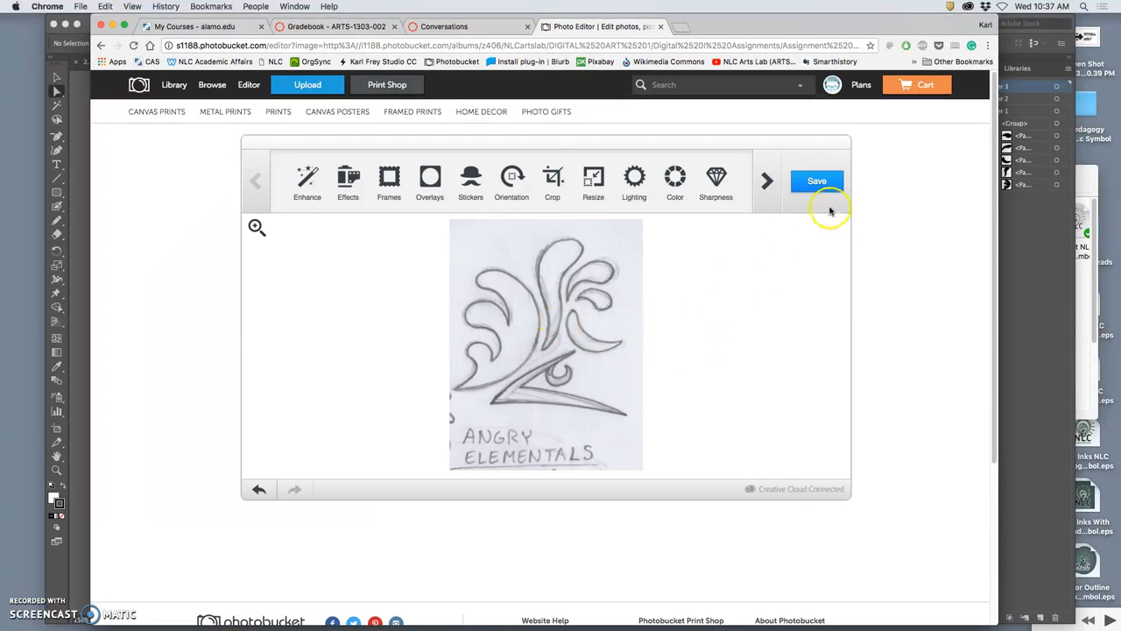
left_click(816, 180)
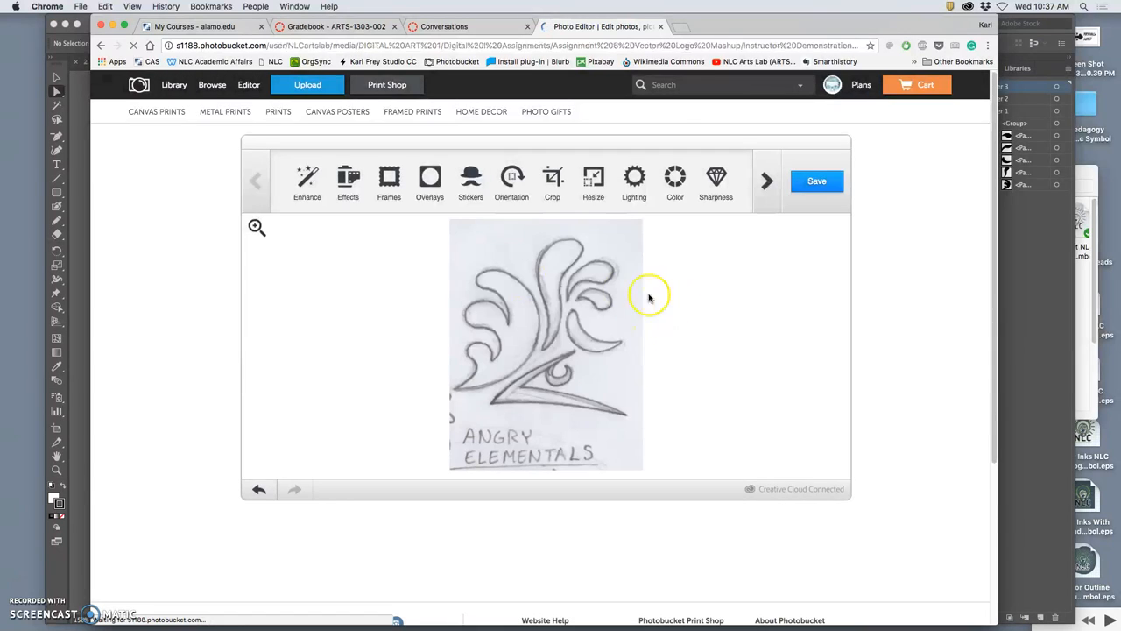
left_click(816, 181)
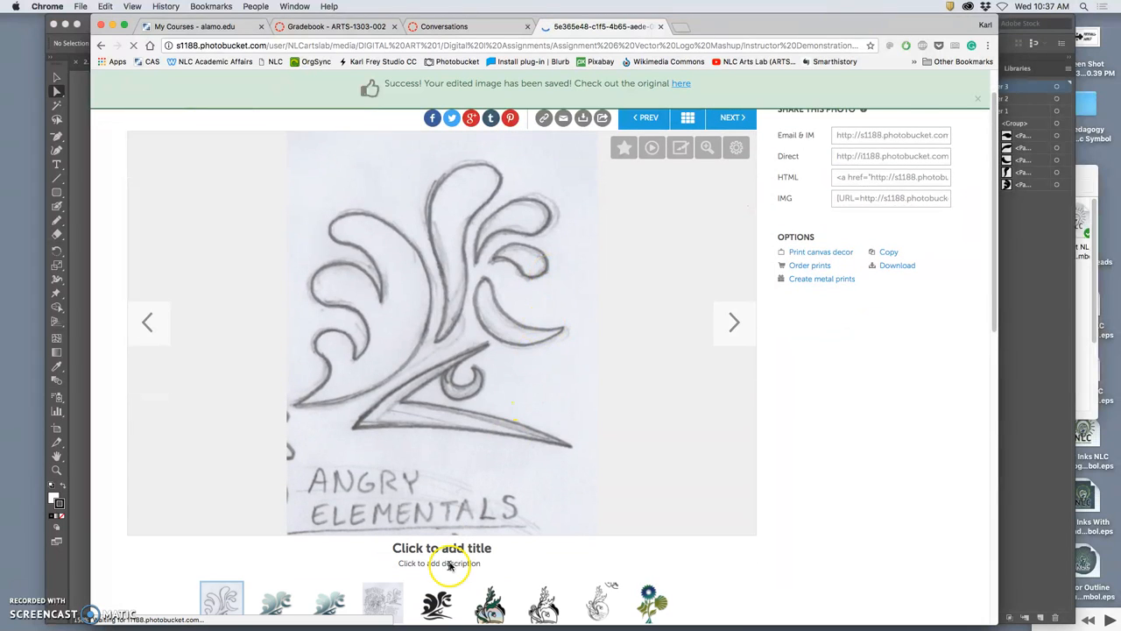
Title the cropped sketch 'SP18 Karl 1' from the suggestions and move to another album photo.
type("S")
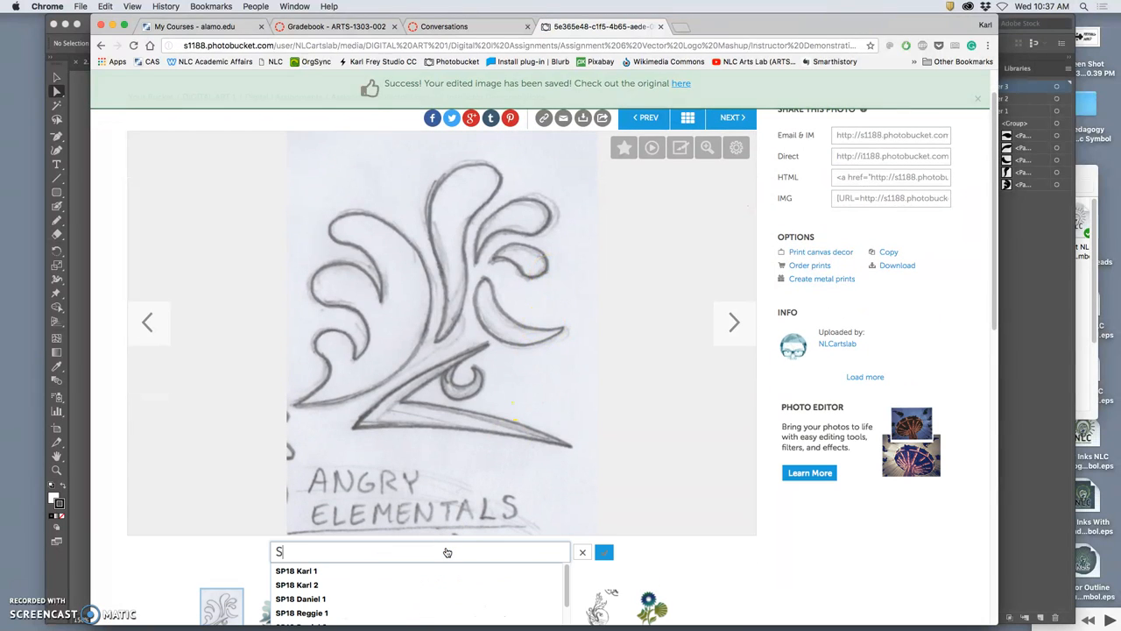
left_click(296, 572)
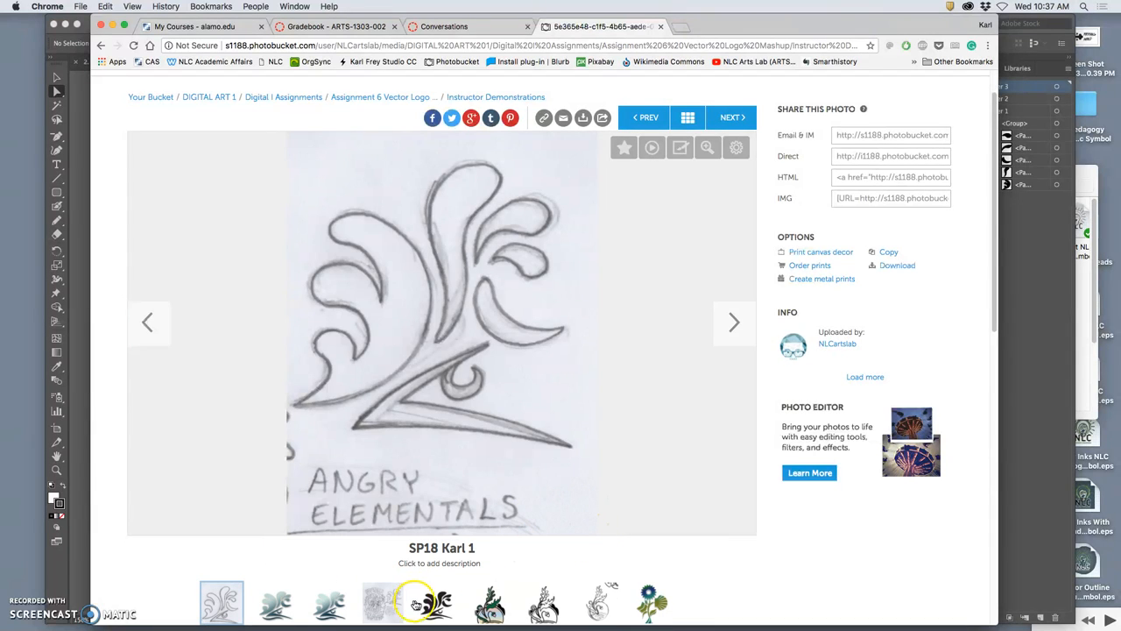
left_click(415, 603)
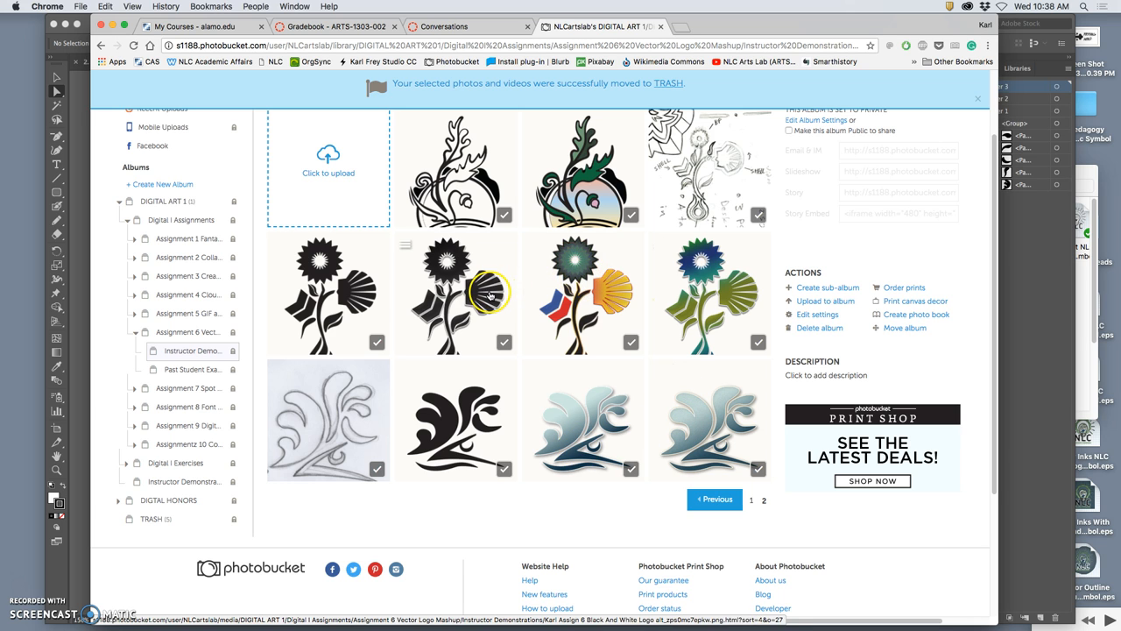
left_click(455, 295)
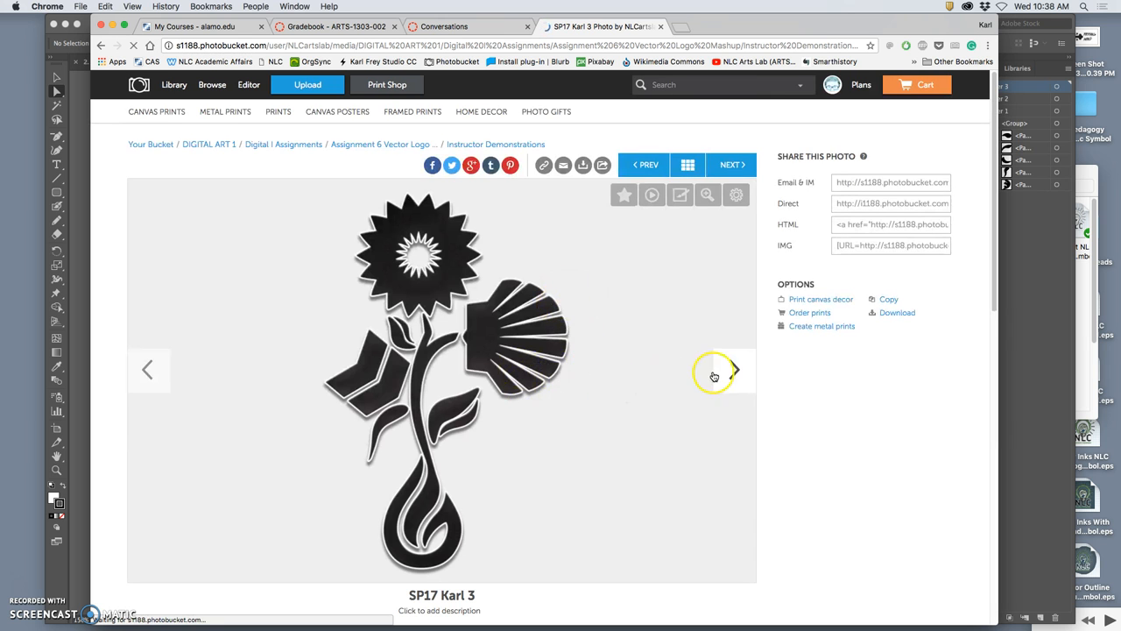
left_click(734, 370)
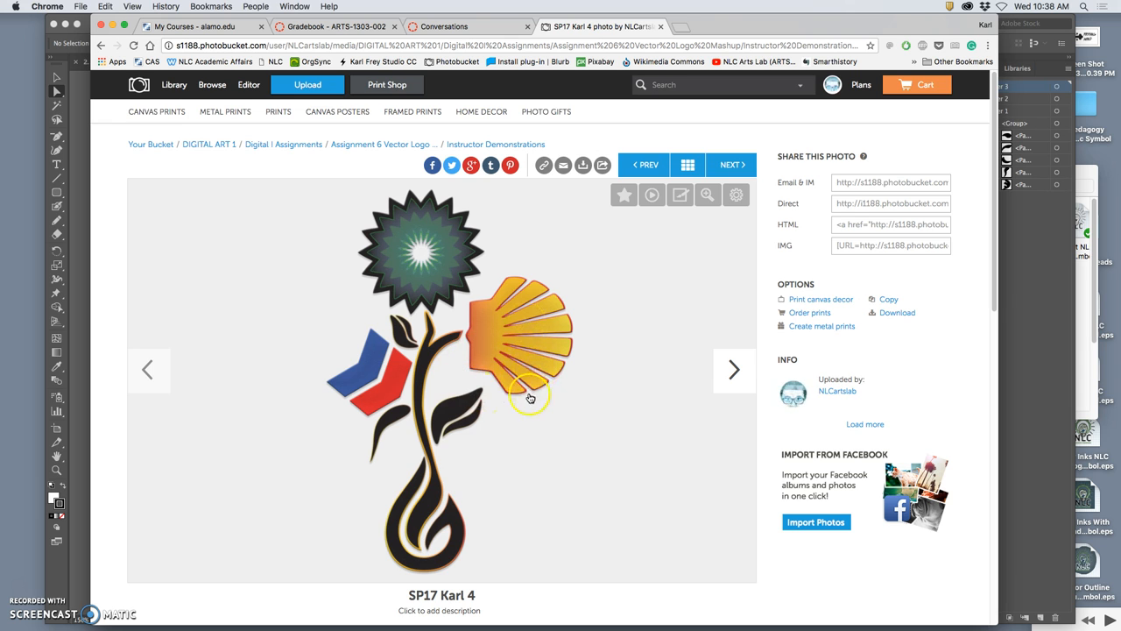
mouse_move(734, 370)
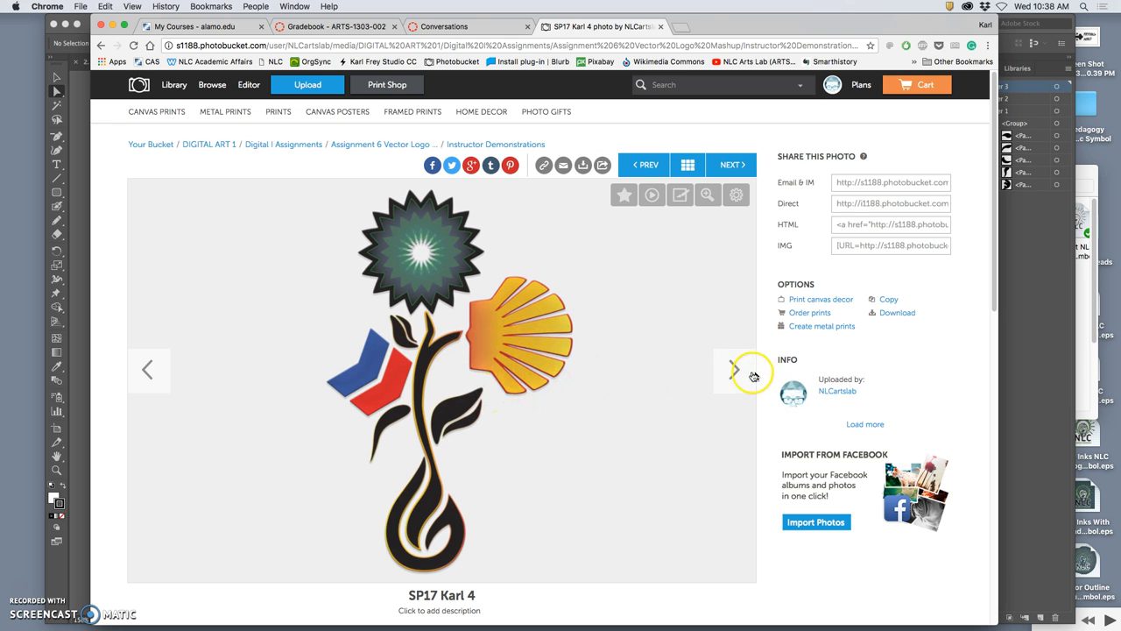
left_click(734, 370)
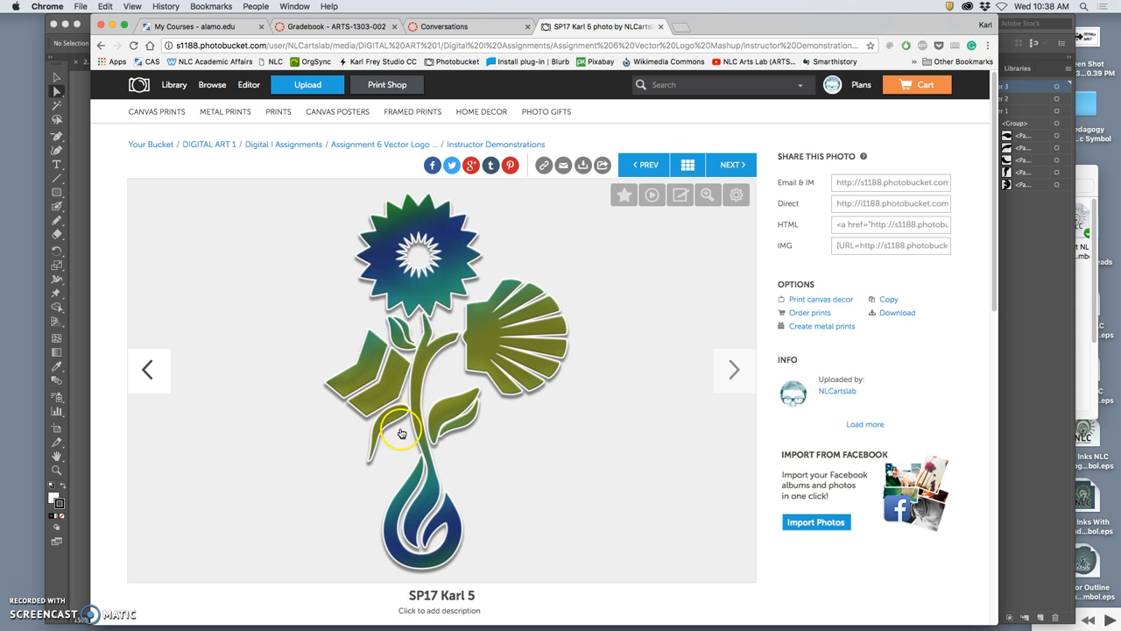
mouse_move(443, 515)
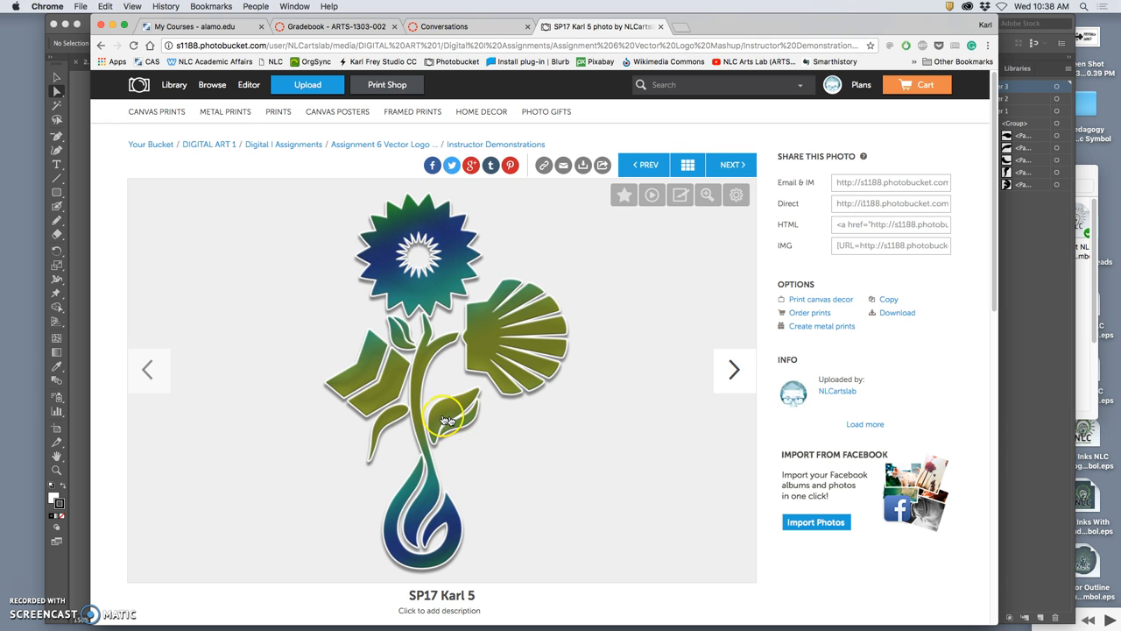
left_click(644, 164)
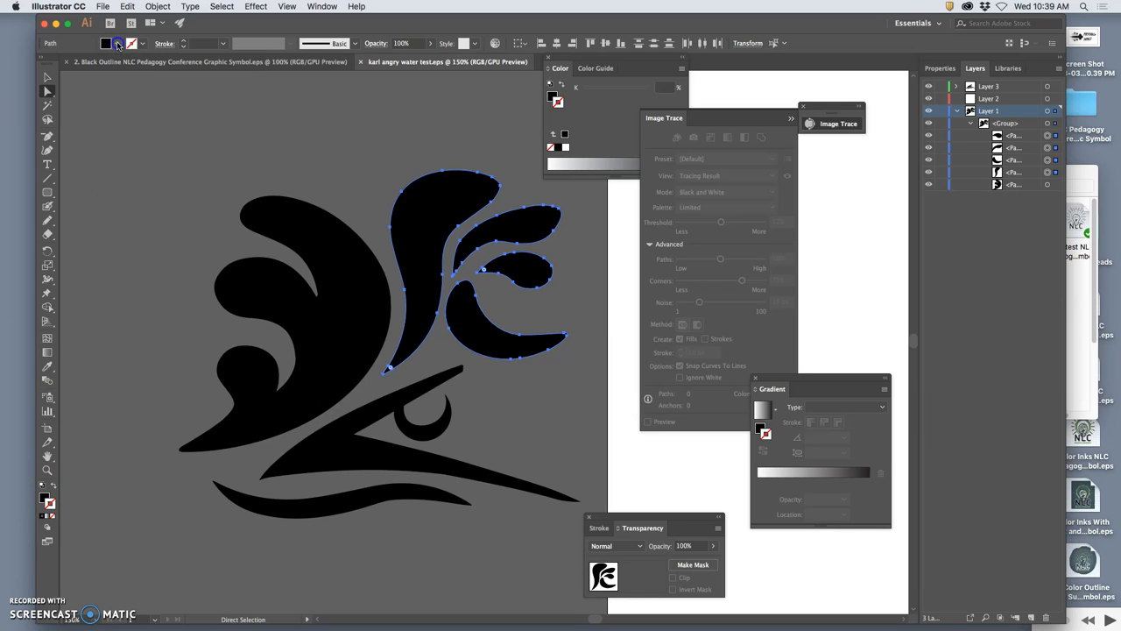
Marquee-select the entire black wave-and-swimmer logo and copy it via Edit > Copy.
left_click(557, 419)
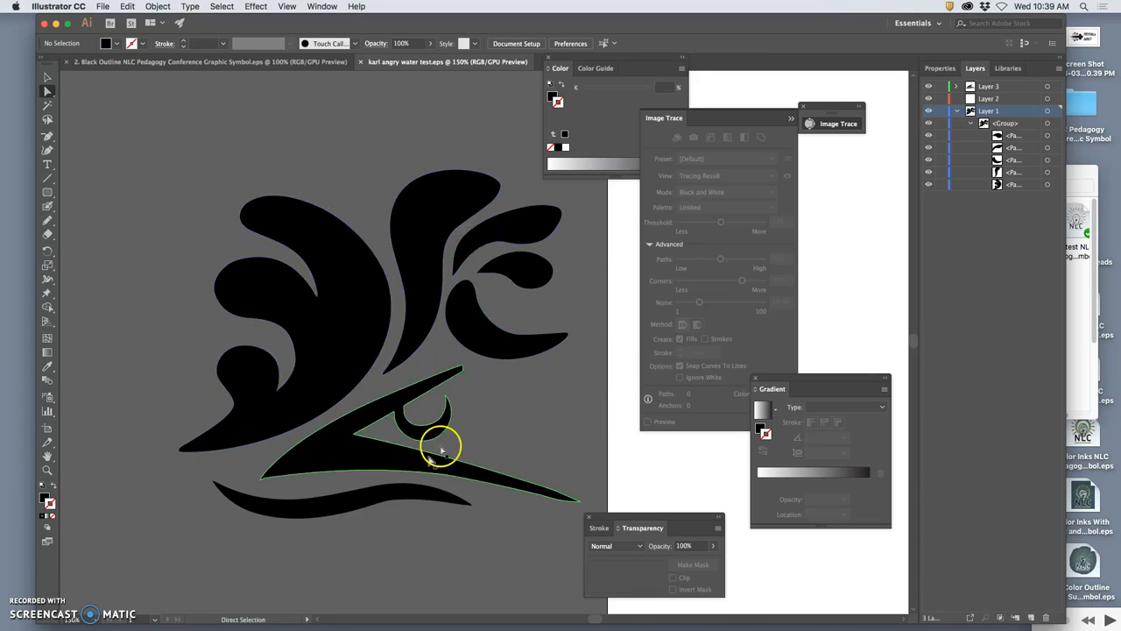
left_click_drag(441, 447, 377, 500)
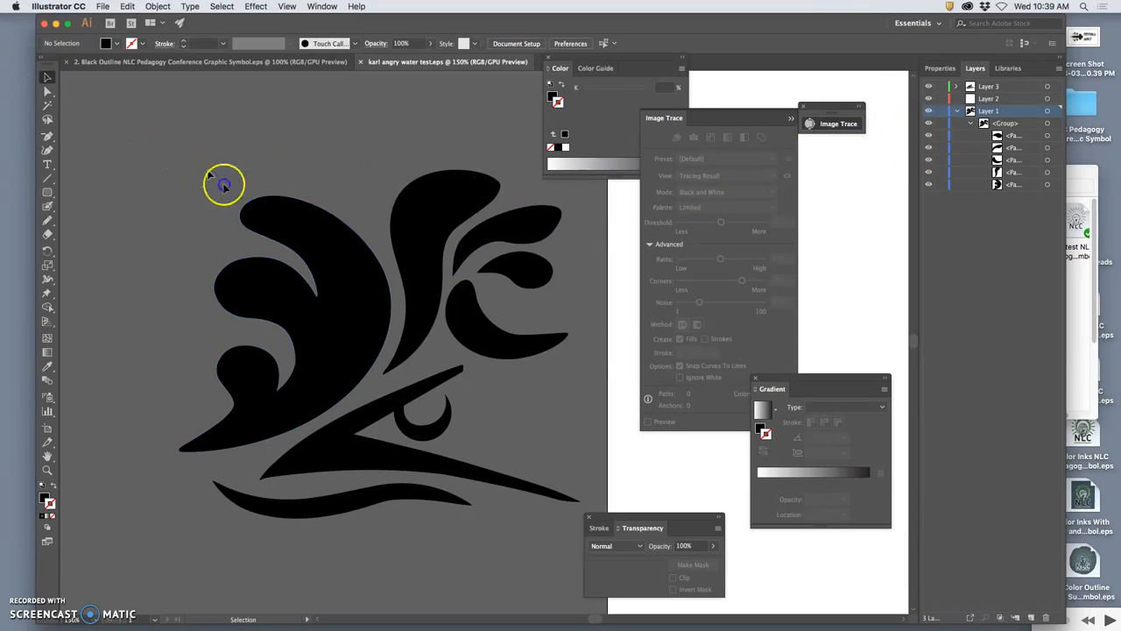
left_click(224, 184)
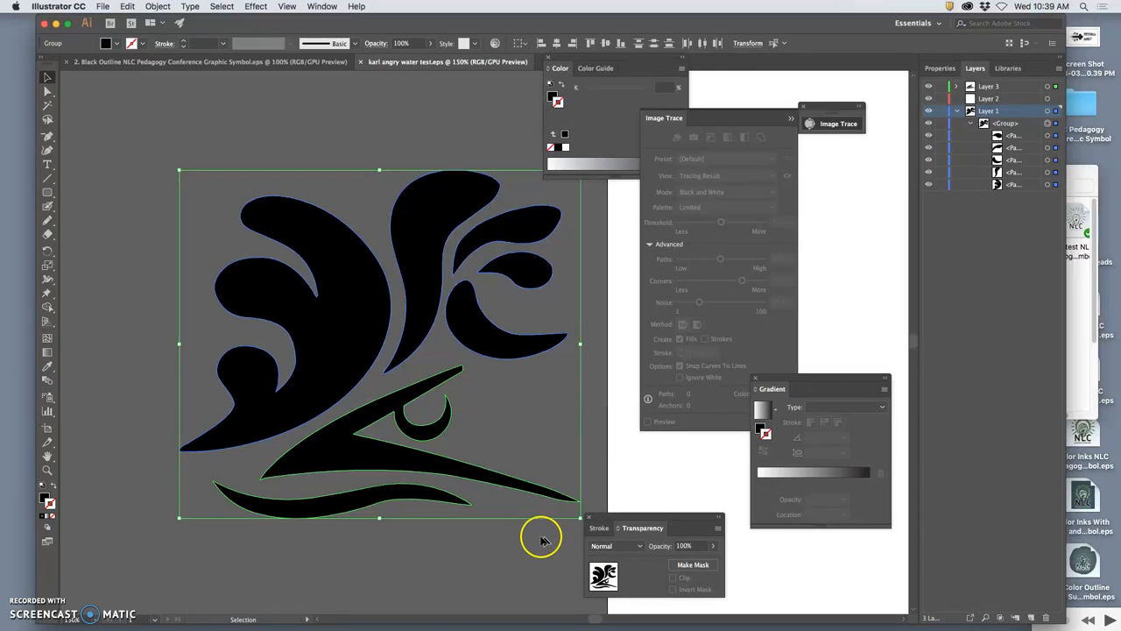
left_click(127, 7)
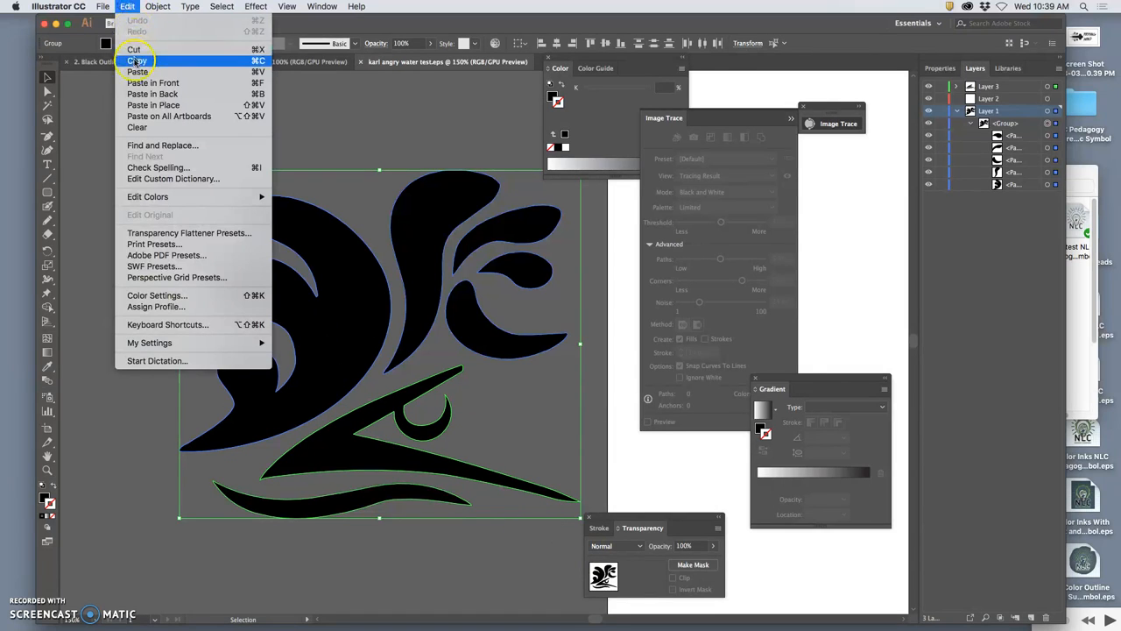
left_click(102, 8)
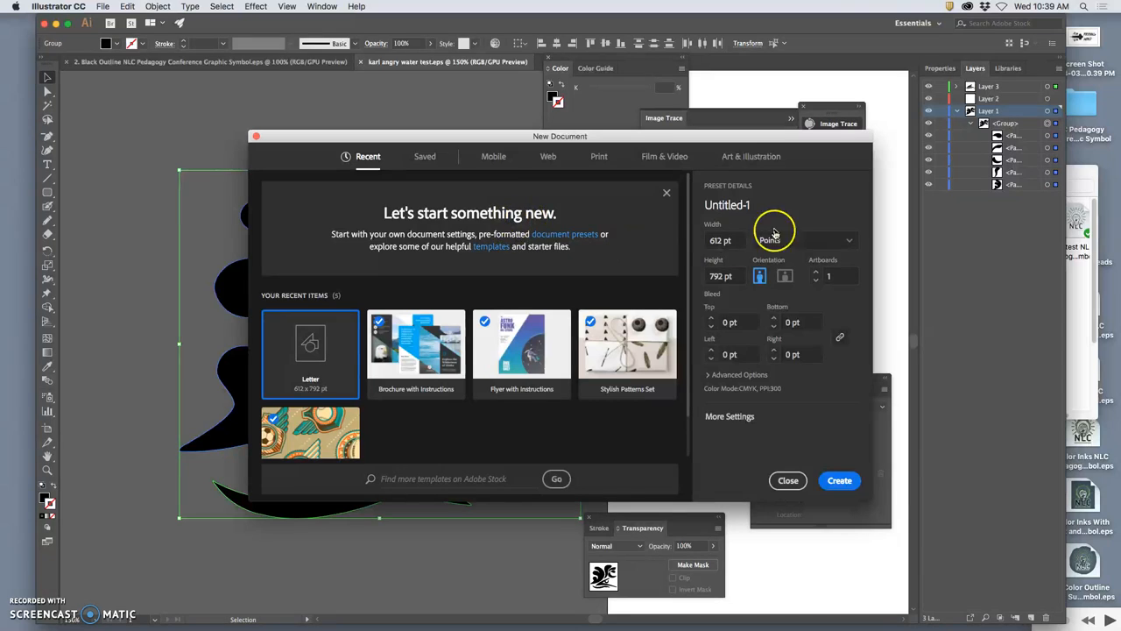
Name the new document 'karl assign 6 color vector logo'.
left_click(727, 203)
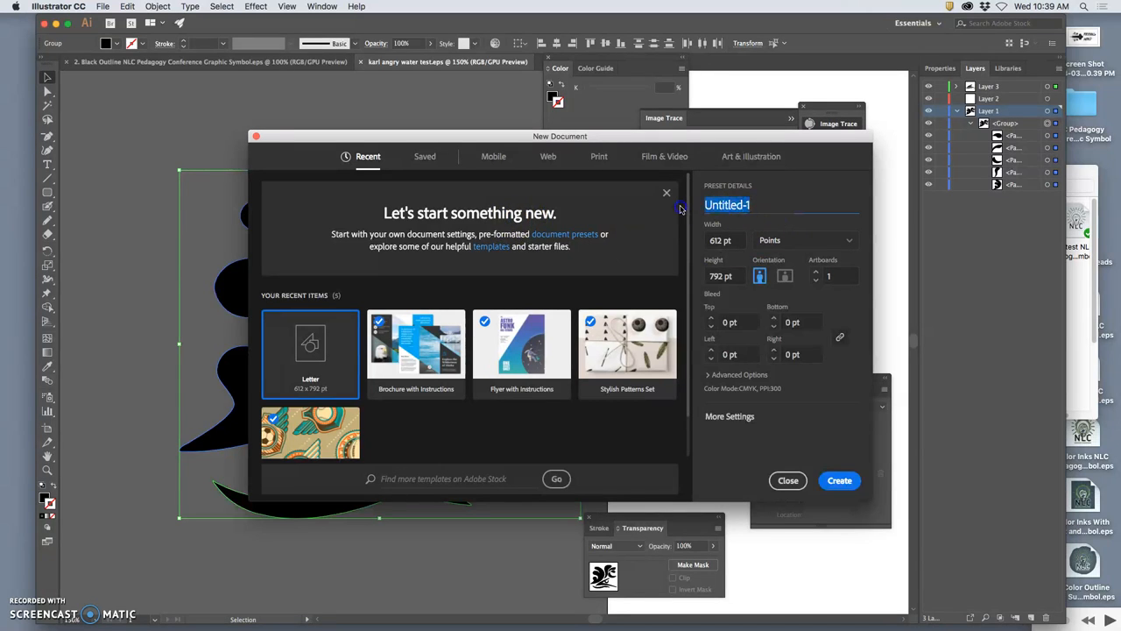
type("karl assign 6")
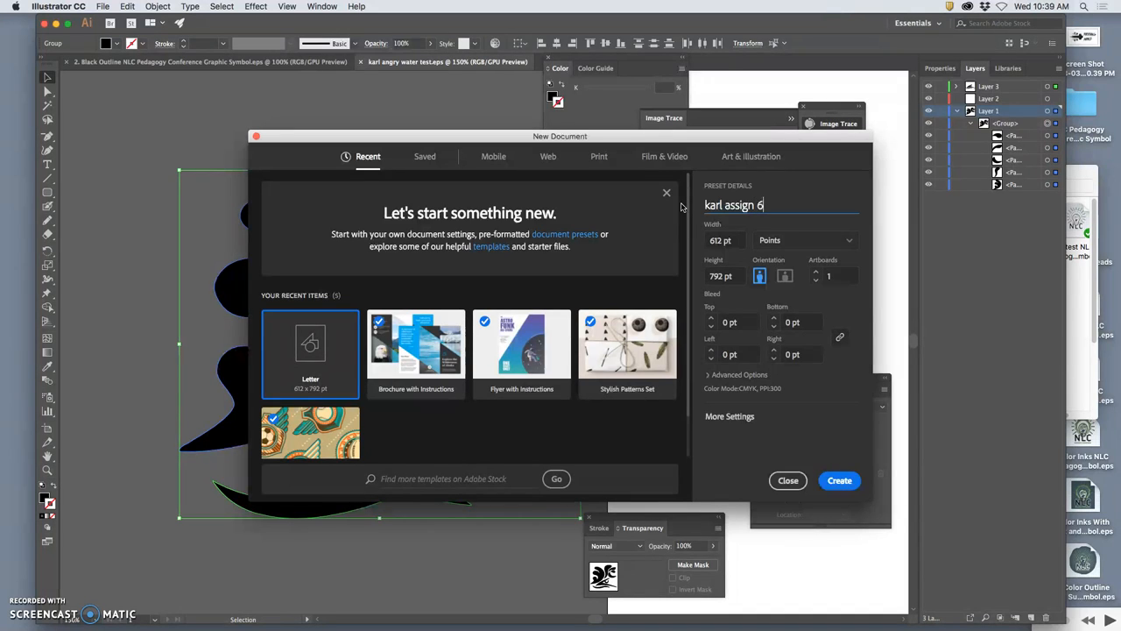
type("vc")
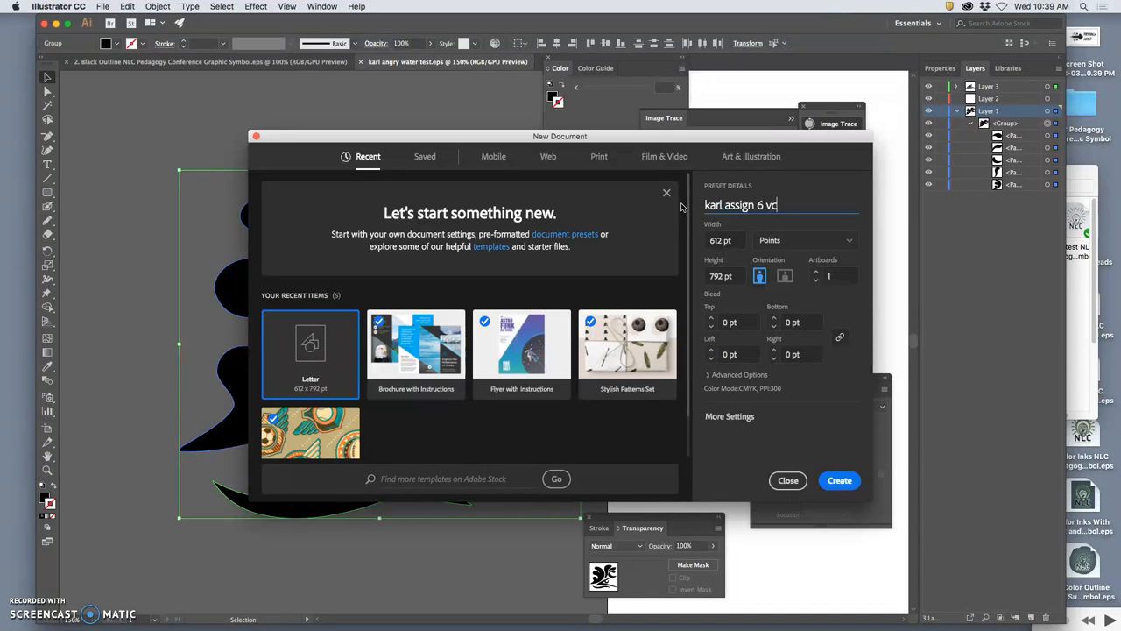
key("backspace")
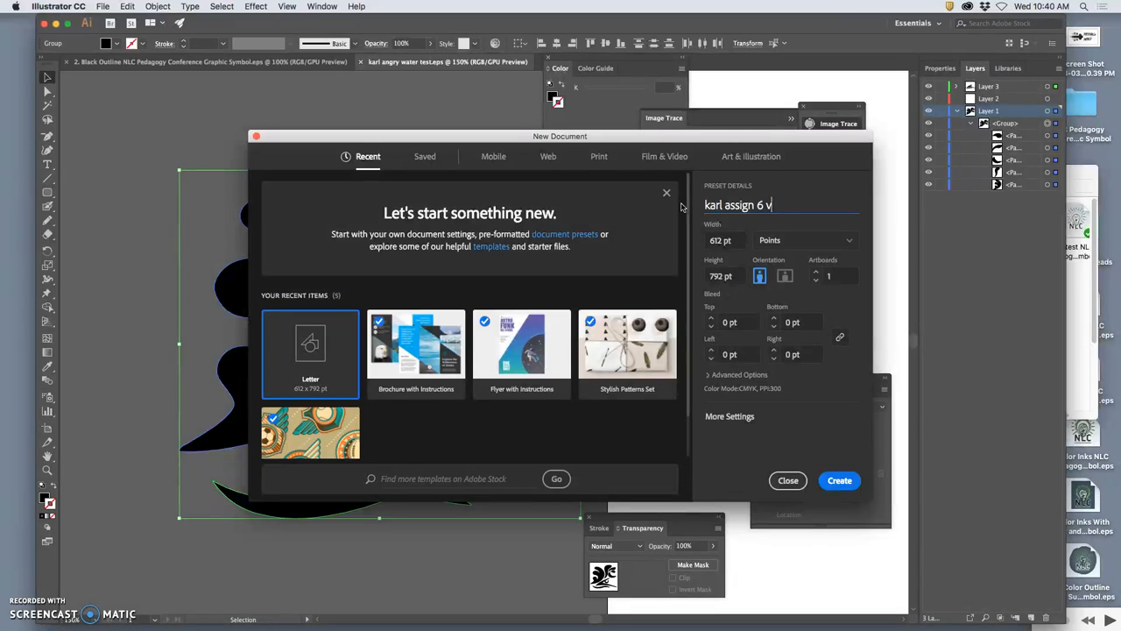
type("color")
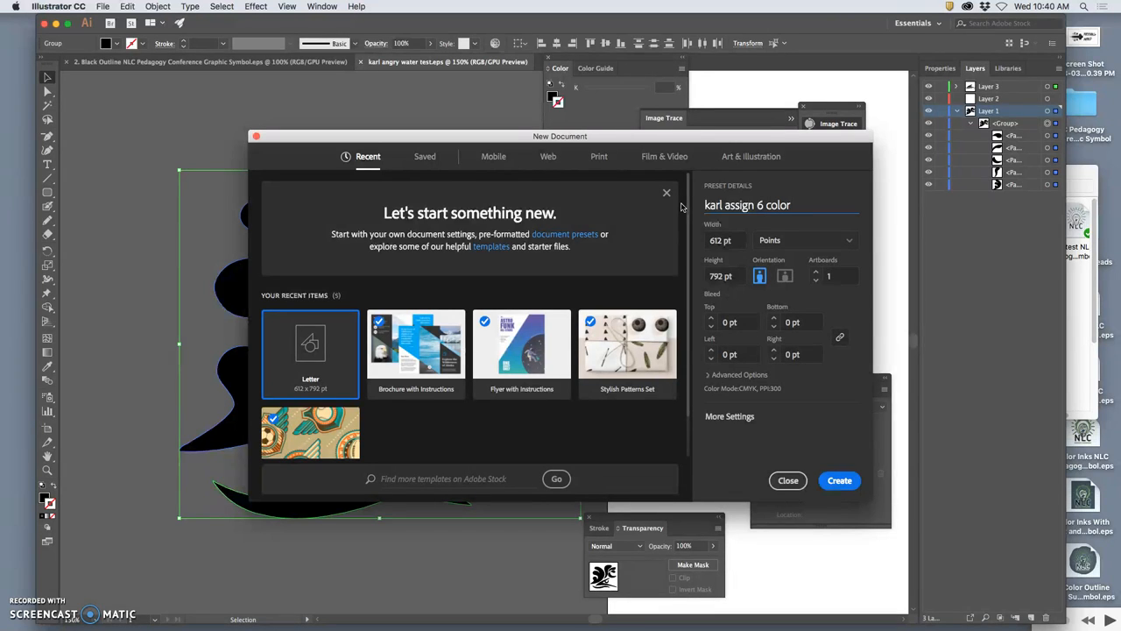
type("vector")
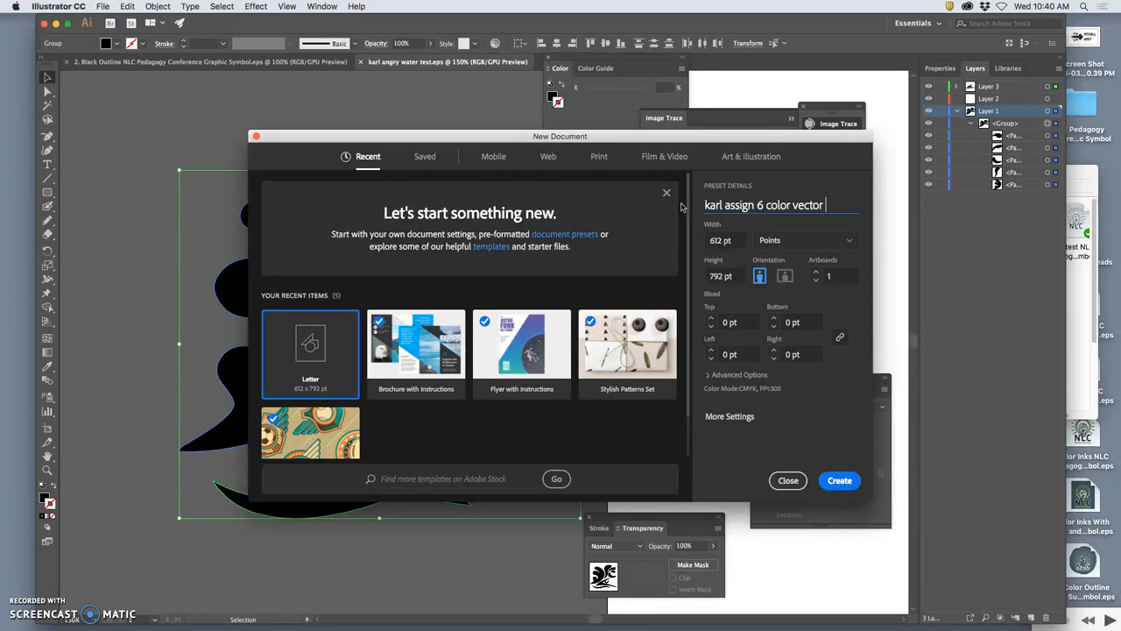
type("logo")
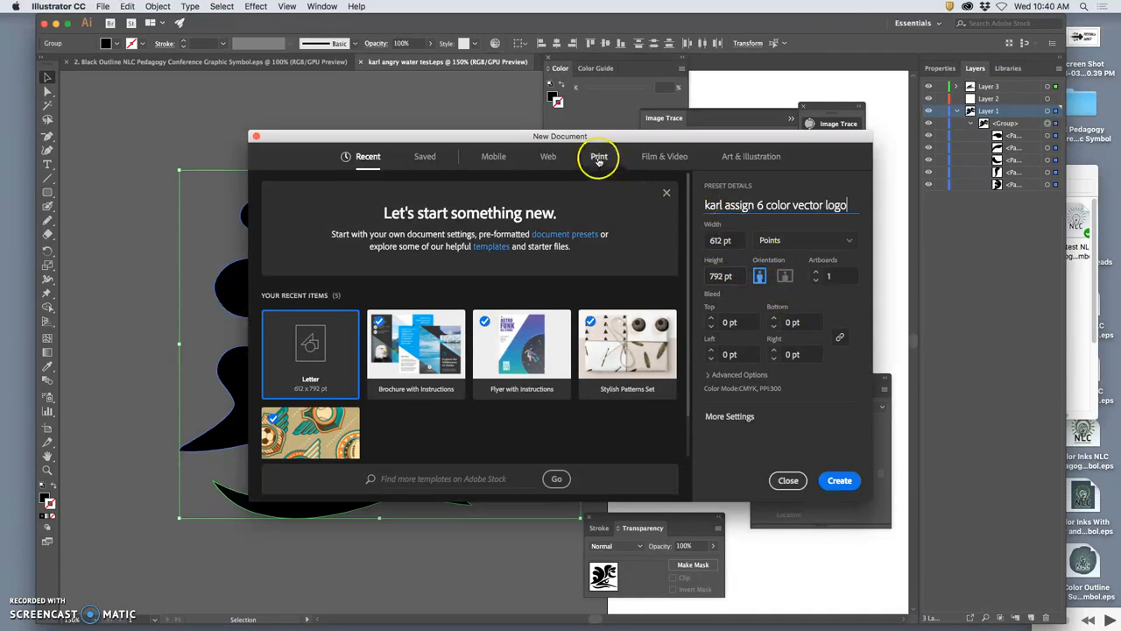
Create the document from the Print Letter-size preset.
left_click(599, 156)
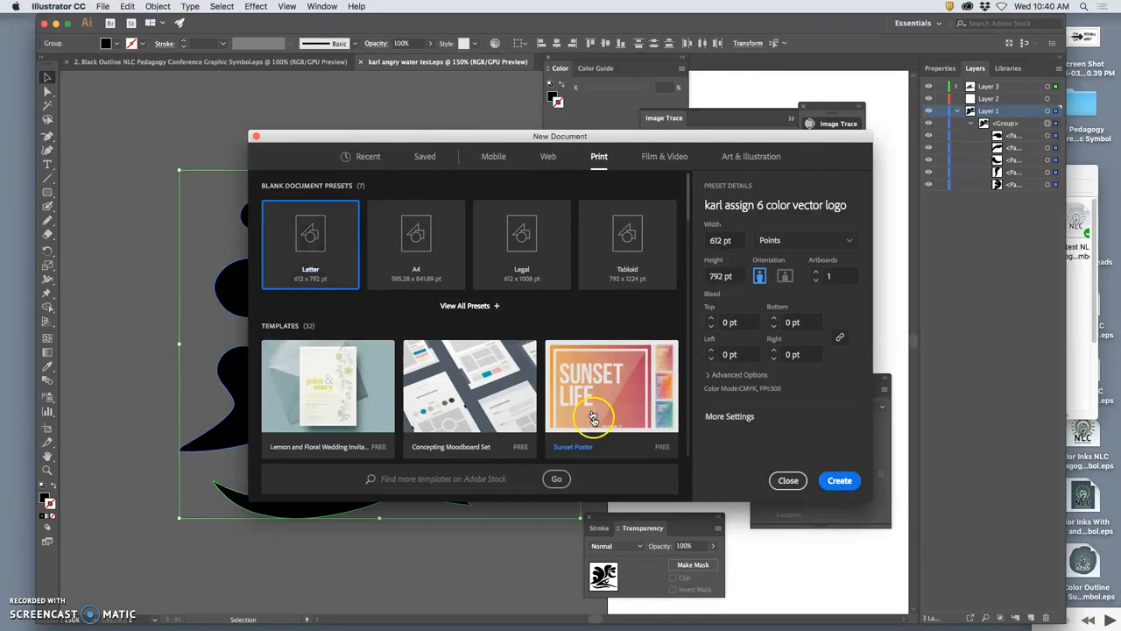
left_click(789, 480)
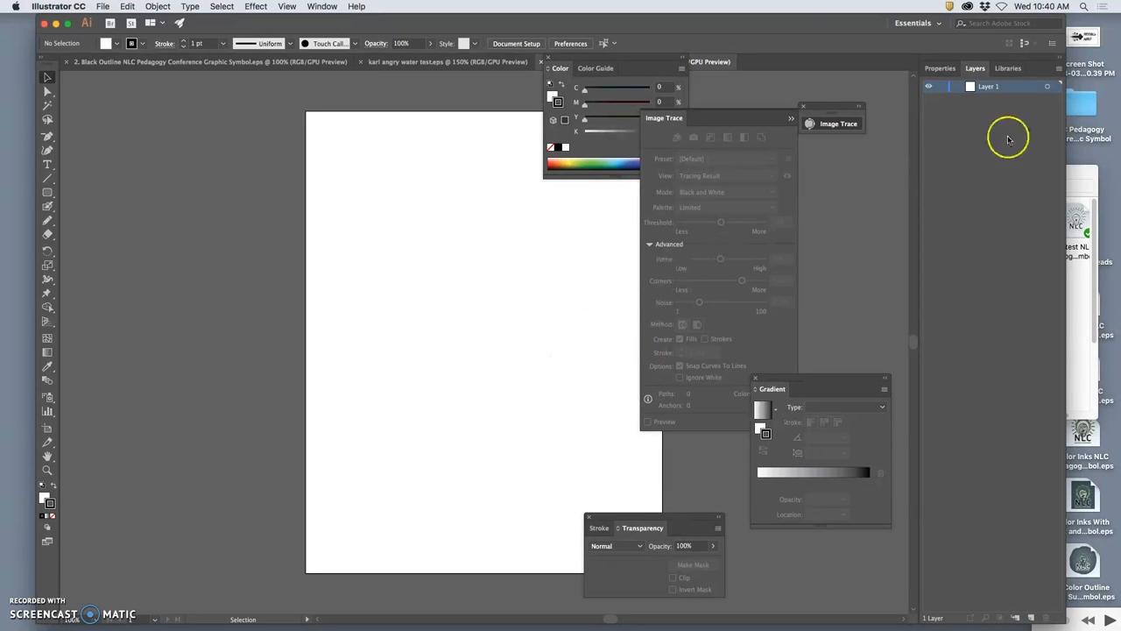
Paste the black wave-and-swimmer logo and move it onto the letter artboard.
left_click(126, 7)
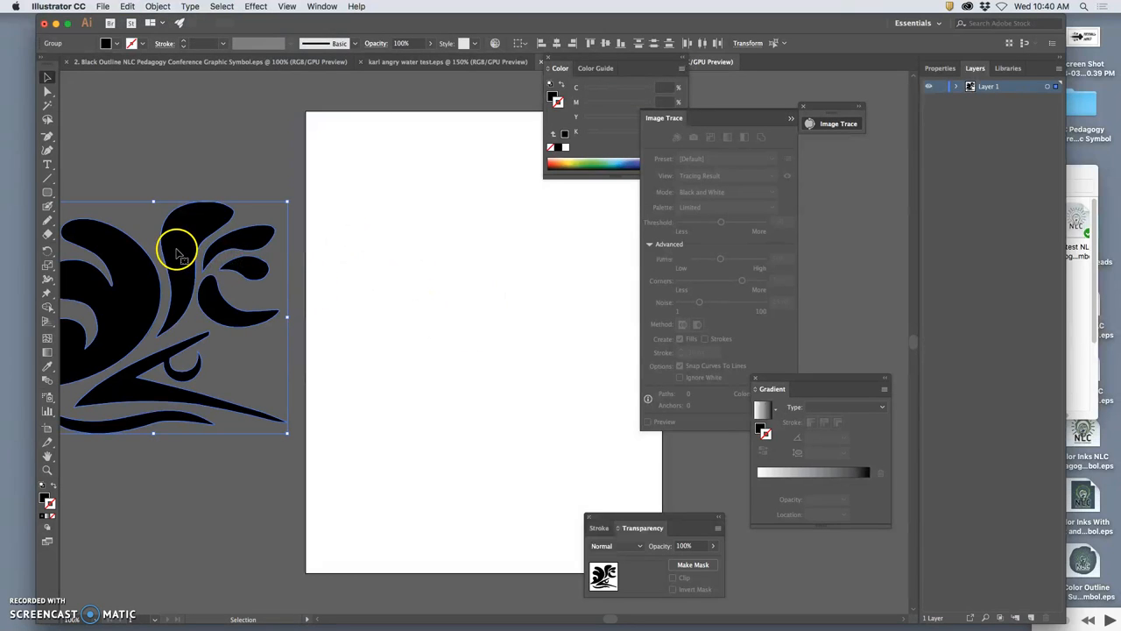
left_click_drag(184, 254, 189, 267)
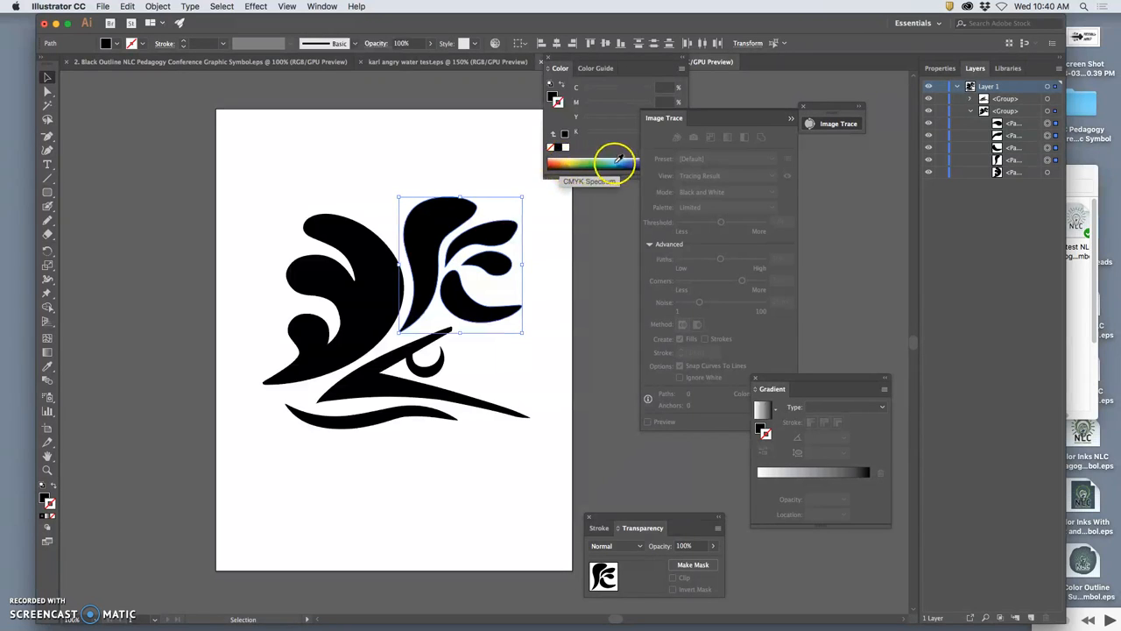
Fill the right splash light blue and adjust its stroke colour.
left_click(617, 161)
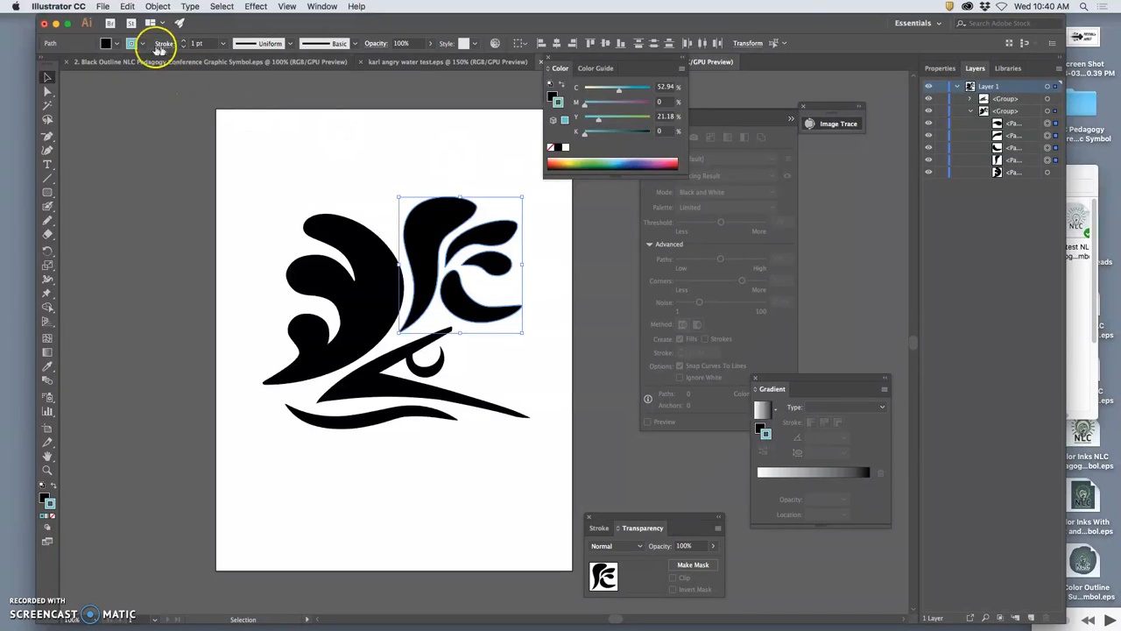
left_click(106, 42)
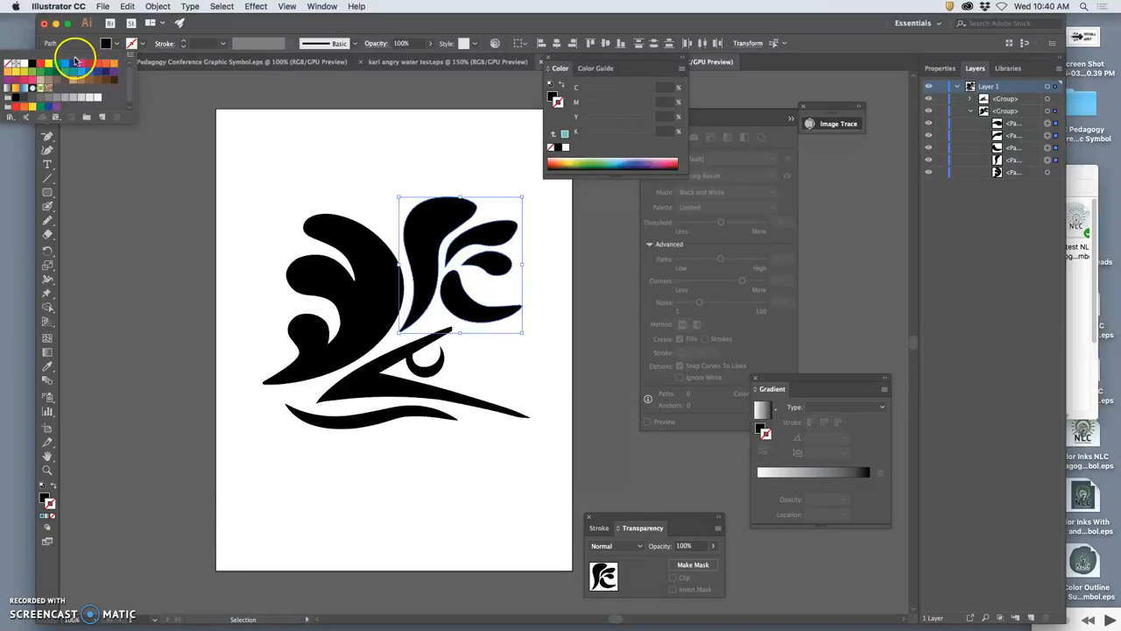
left_click(65, 63)
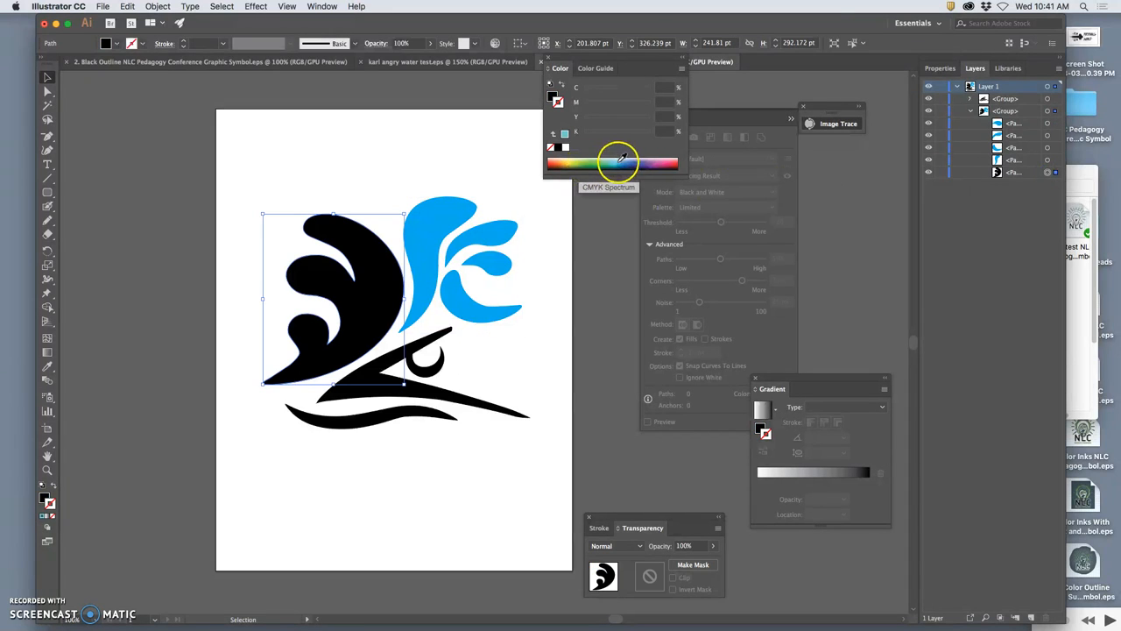
Fill the left splash medium blue and adjust its stroke settings.
left_click(617, 161)
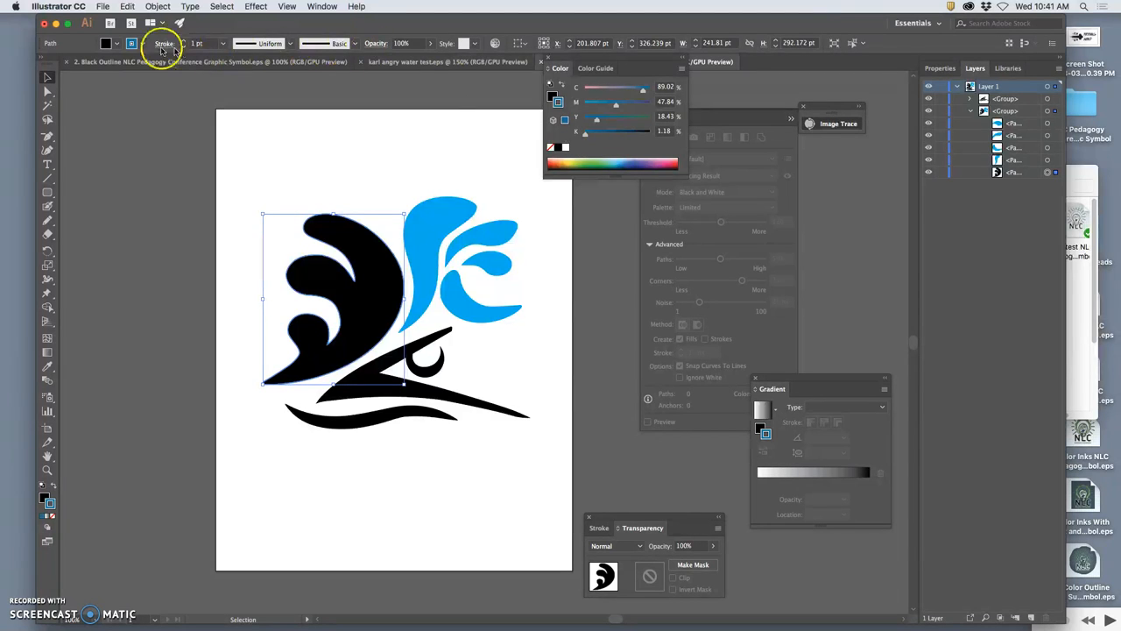
left_click(105, 42)
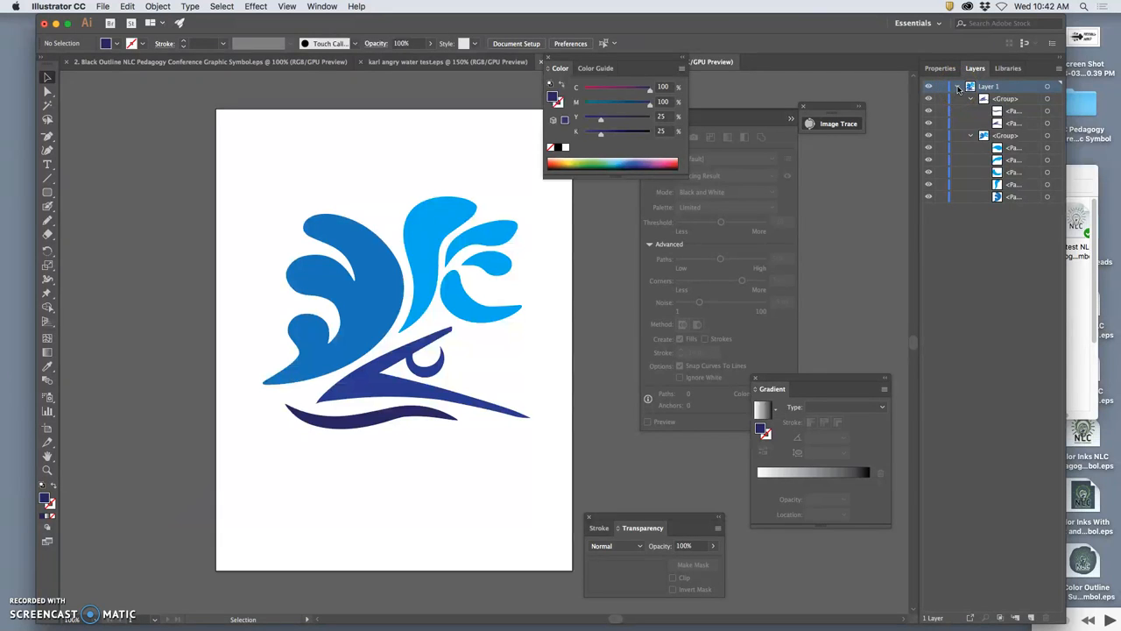
Collapse Layer 1, select its logo artwork and create Layer 2 holding it.
left_click(971, 86)
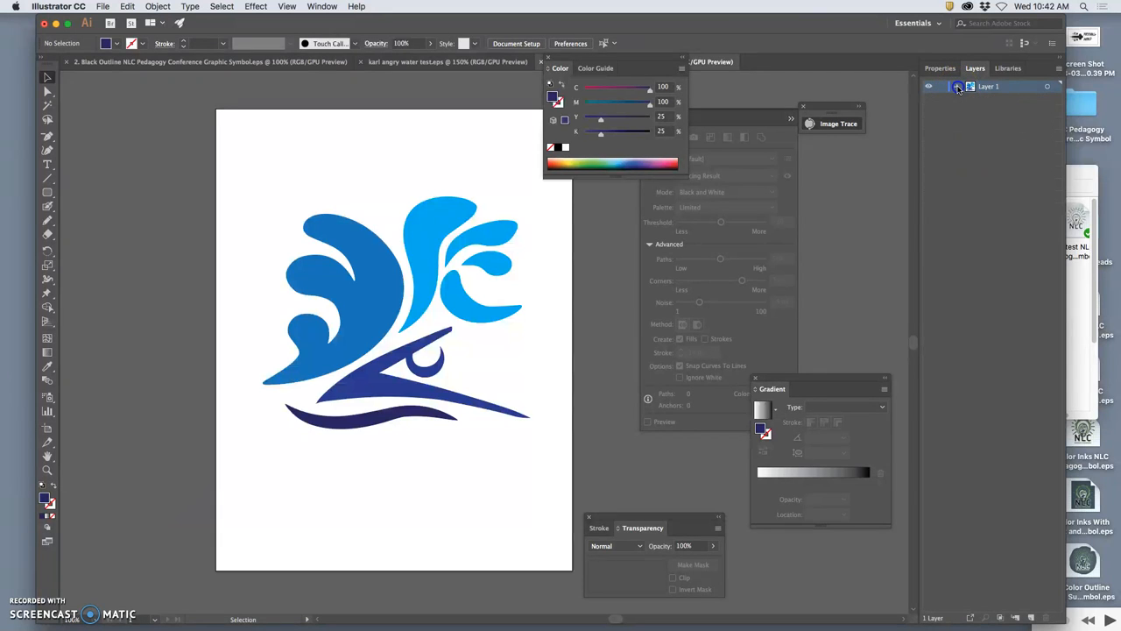
left_click(960, 86)
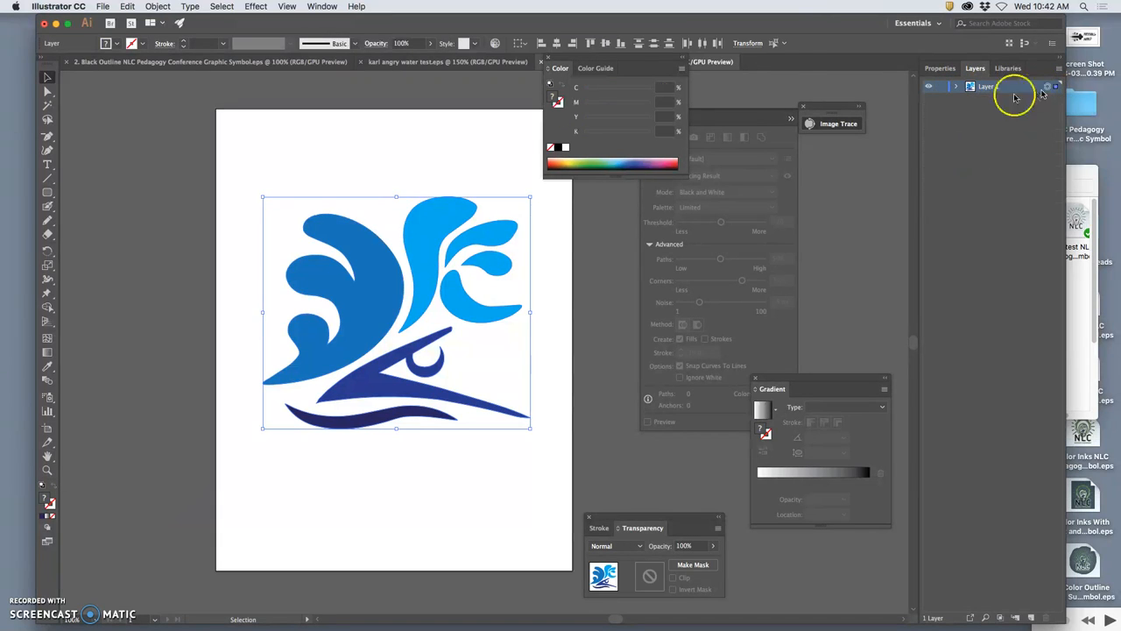
left_click(126, 7)
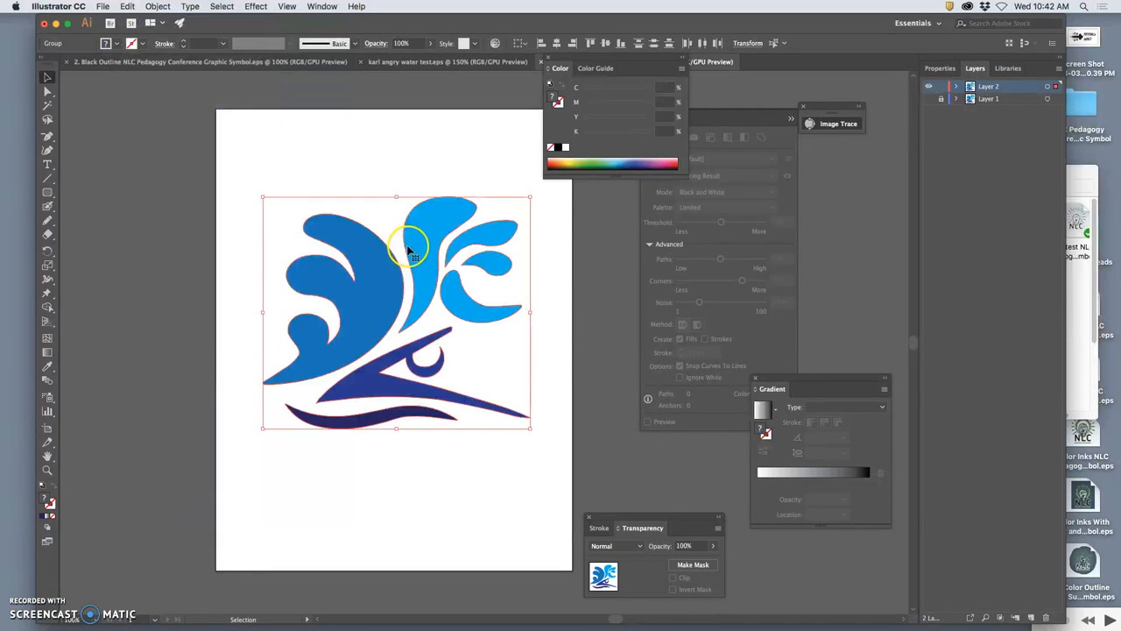
mouse_move(434, 294)
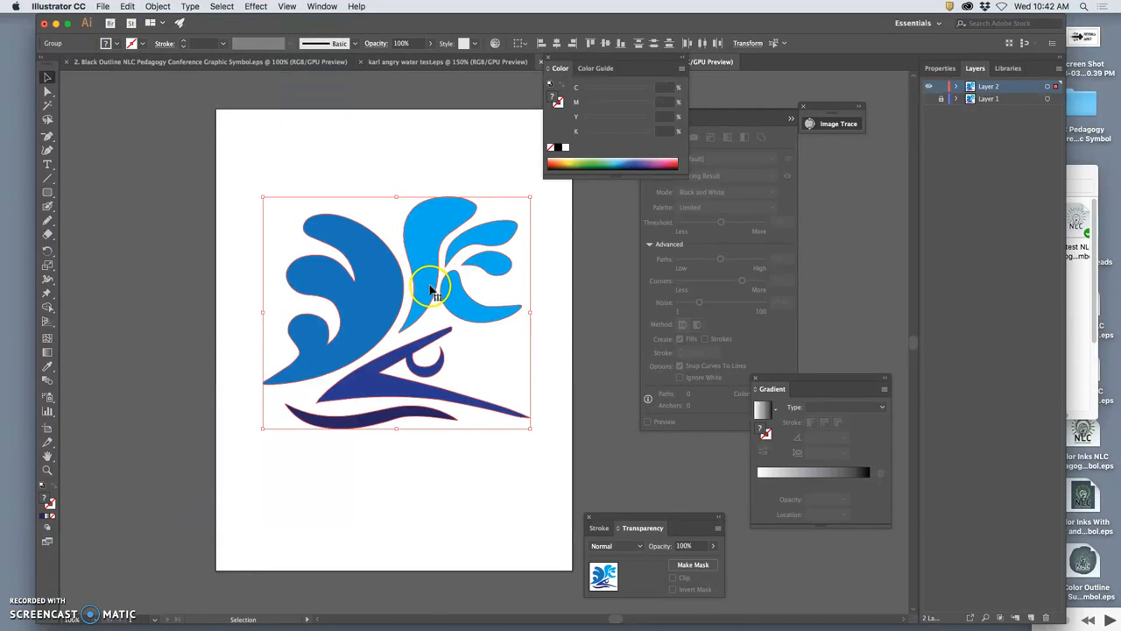